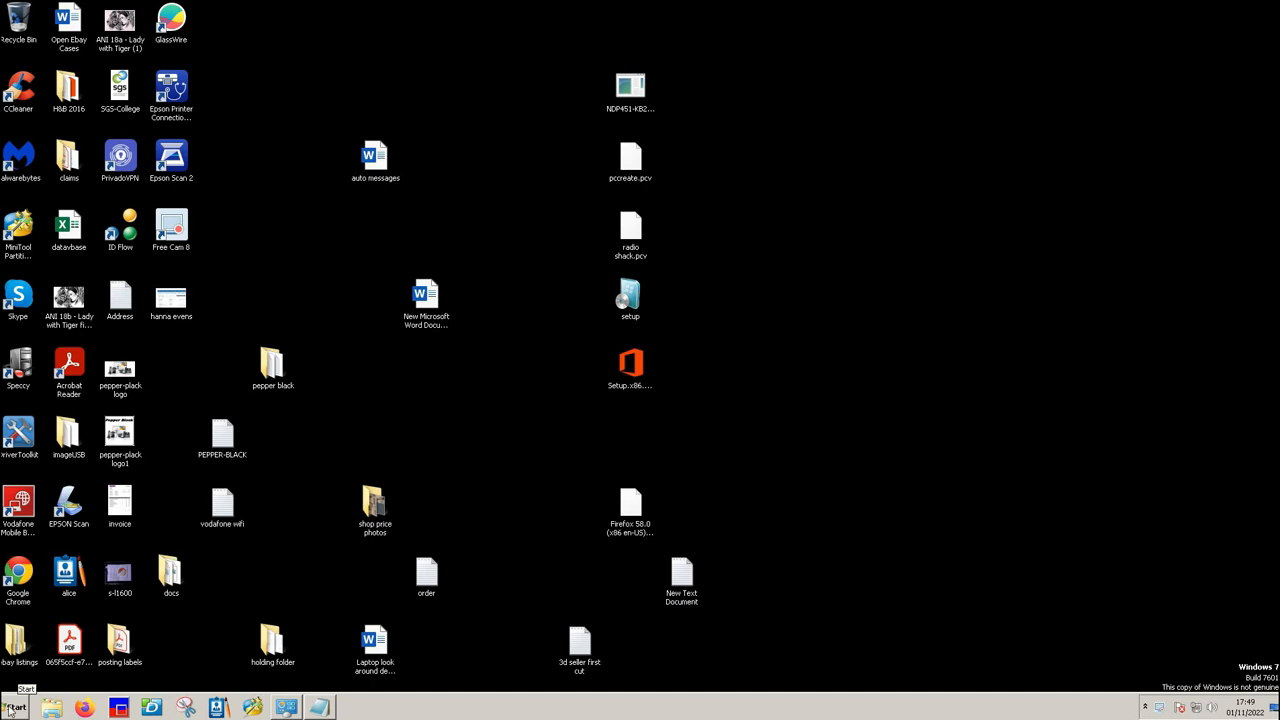
Step: Reach the System page in Control Panel via Start, Control Panel, System and Security
click(12, 708)
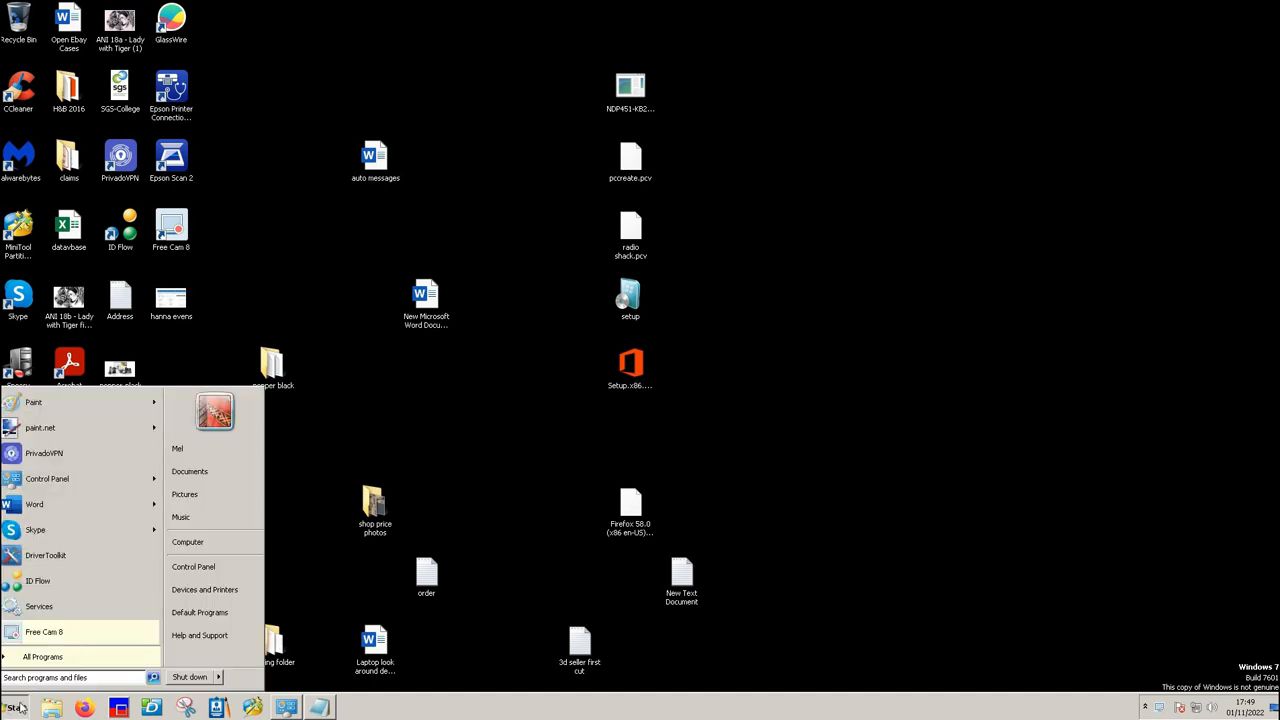
click(14, 708)
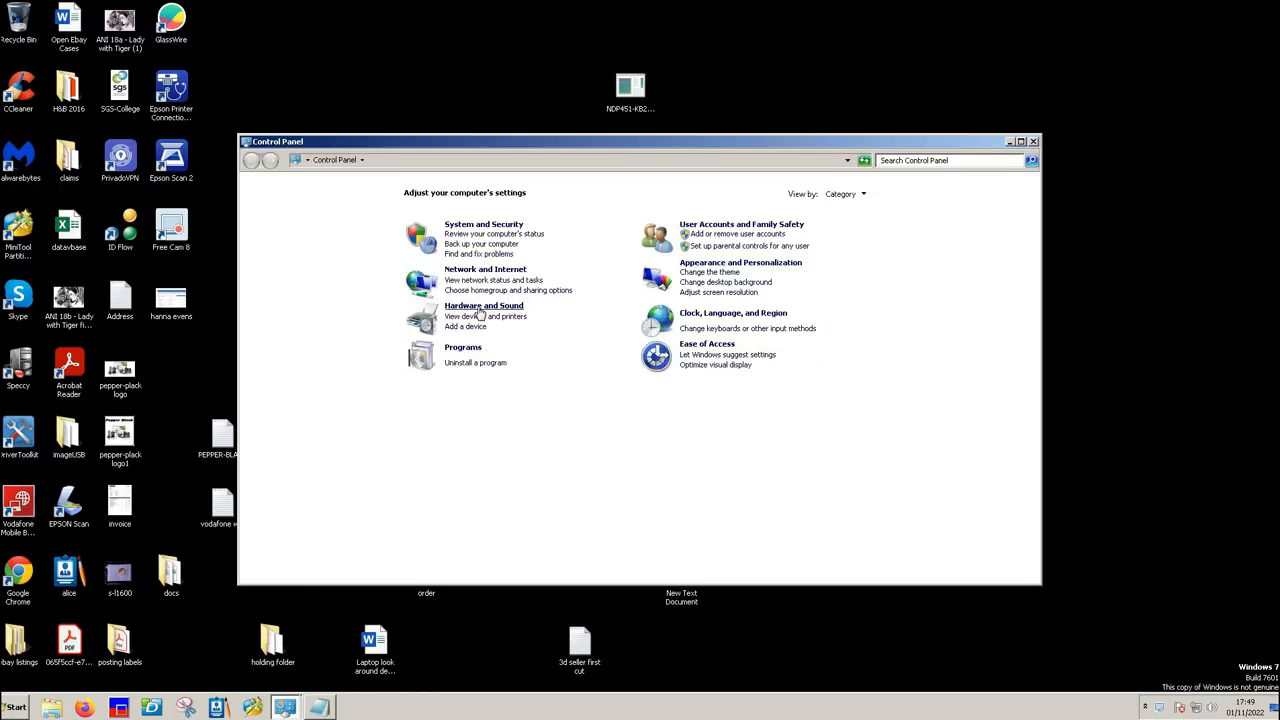
mouse_move(484, 224)
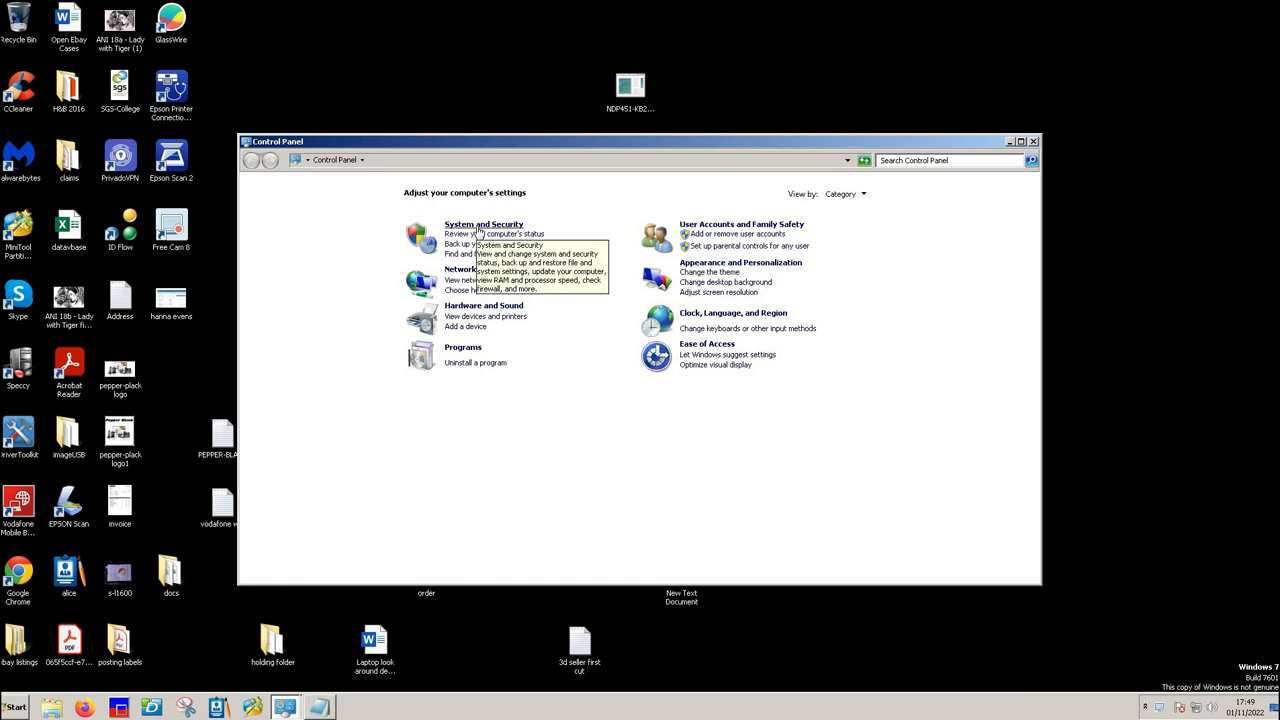
click(484, 224)
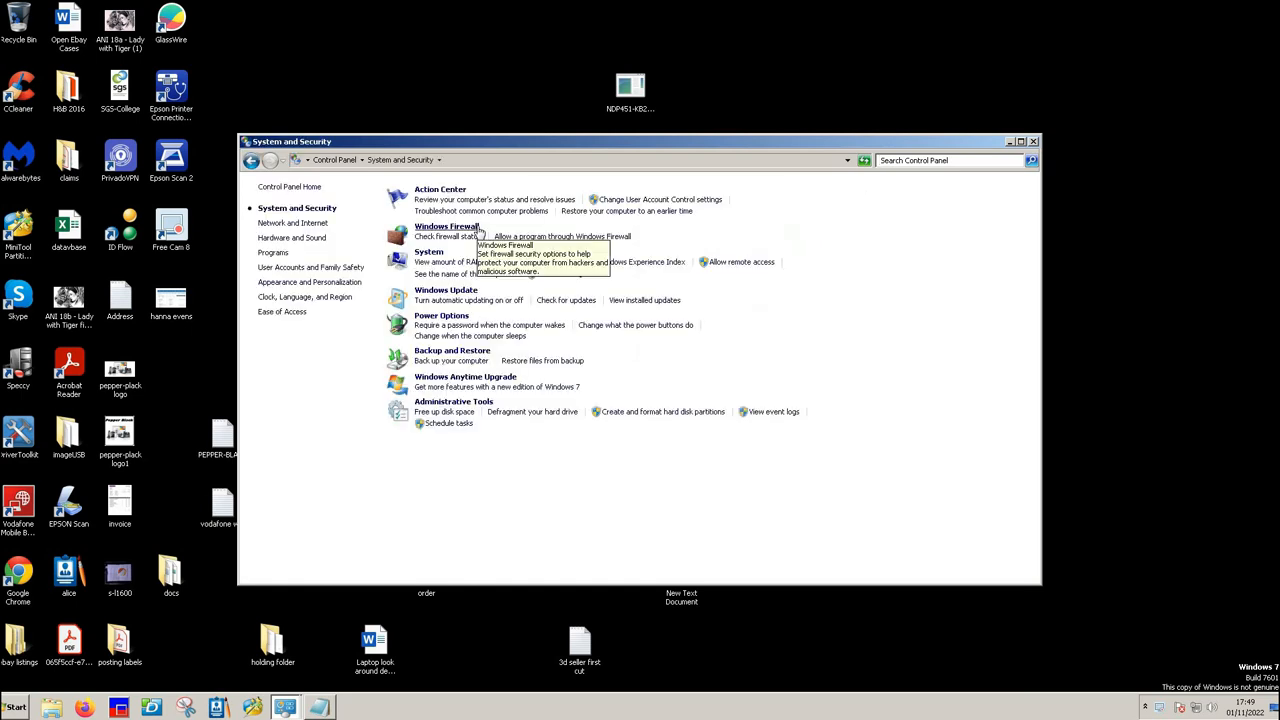
mouse_move(430, 260)
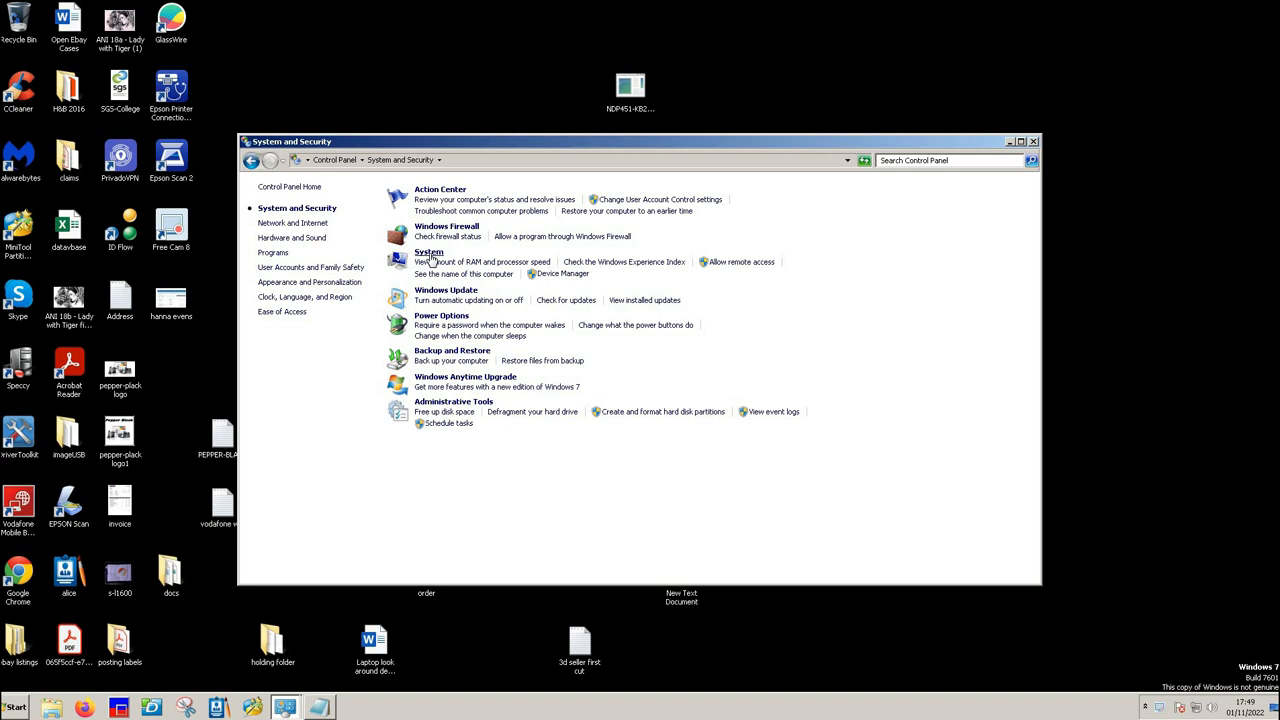
click(428, 252)
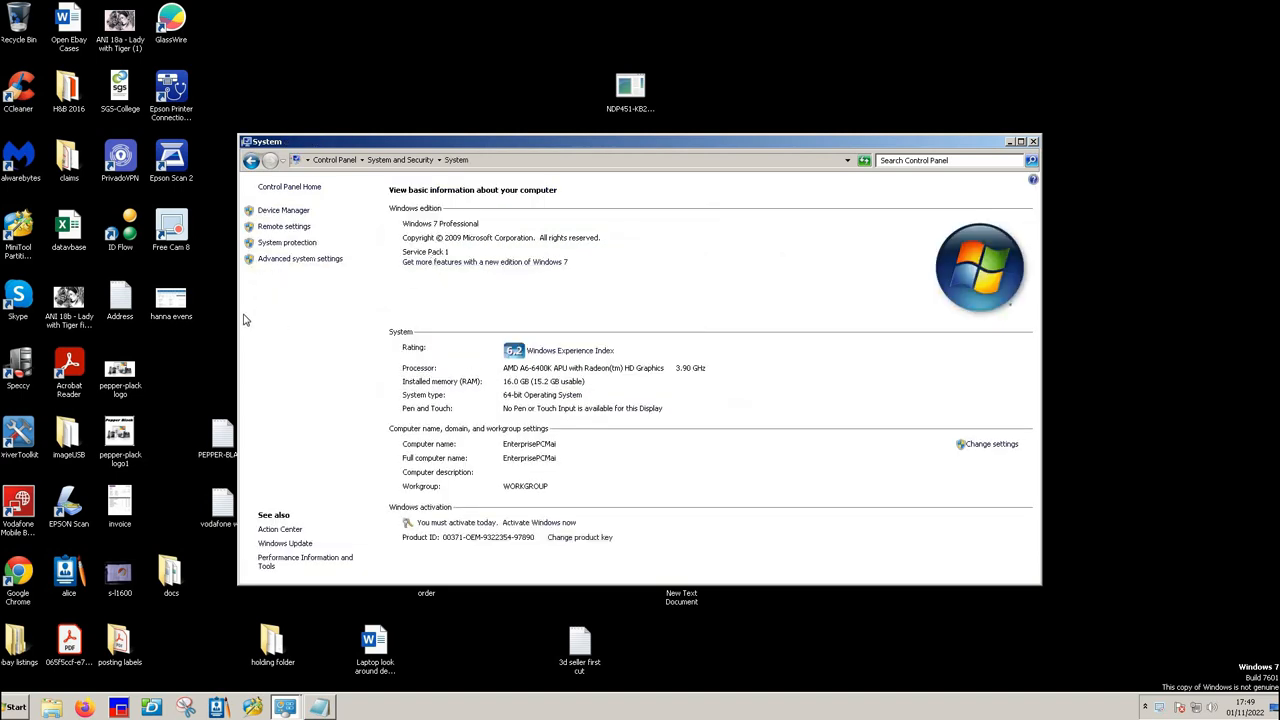
mouse_move(288, 268)
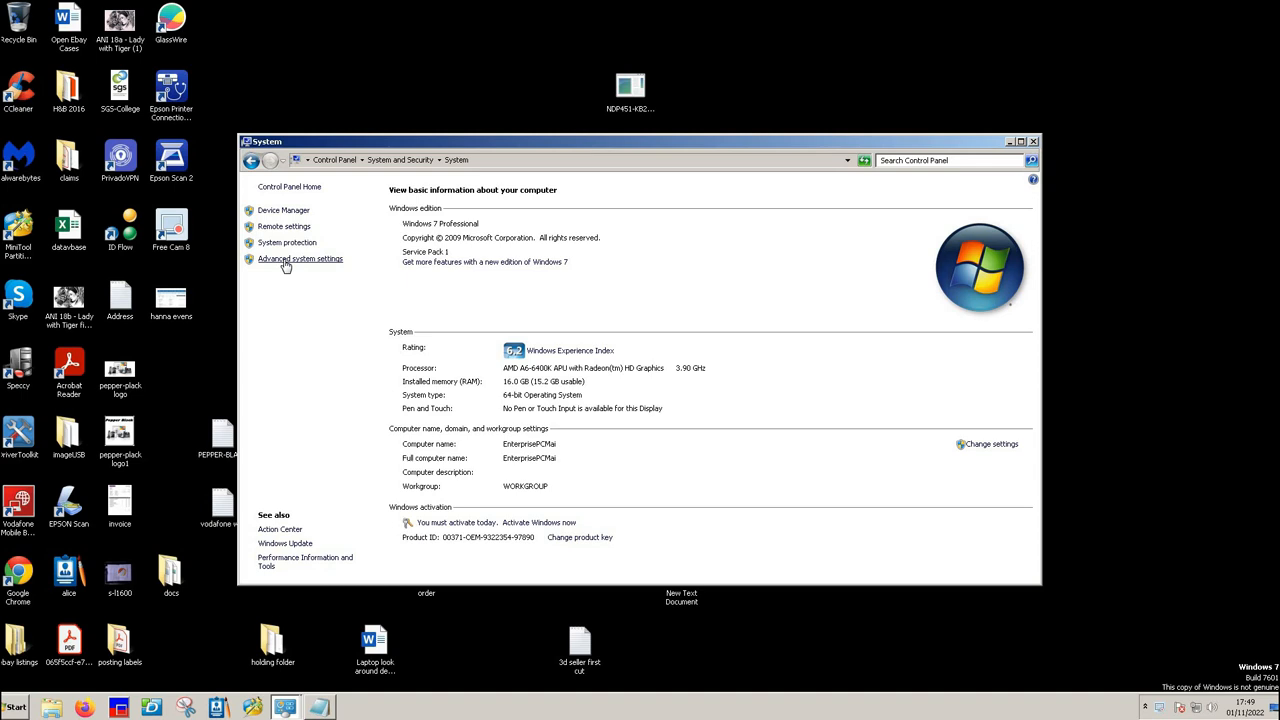
Step: In Performance Options, choose Adjust for best performance for visual effects
click(300, 258)
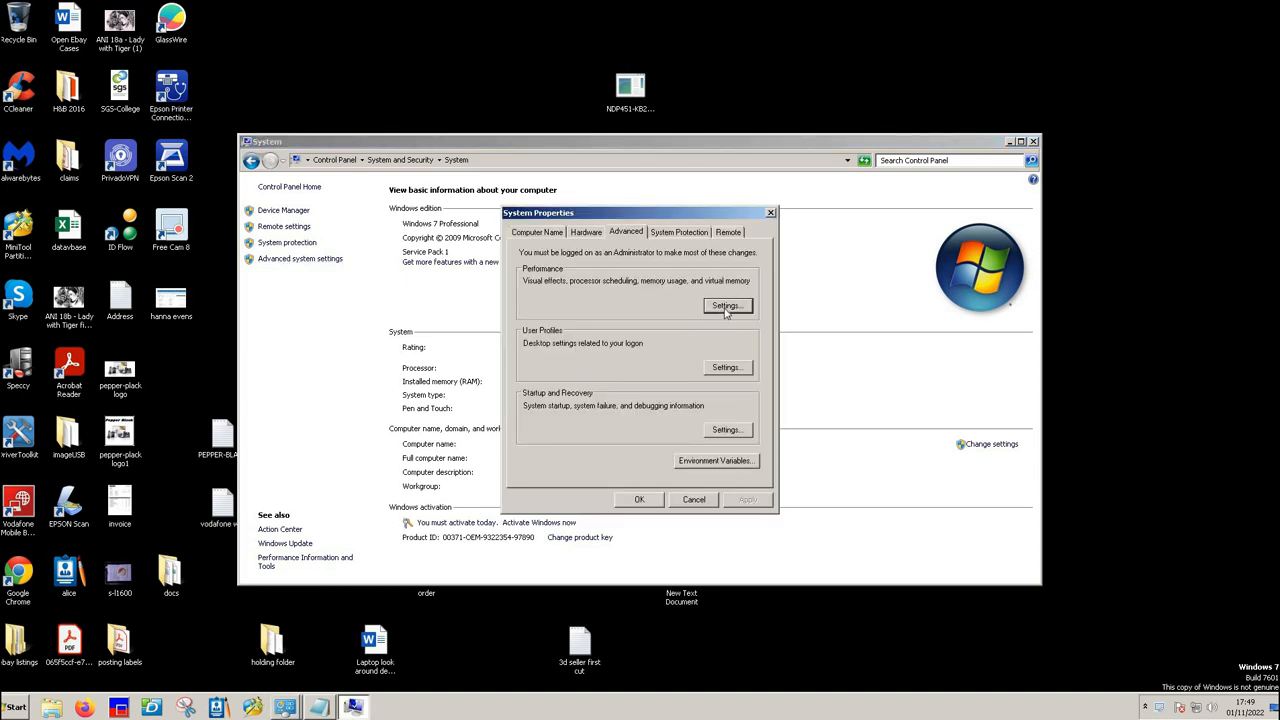
click(728, 304)
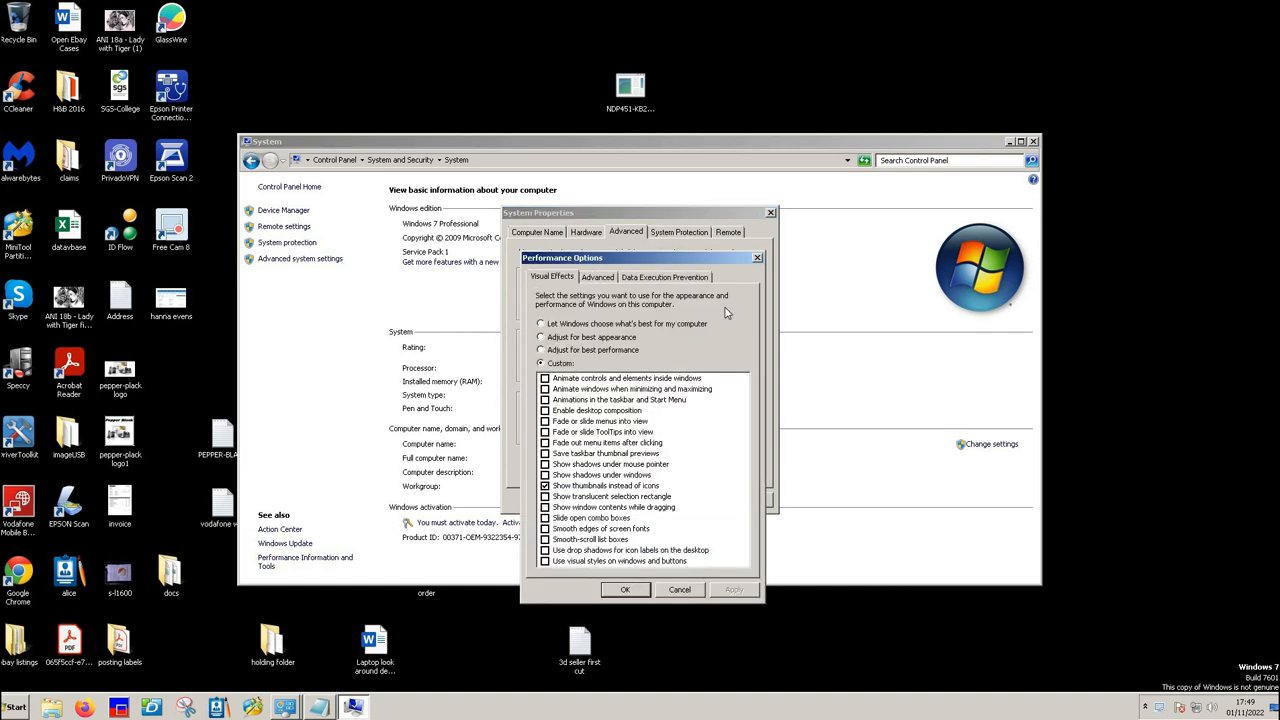
mouse_move(624, 310)
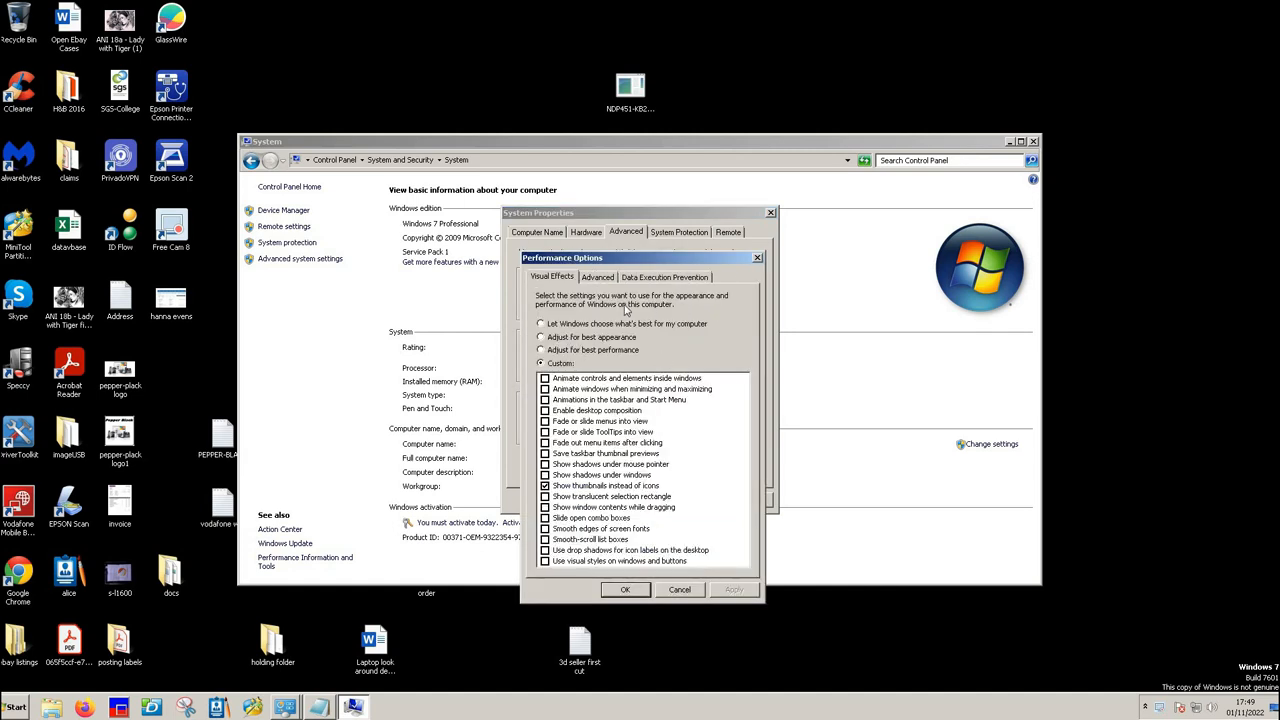
click(540, 324)
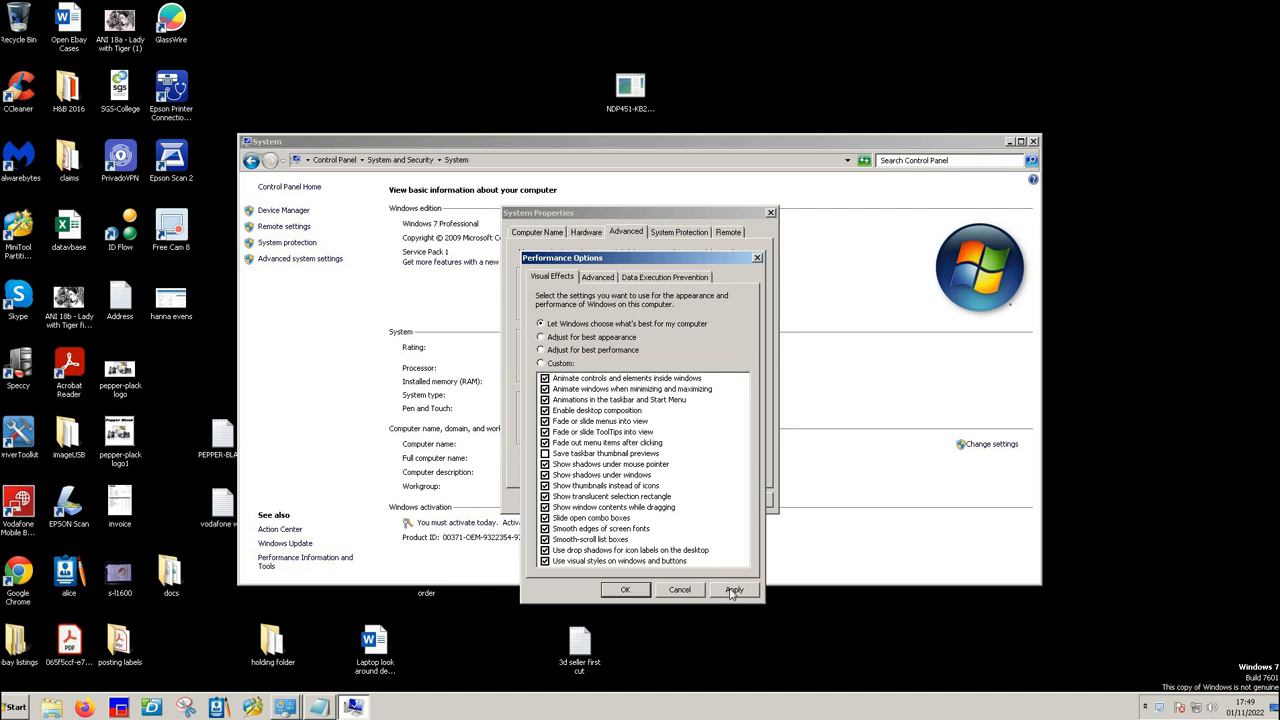
mouse_move(518, 334)
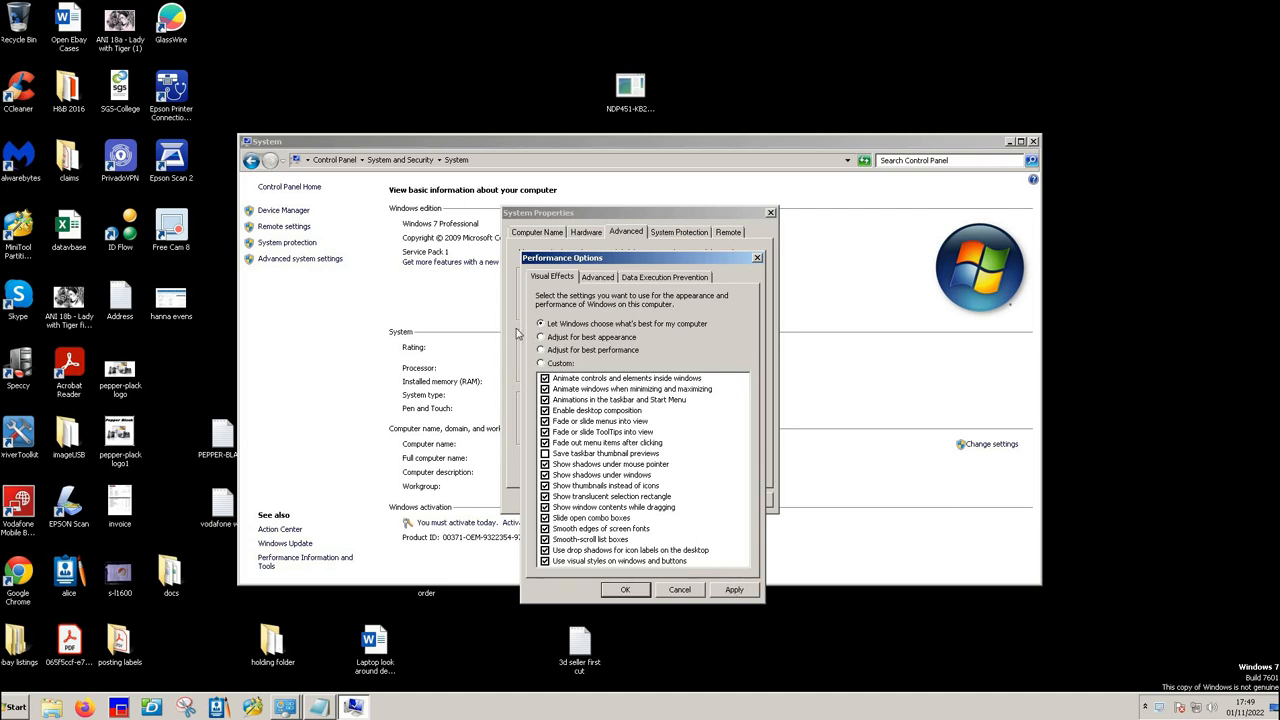
click(540, 350)
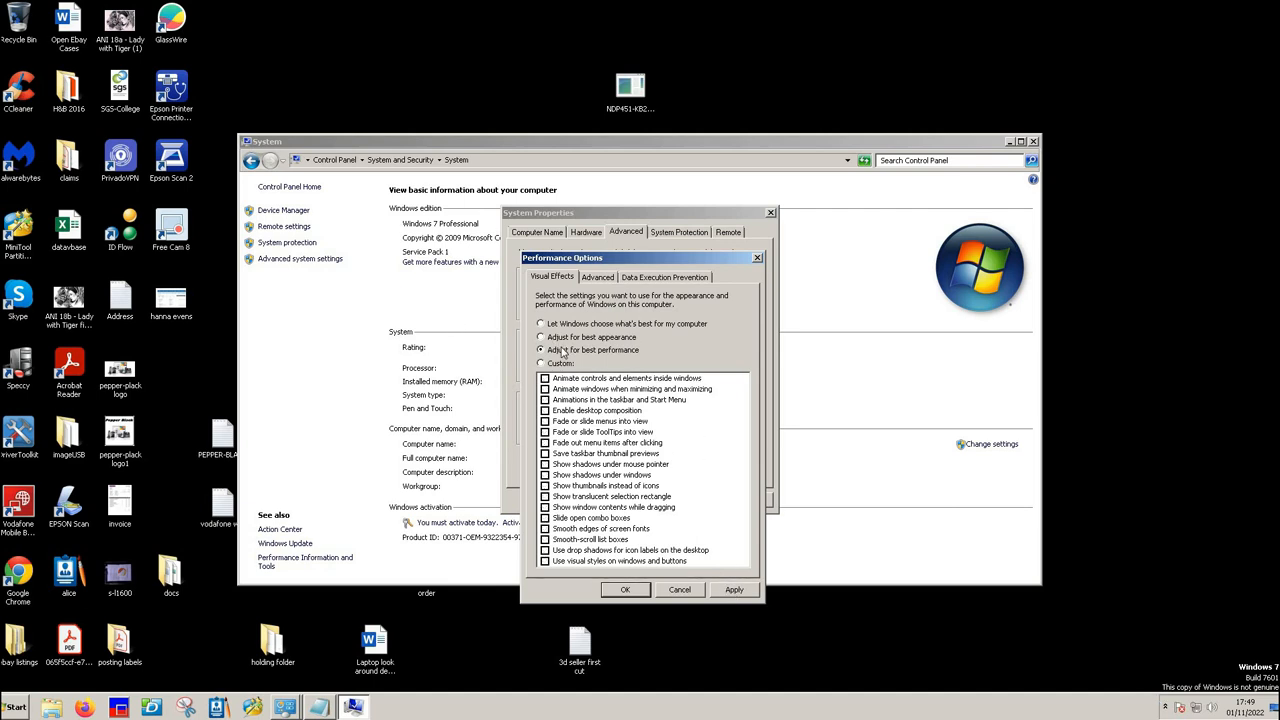
click(542, 348)
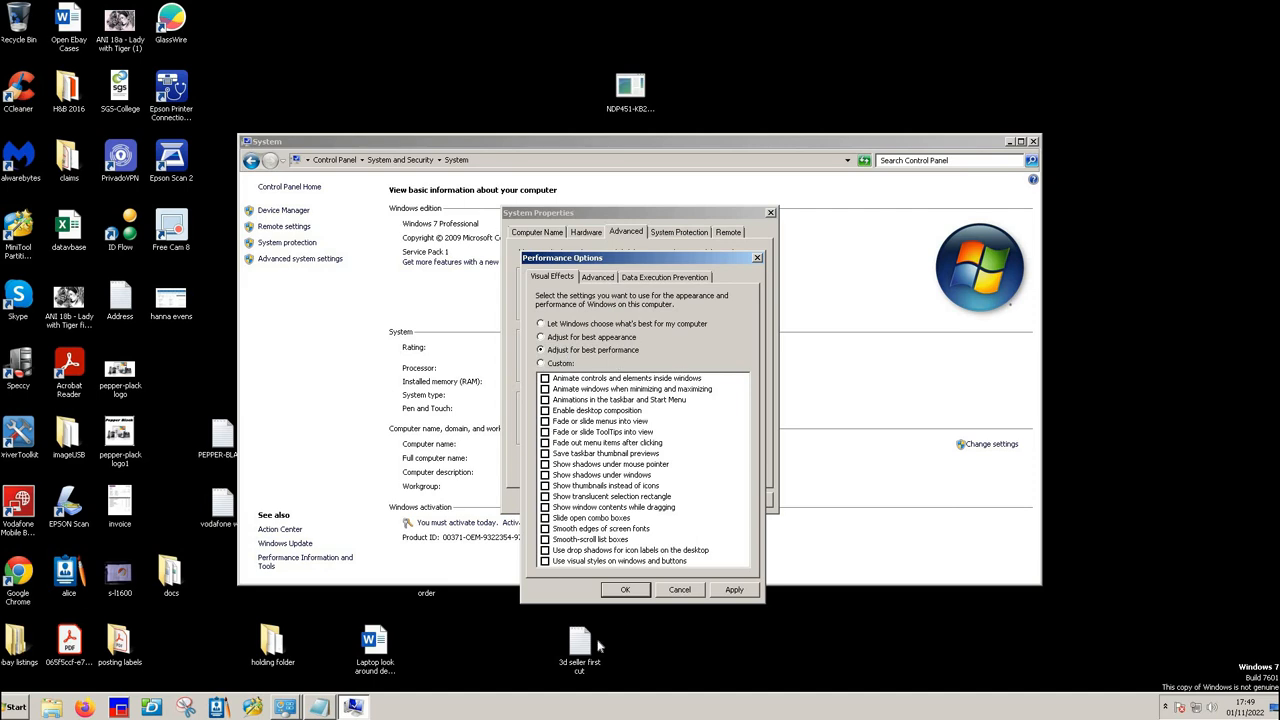
mouse_move(672, 480)
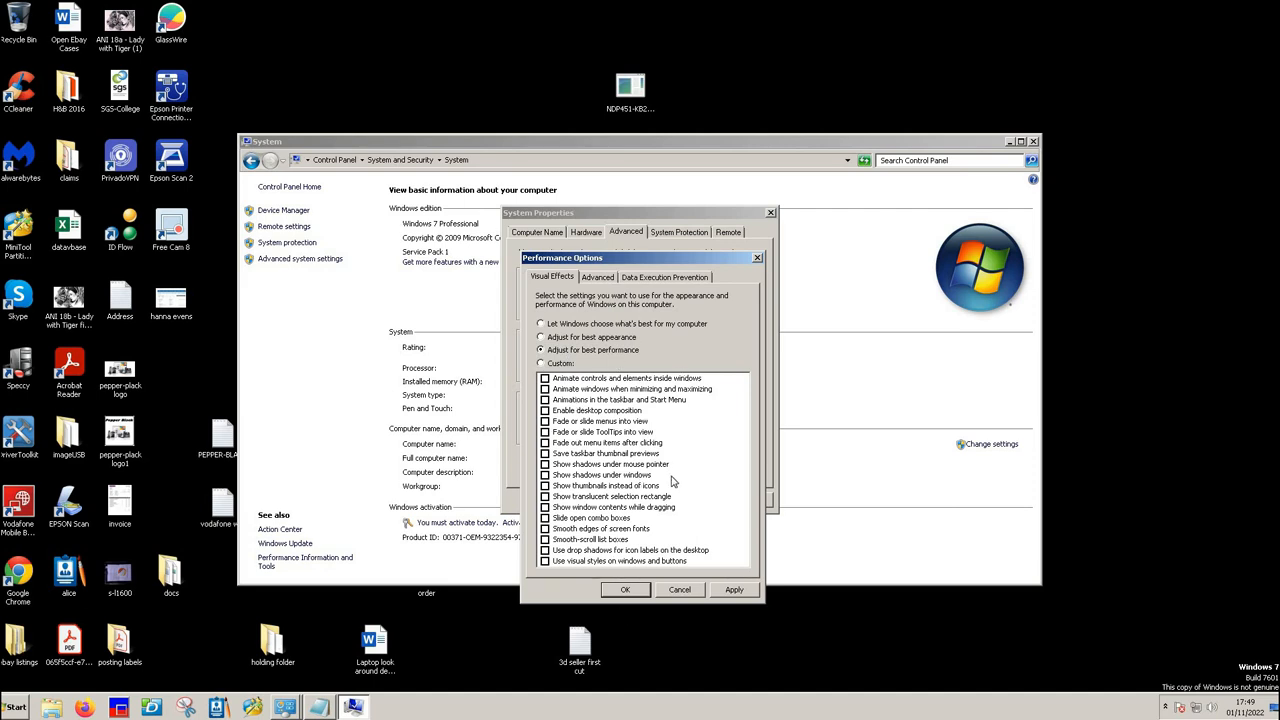
mouse_move(548, 496)
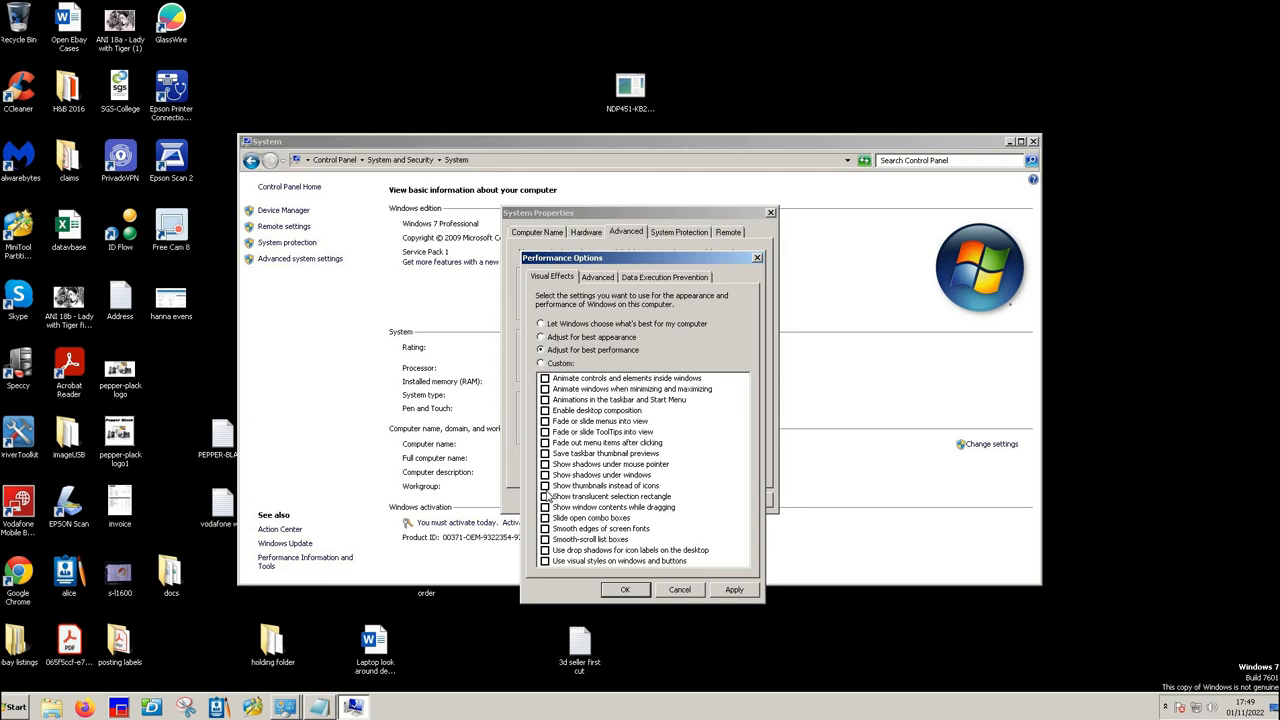
Step: Keep 'Show thumbnails instead of icons' ticked, apply the settings and confirm with OK
click(544, 486)
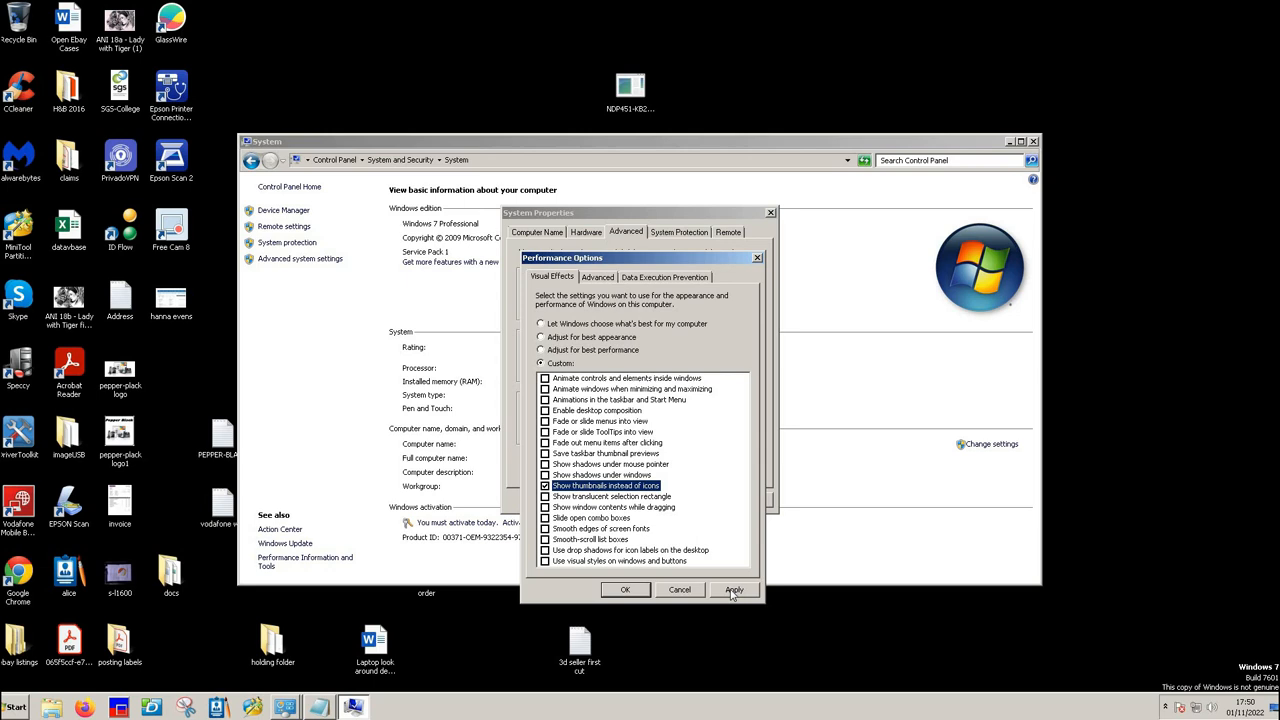
click(734, 588)
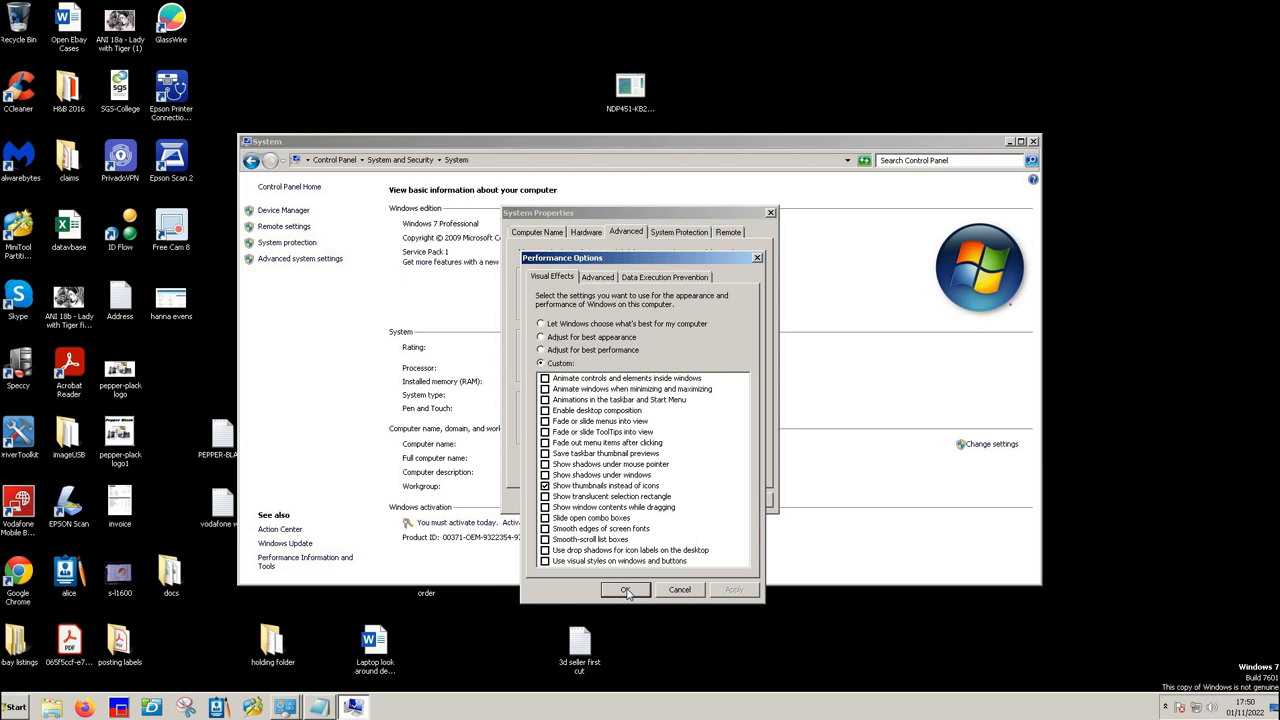
click(624, 590)
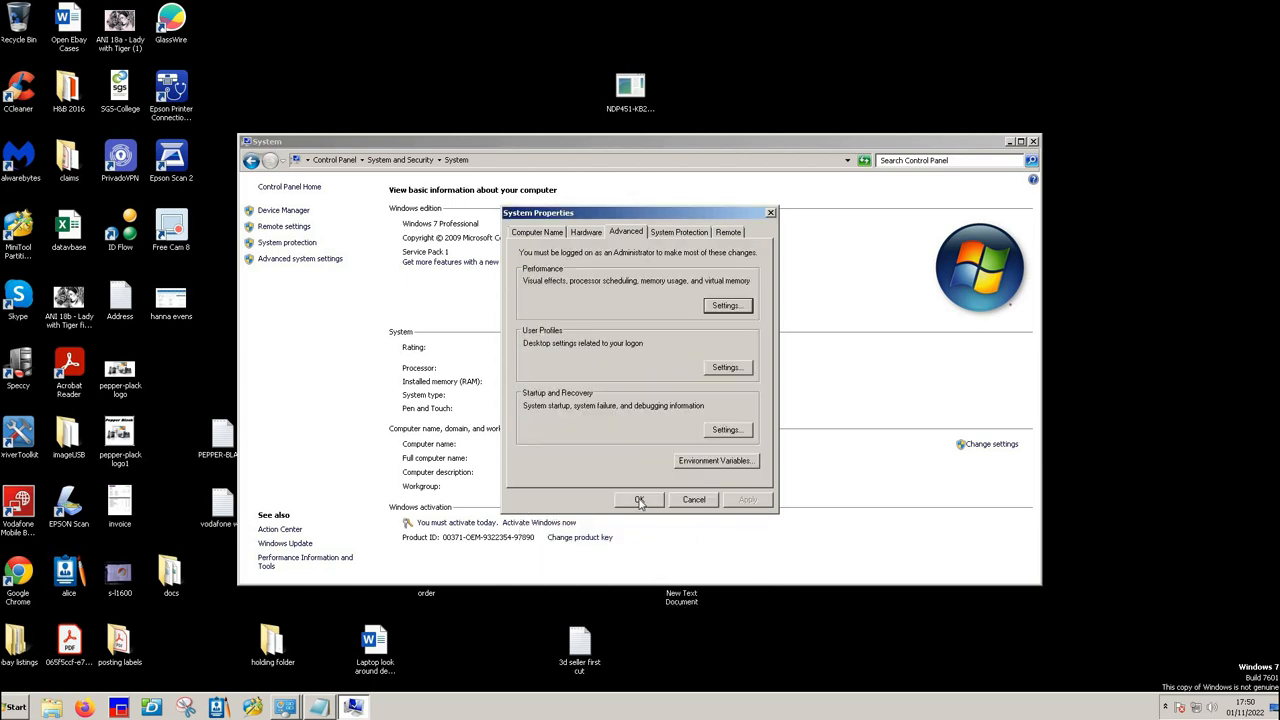
Step: Close System Properties with OK and reveal the hidden notification-area icons
click(640, 500)
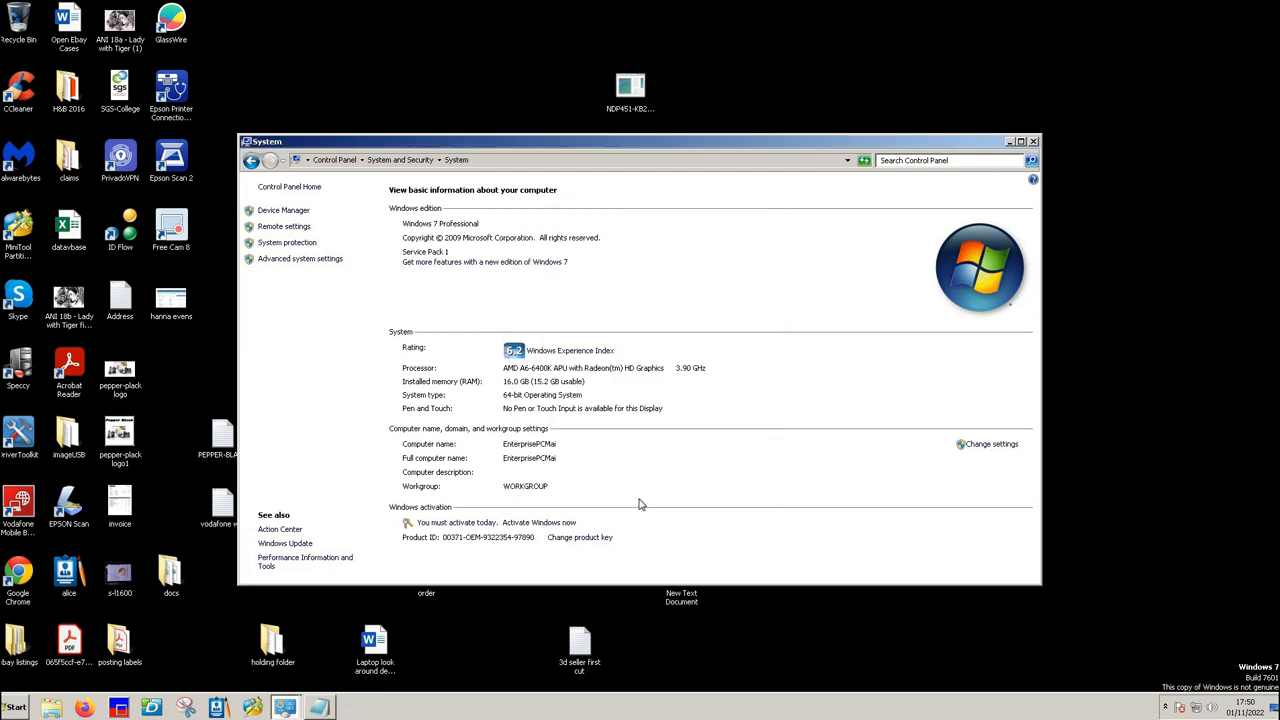
mouse_move(564, 448)
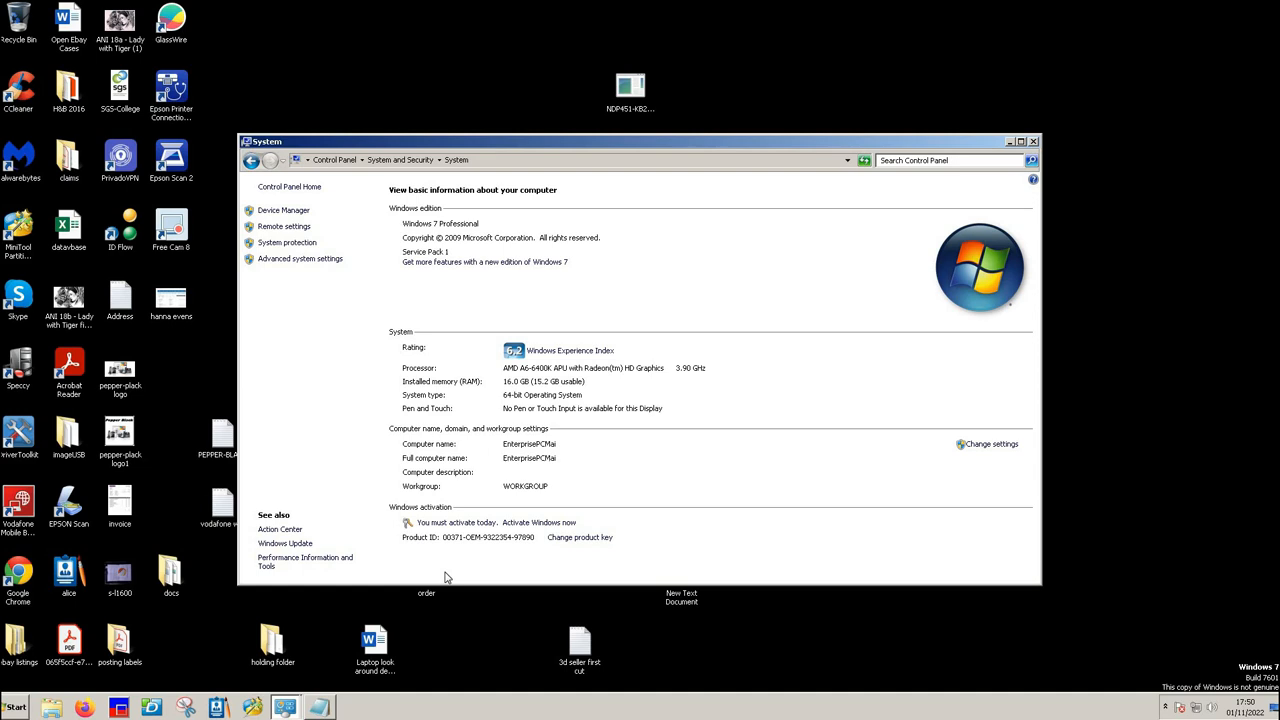
mouse_move(632, 508)
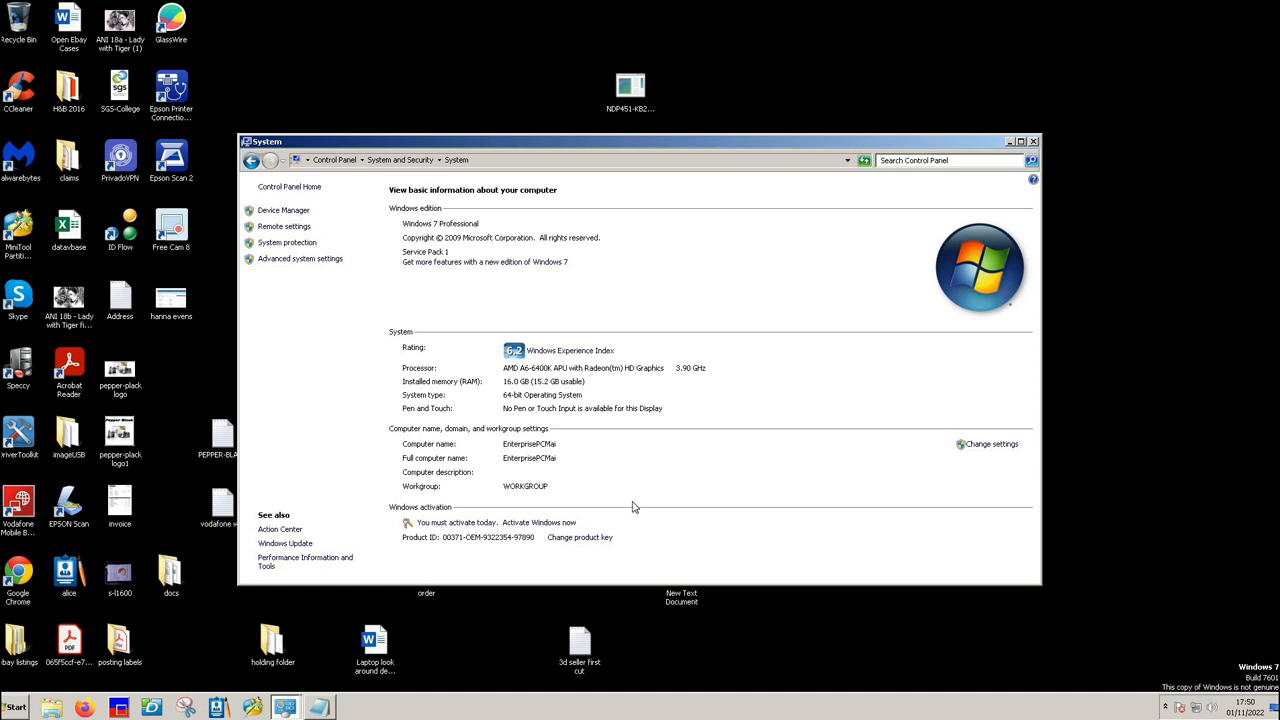
mouse_move(740, 524)
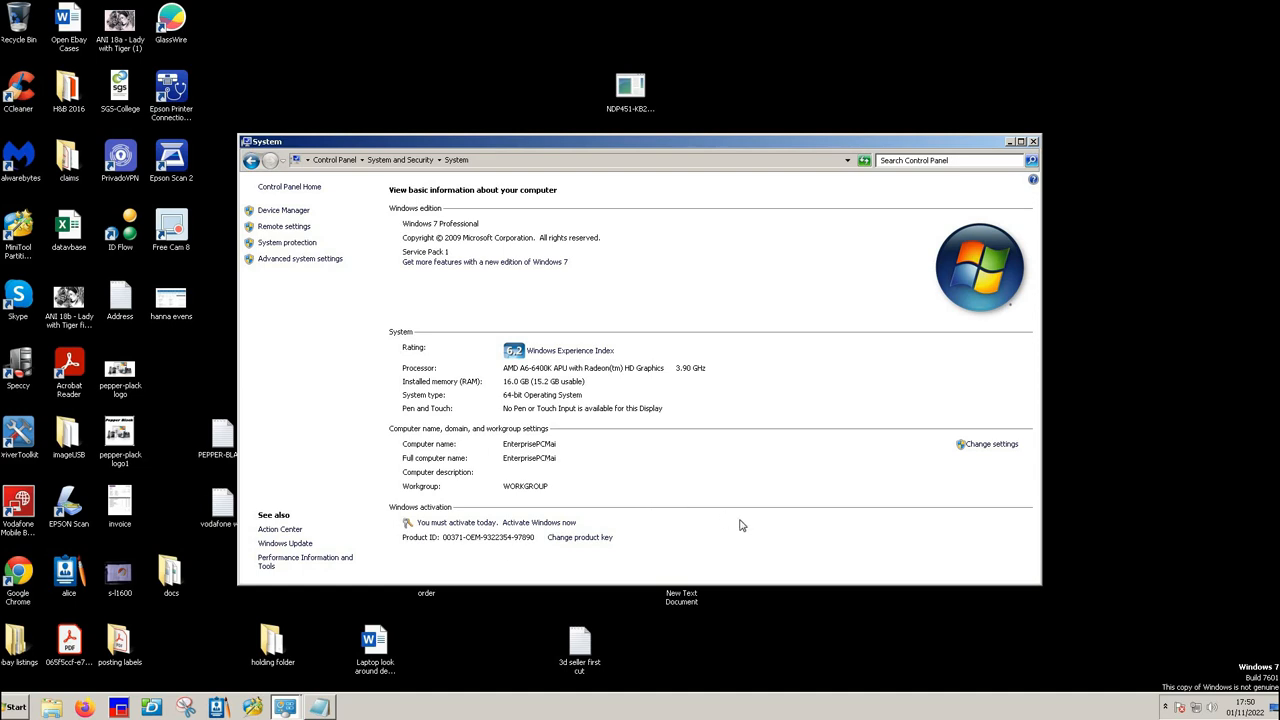
mouse_move(320, 630)
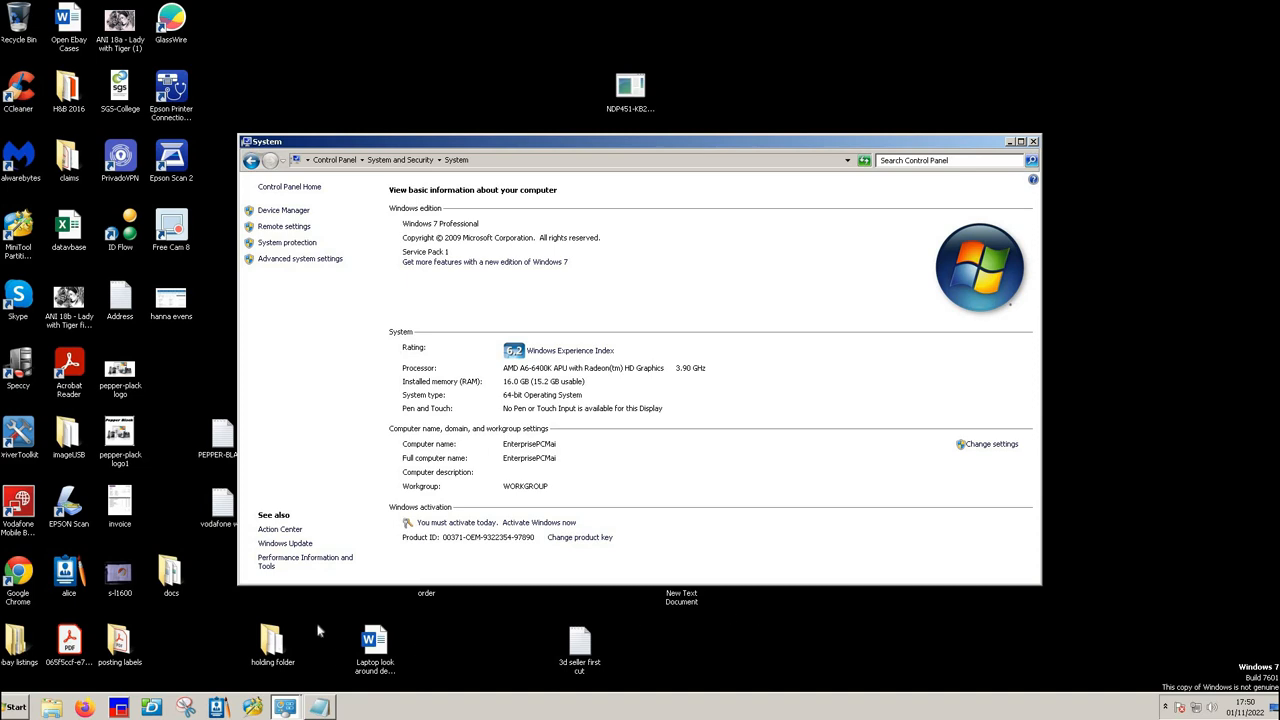
mouse_move(608, 630)
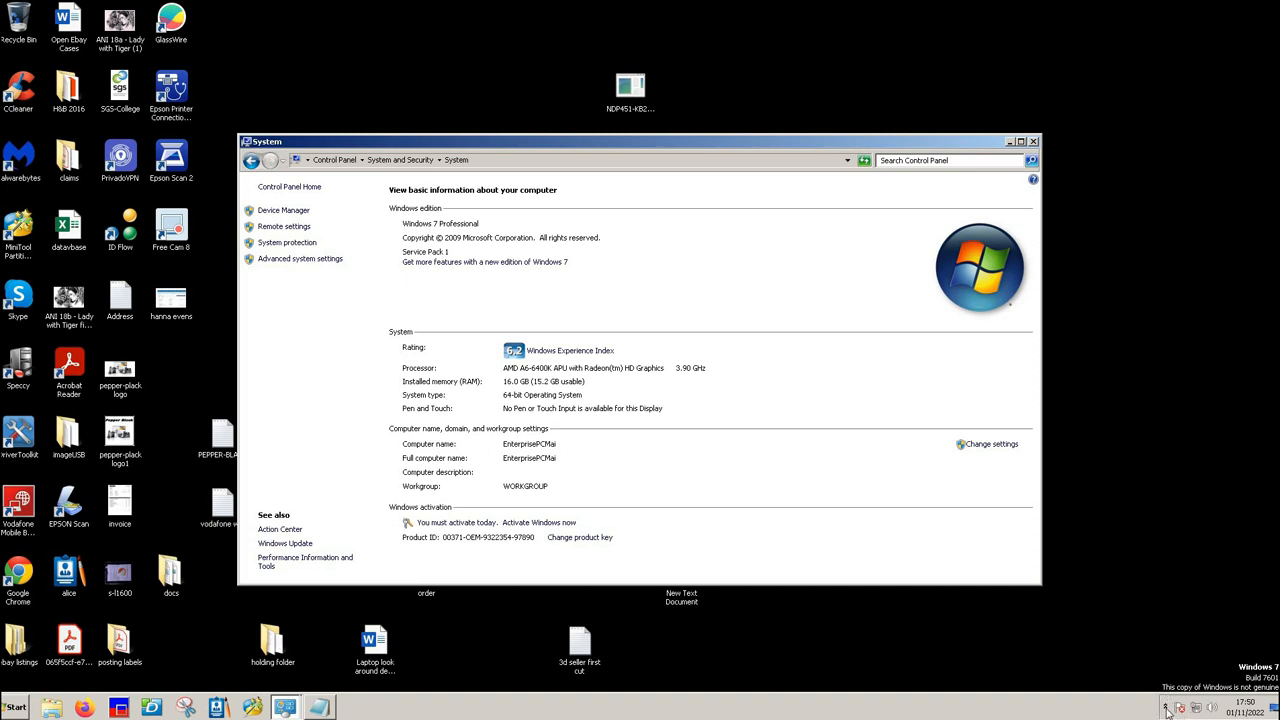
click(1166, 708)
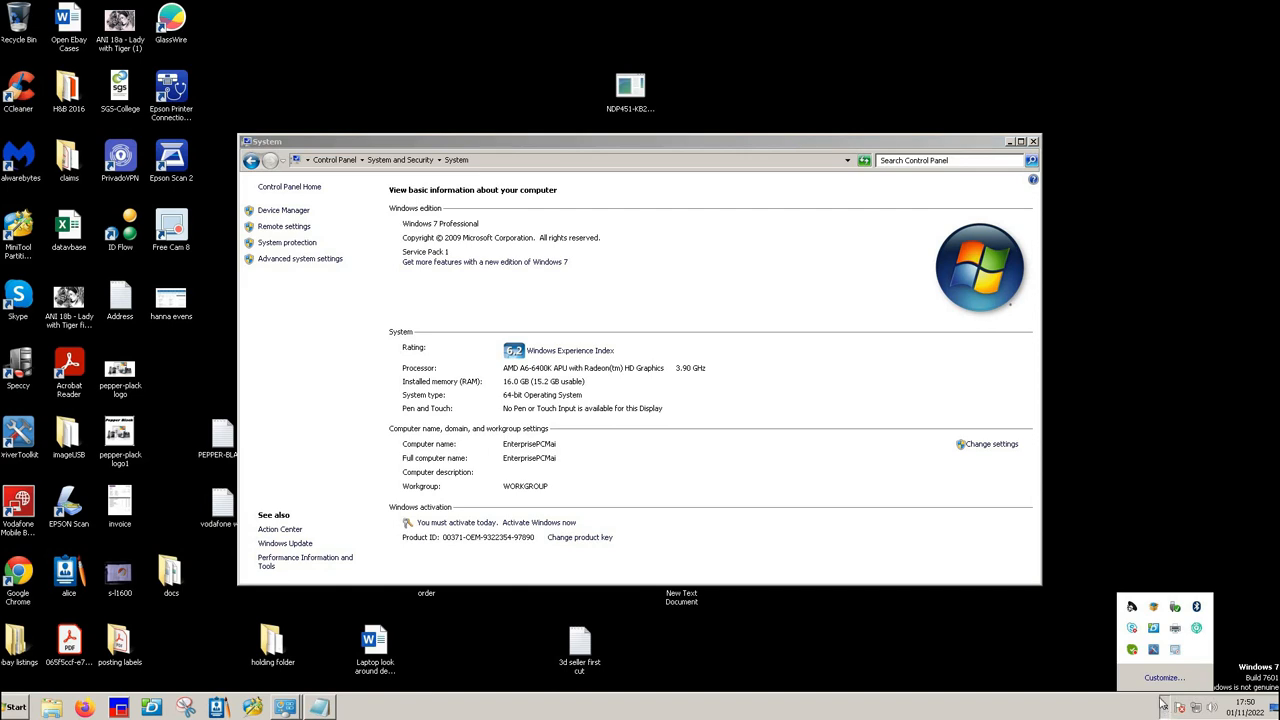
mouse_move(892, 652)
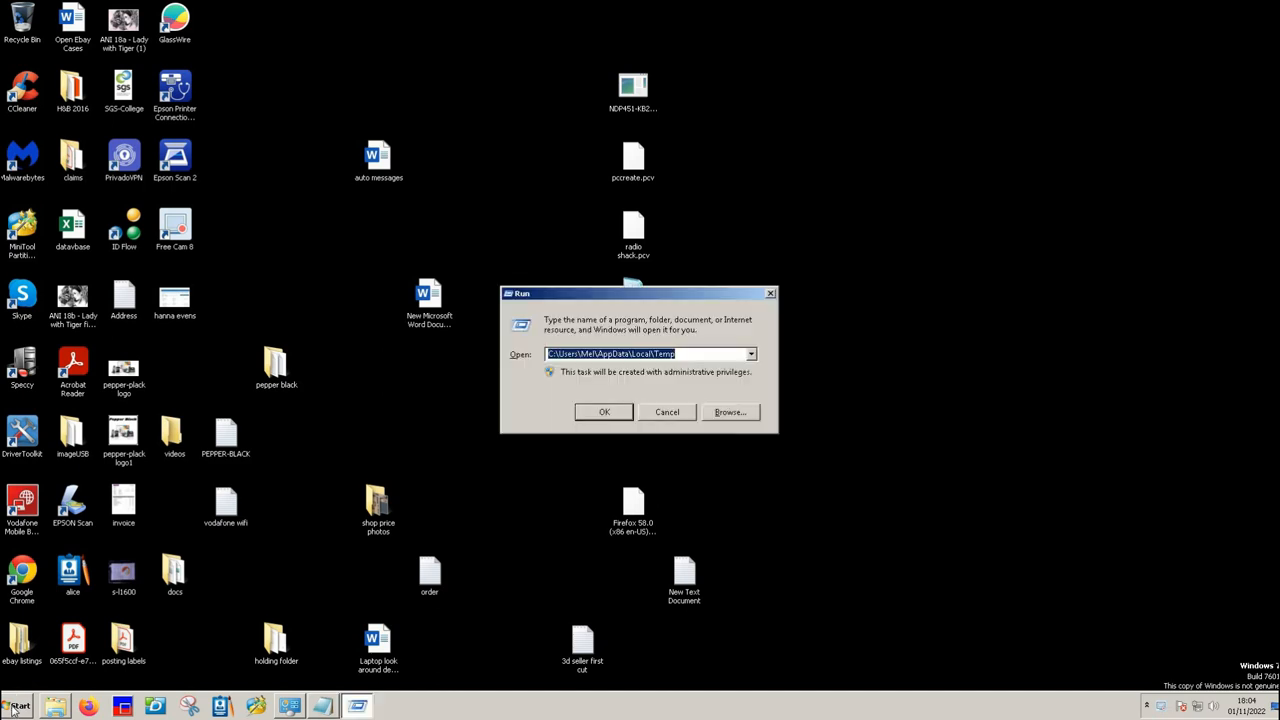
mouse_move(628, 414)
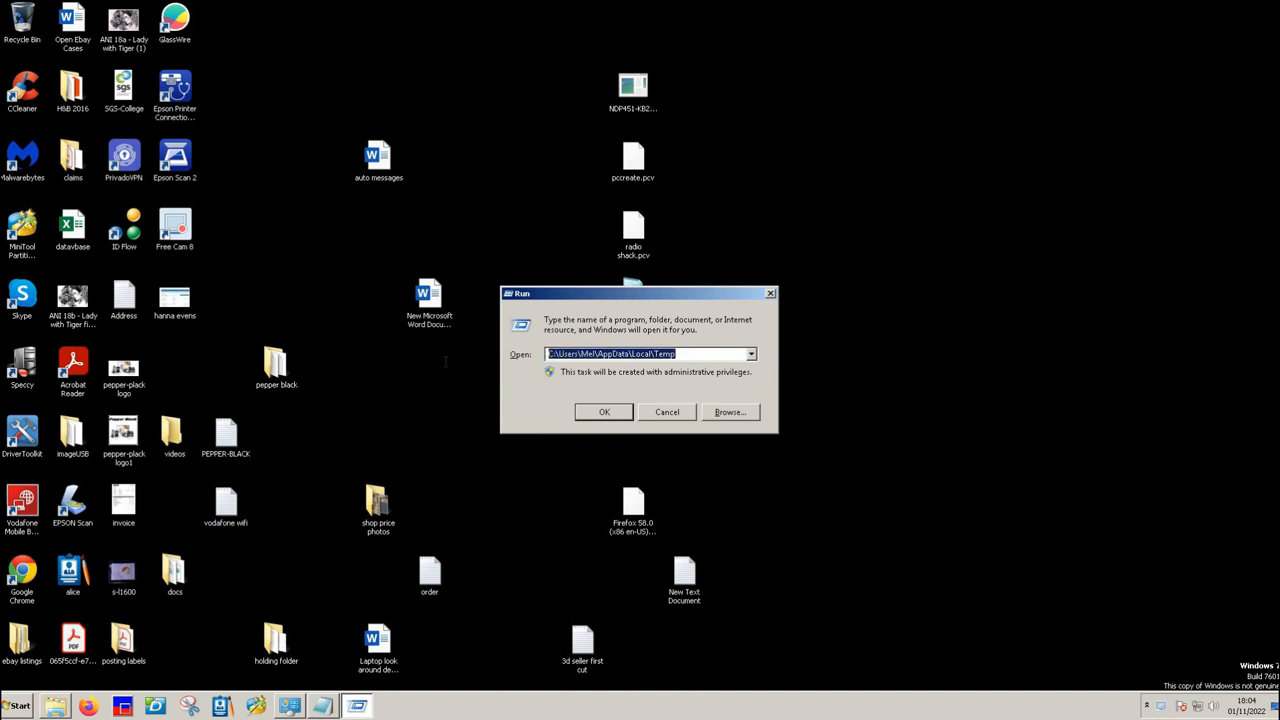
Step: Run 'temp' and delete everything in Windows\Temp, skipping locked and in-use items for all
text(temp)
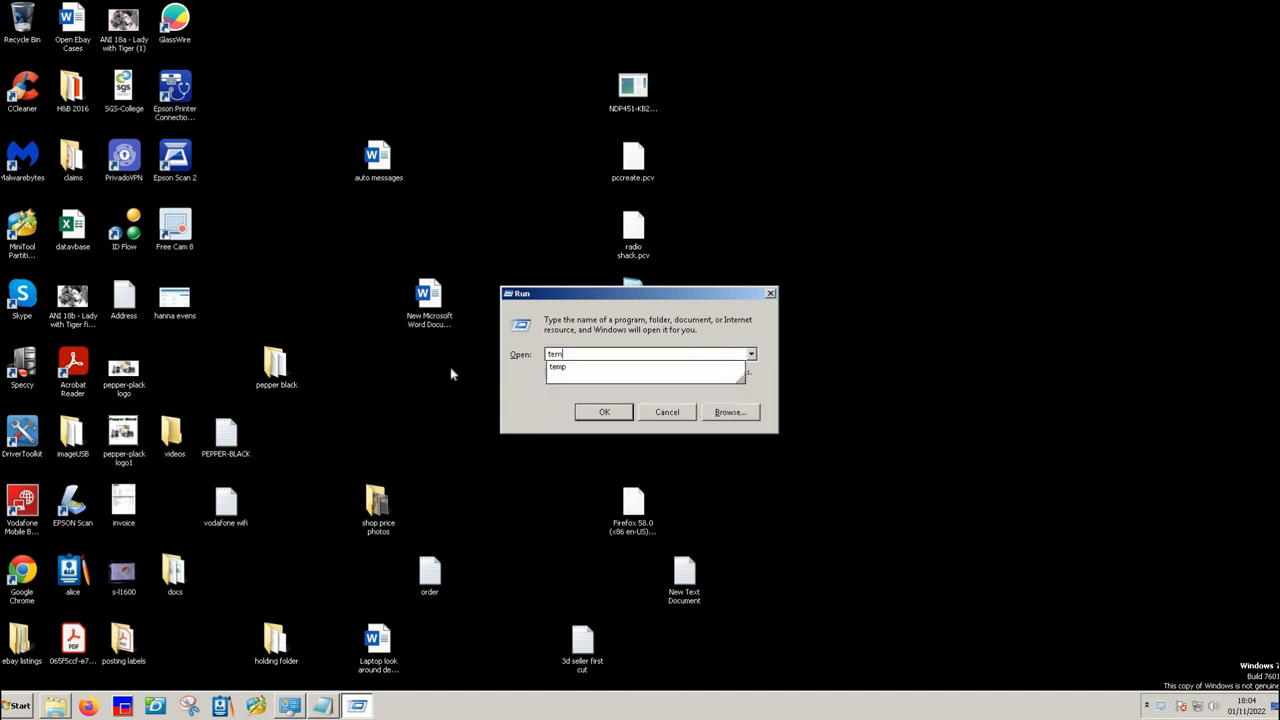
click(604, 412)
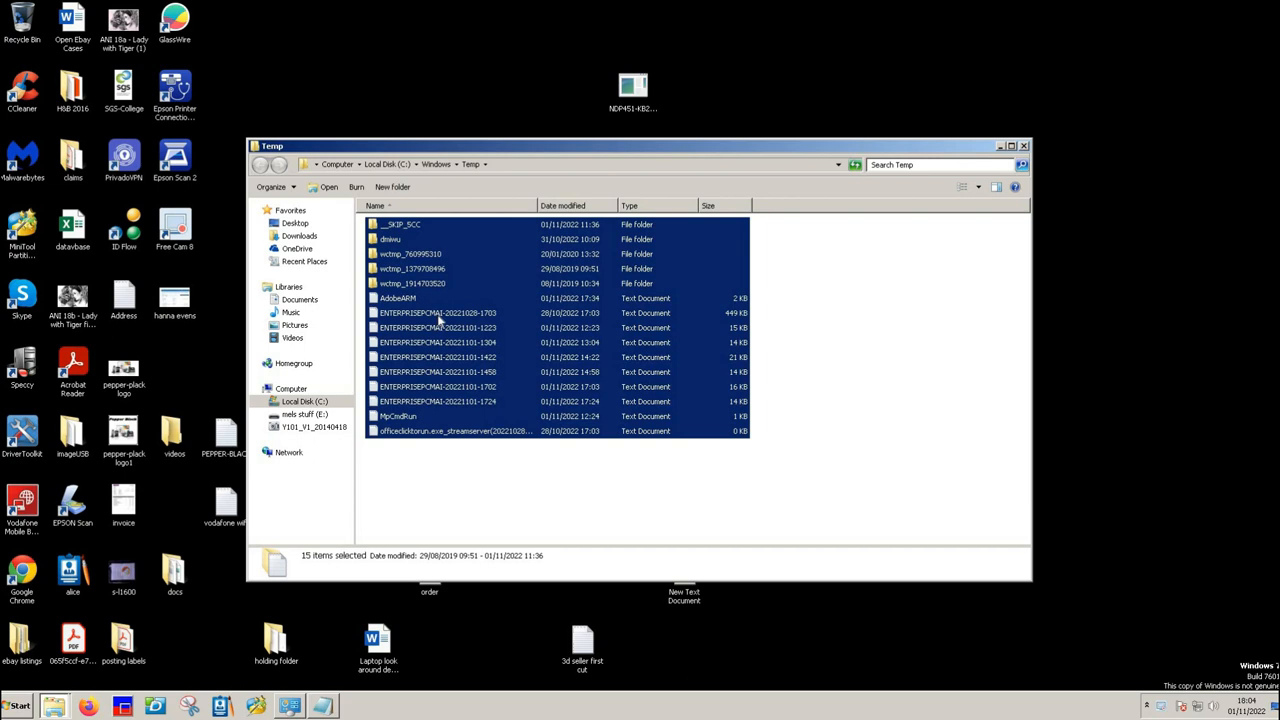
mouse_move(438, 328)
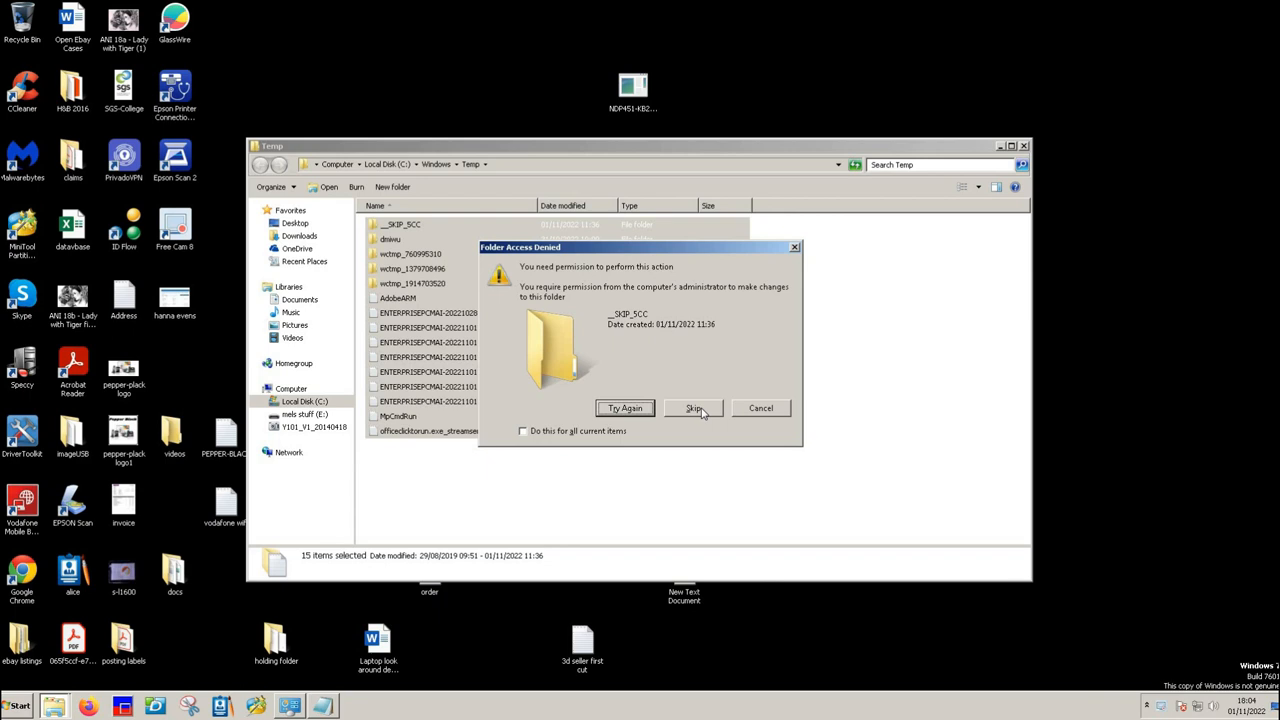
click(522, 432)
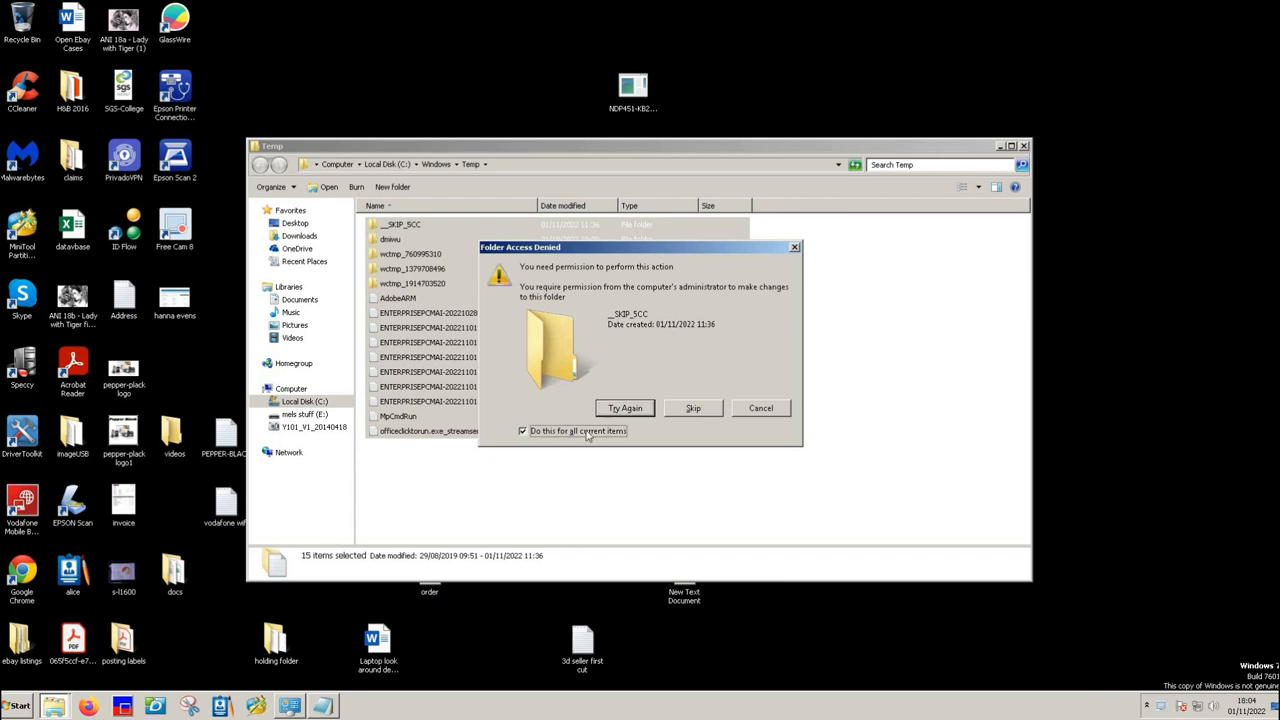
click(624, 408)
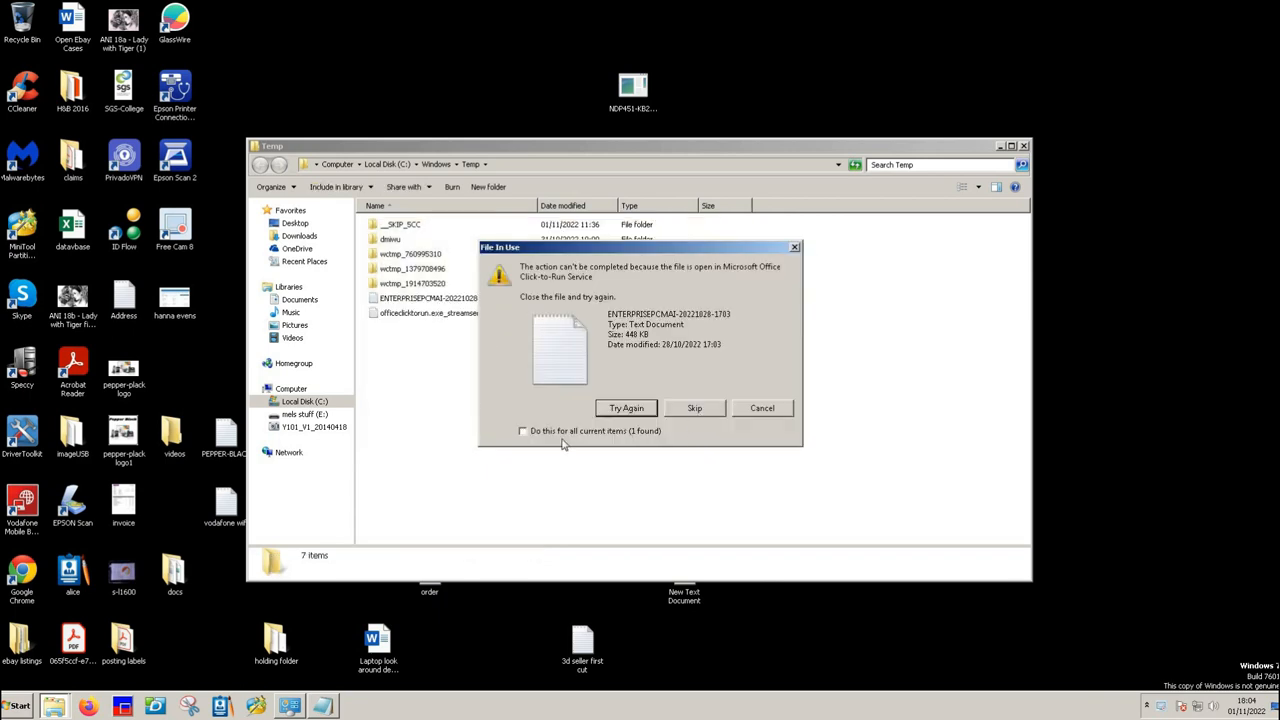
click(694, 408)
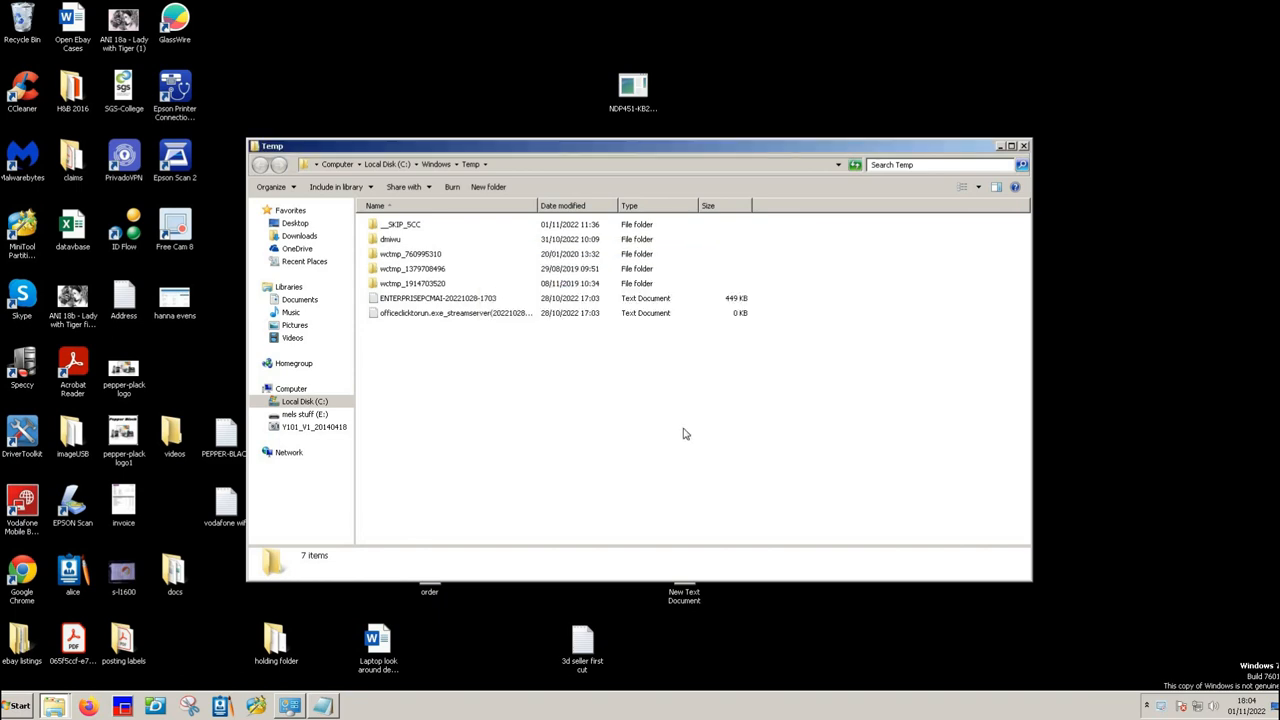
mouse_move(980, 324)
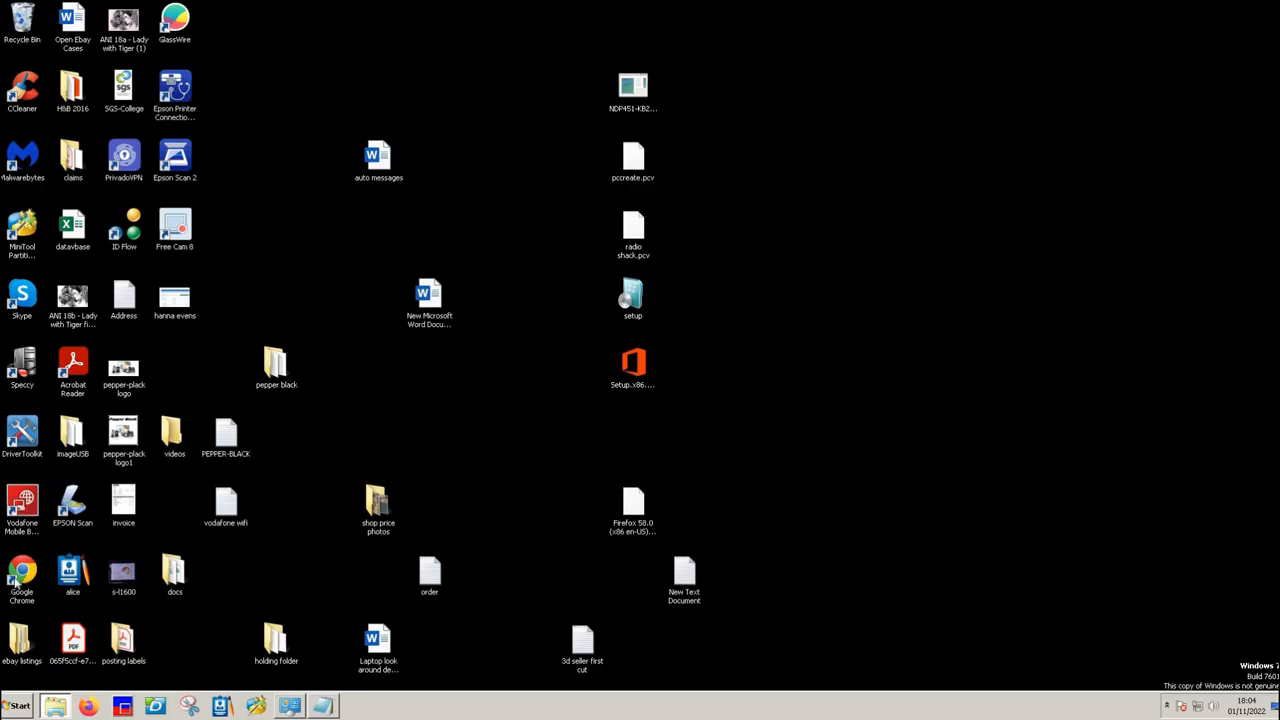
mouse_move(312, 644)
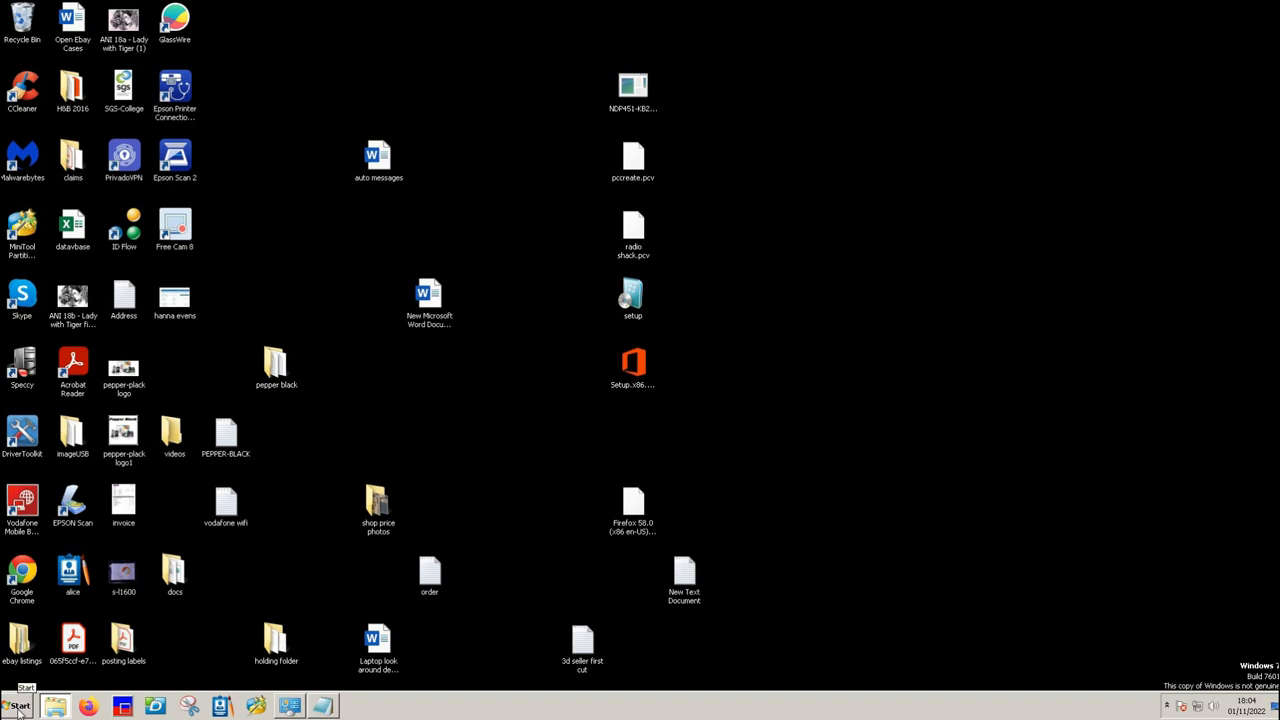
Step: Reopen the Run box from the Start menu after closing the Temp window
click(18, 706)
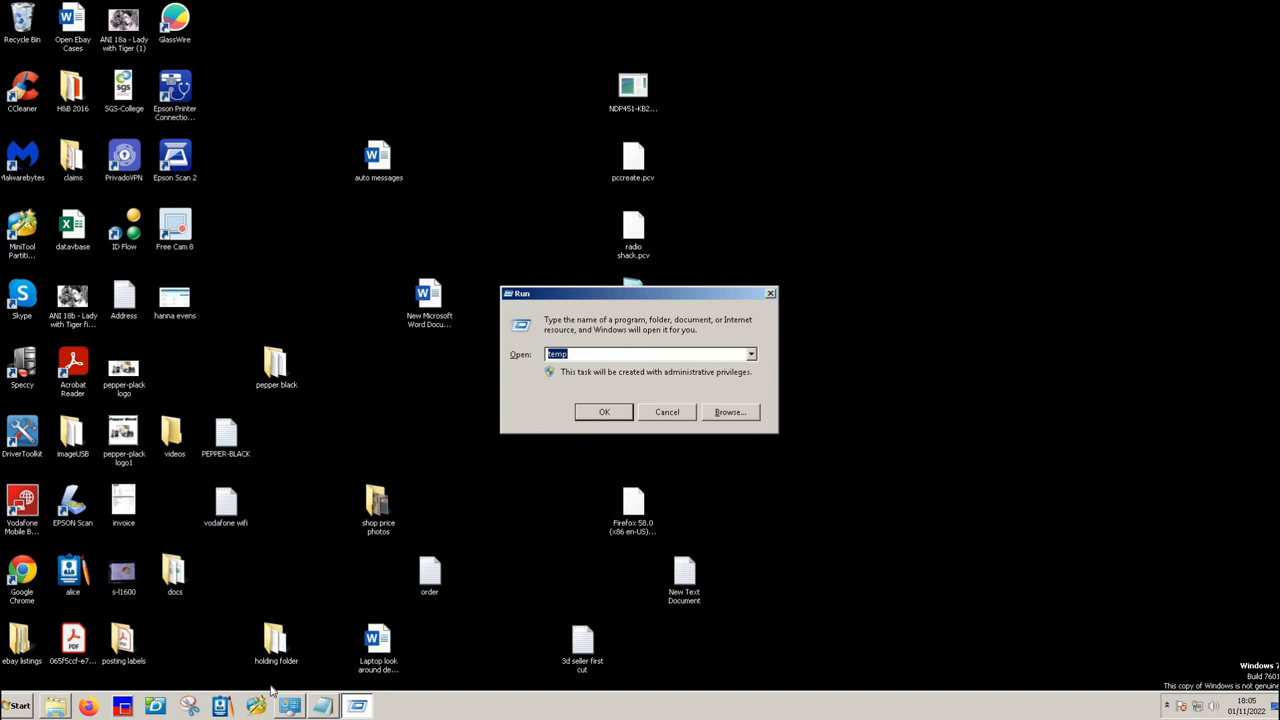
Step: Run '%temp%' and delete all items in the user's Temp folder, skipping in-use items for all
text(%temp)
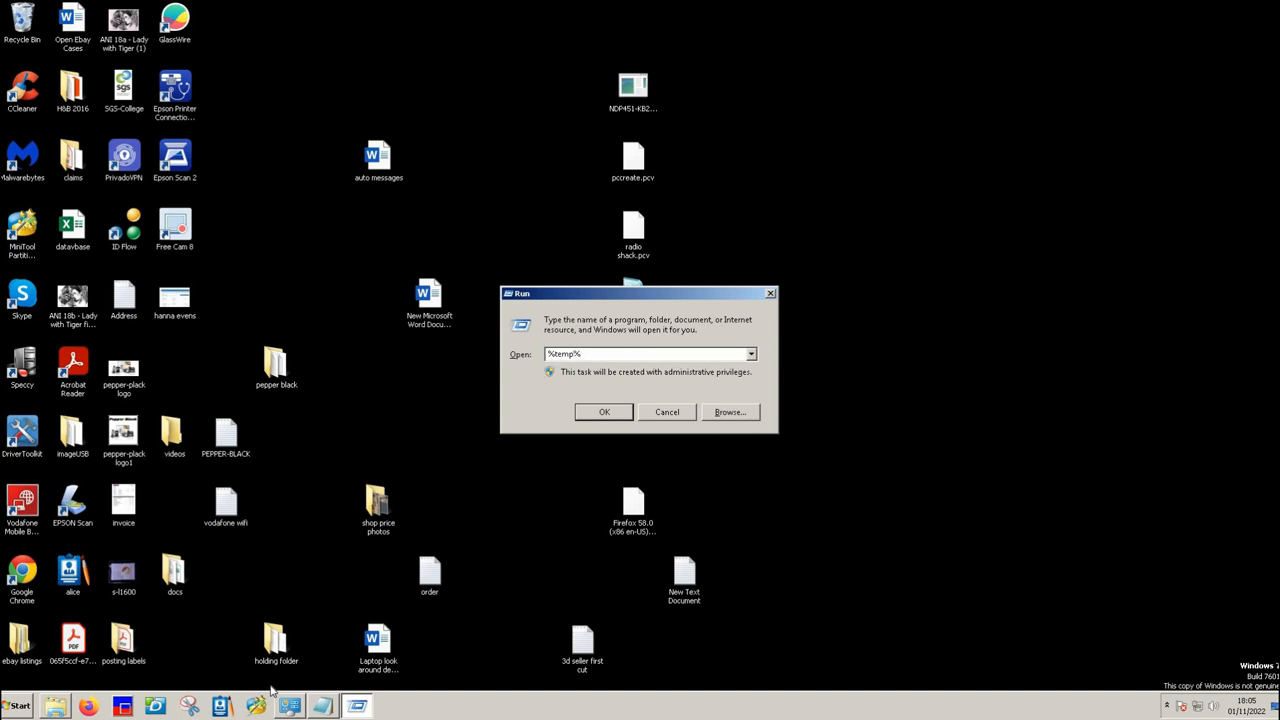
click(604, 412)
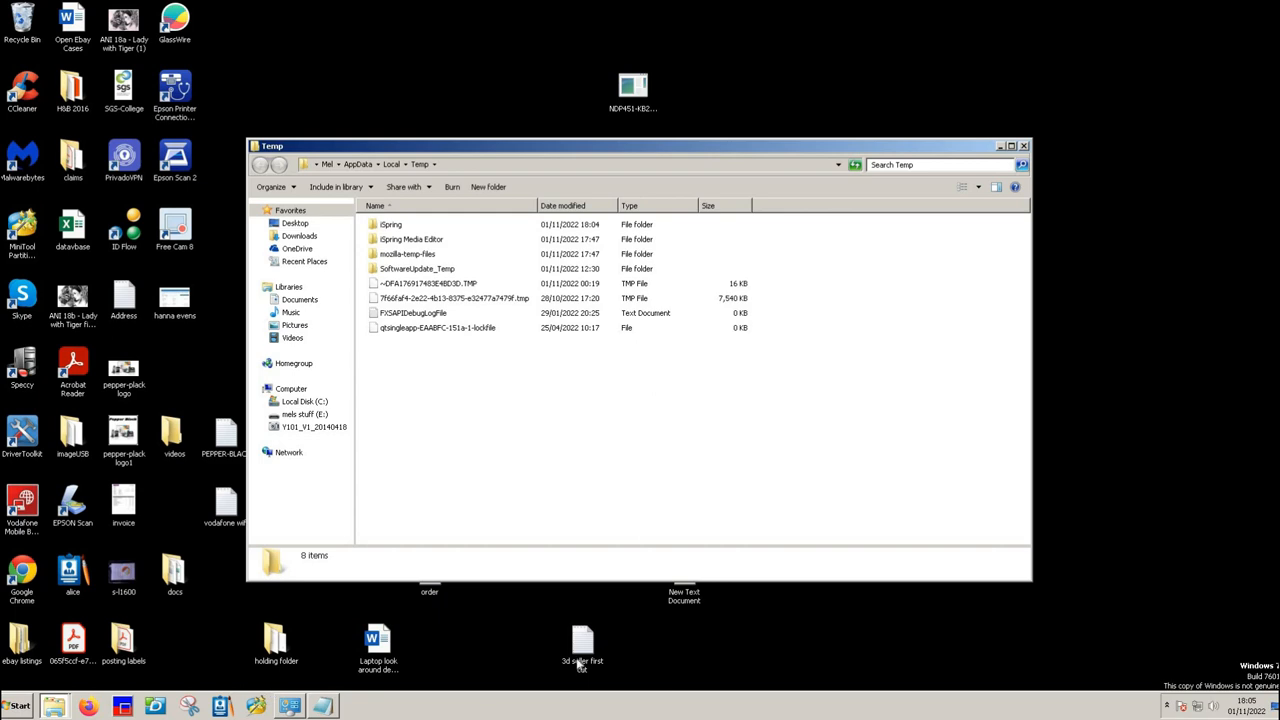
key(ctrl+a)
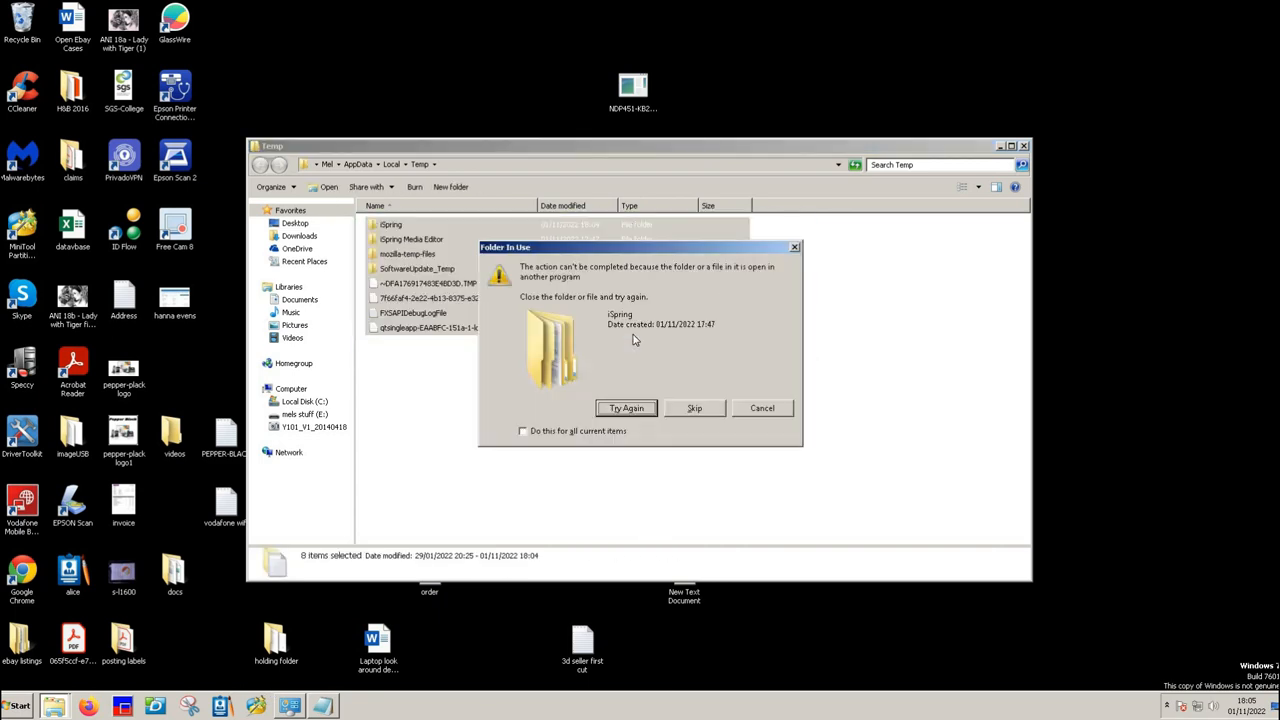
click(522, 432)
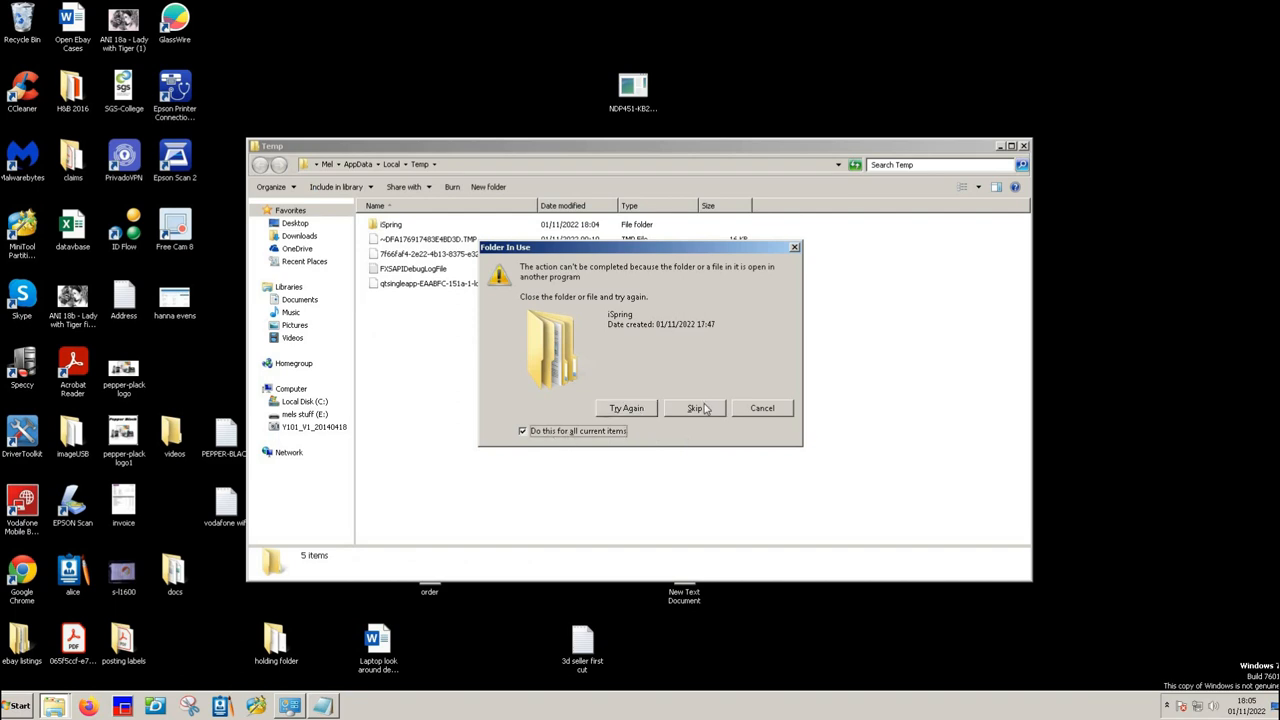
click(694, 408)
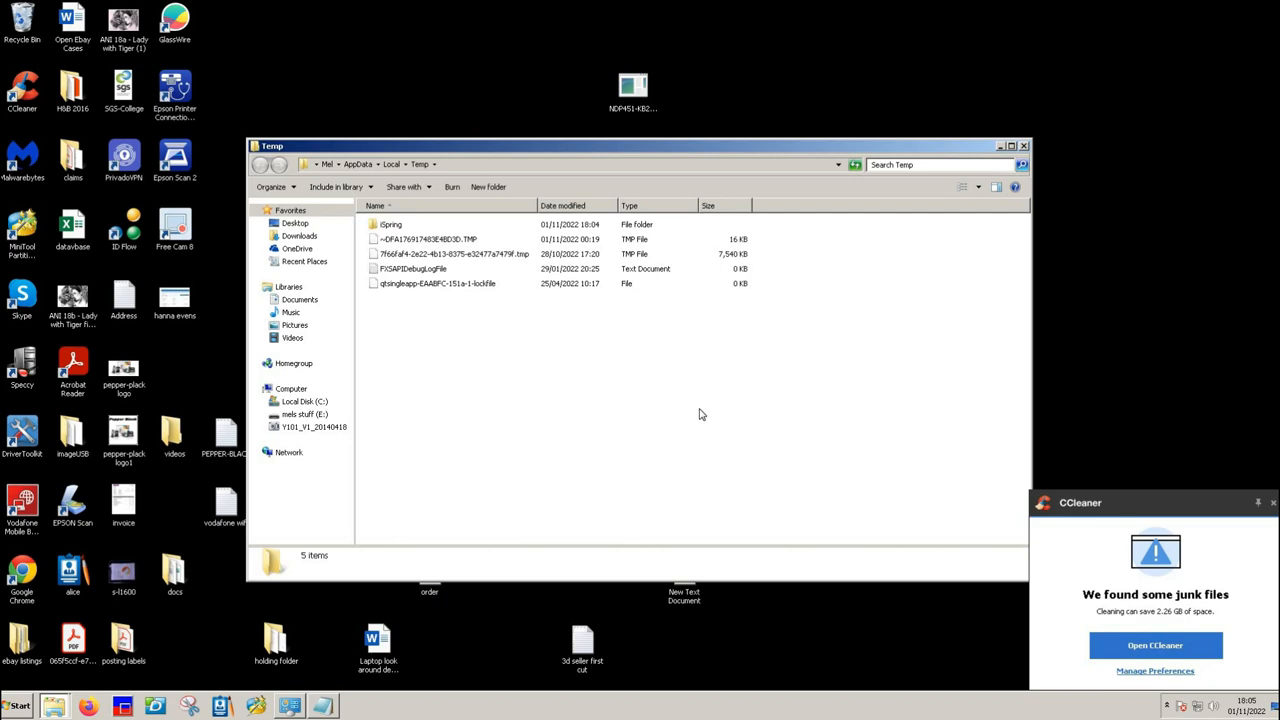
mouse_move(1020, 260)
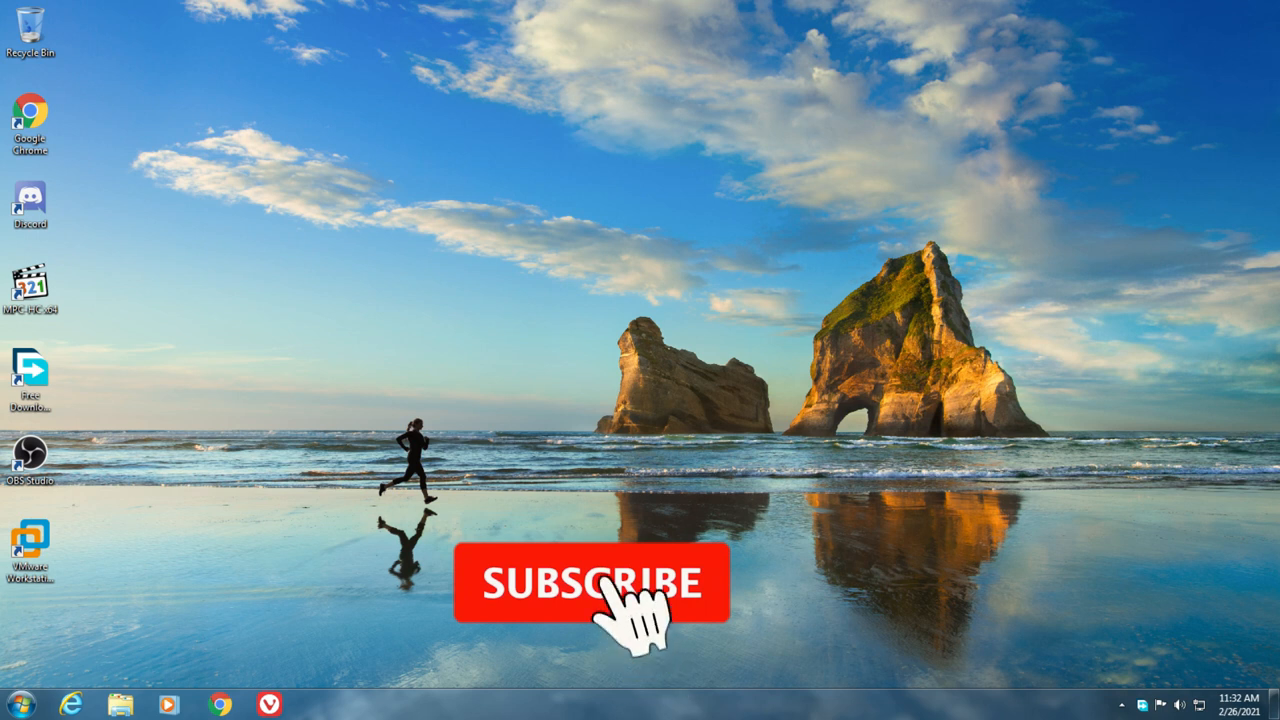
Step: Close the user Temp window and bring the Run box up again
click(590, 584)
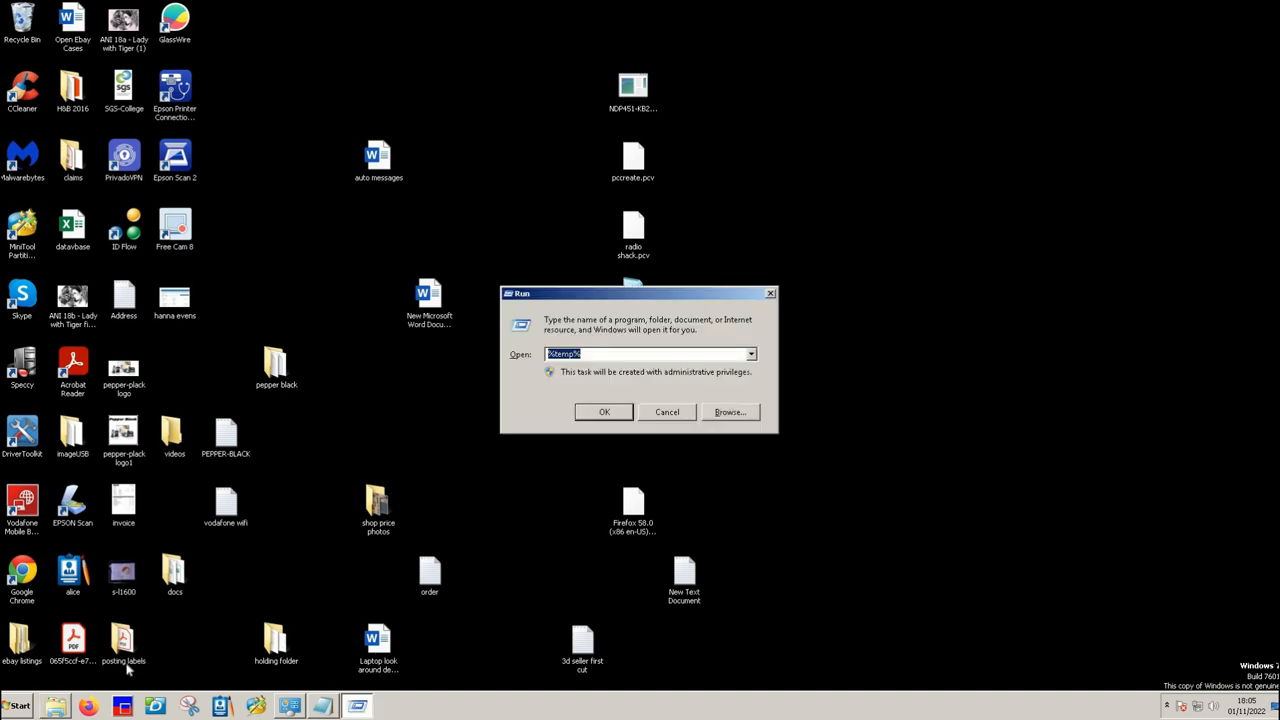
mouse_move(192, 660)
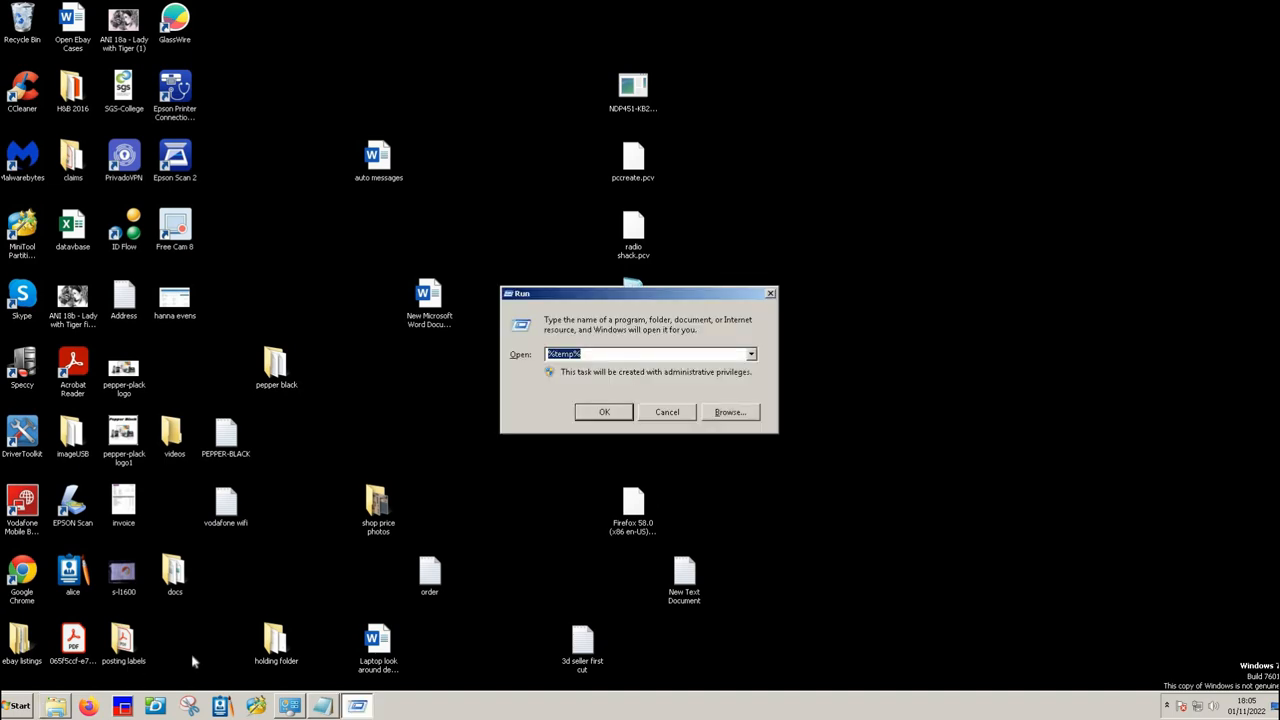
Step: Run 'prefetch', select and delete all 64 Prefetch files, then close the emptied folder
text(prefe)
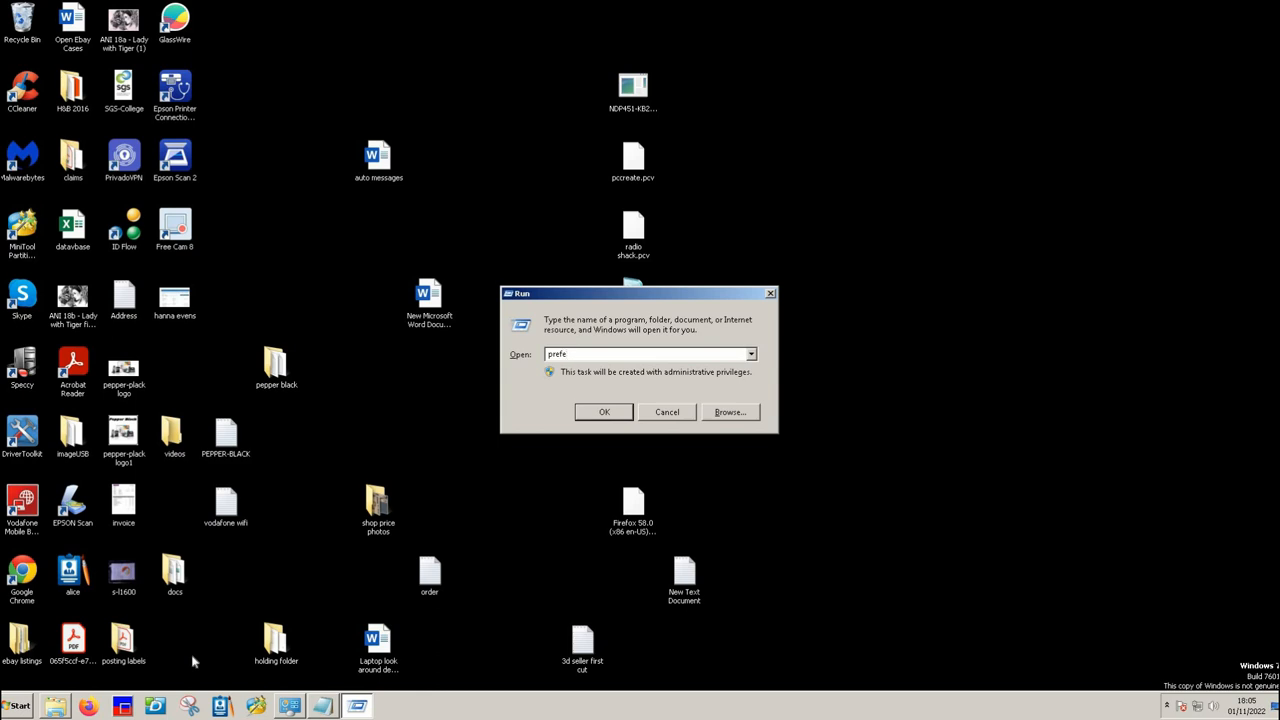
click(604, 412)
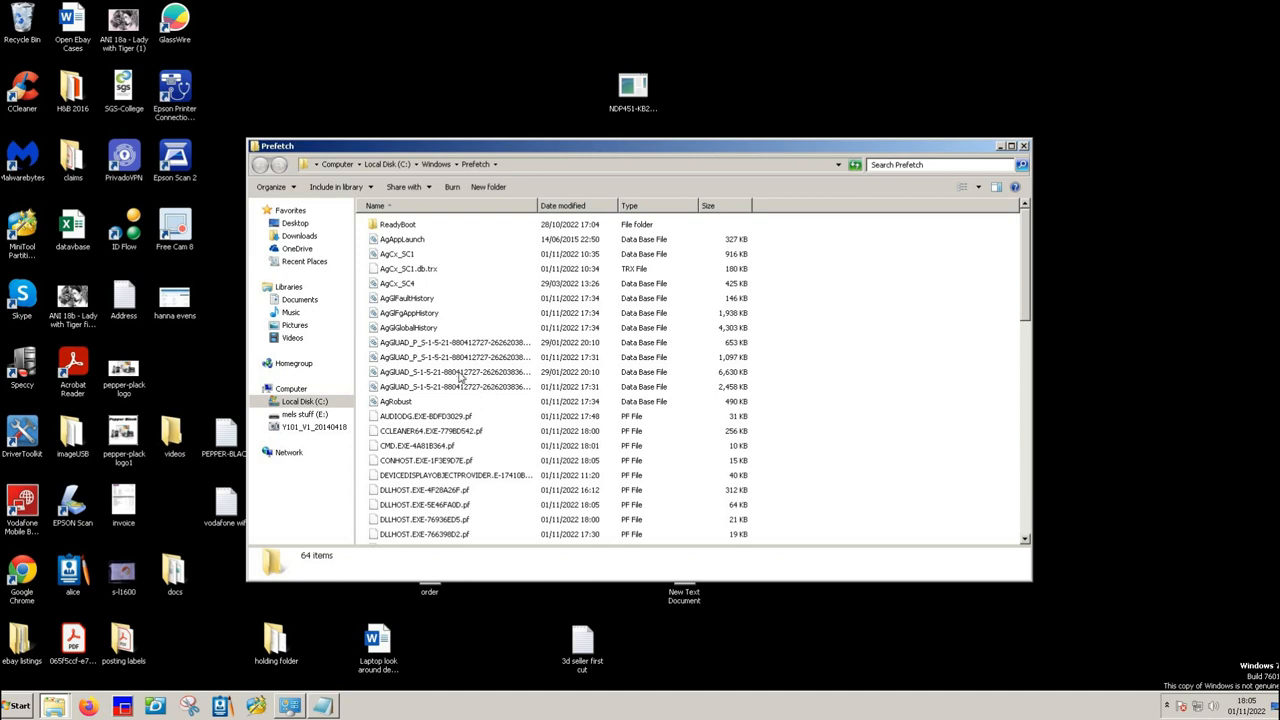
click(456, 370)
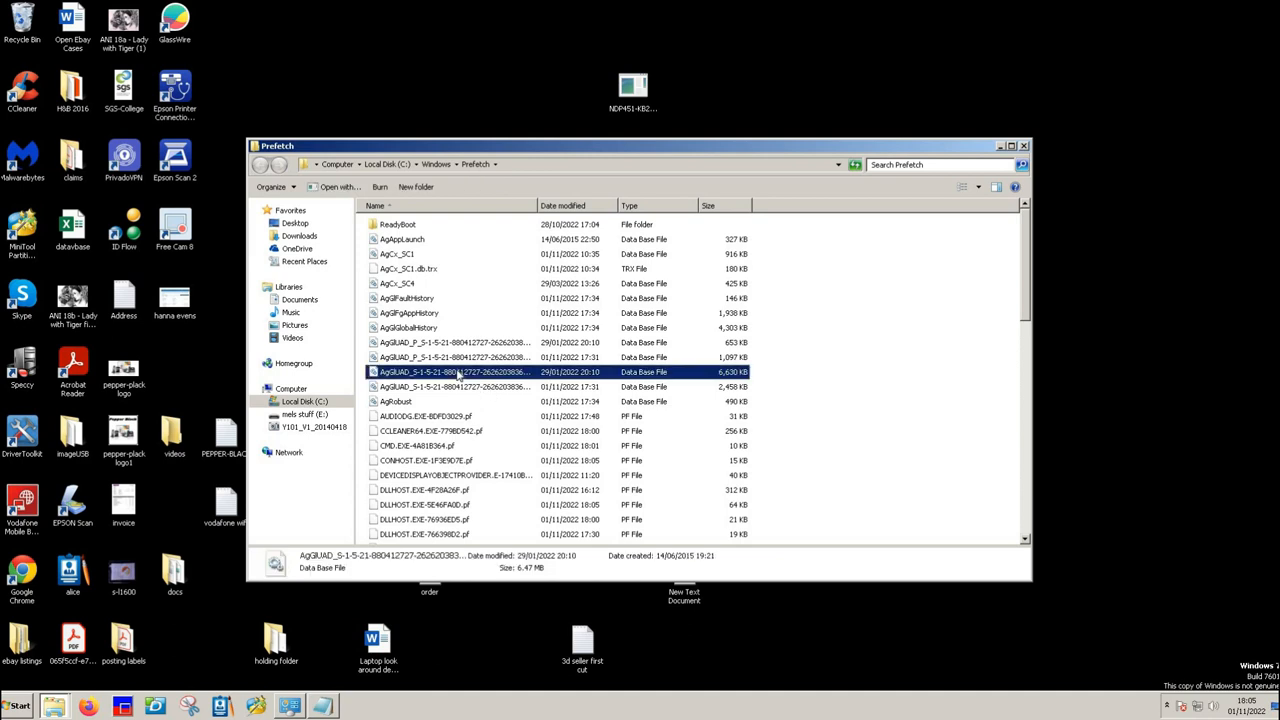
key(ctrl+a)
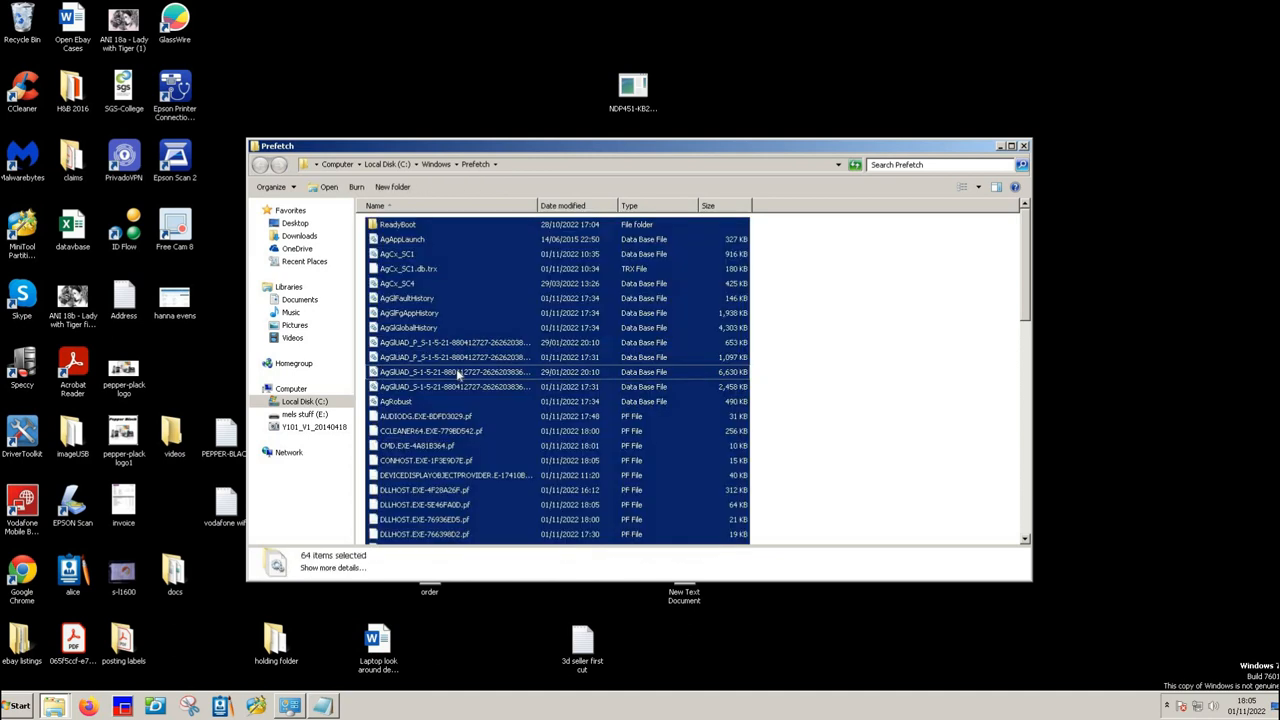
key(Delete)
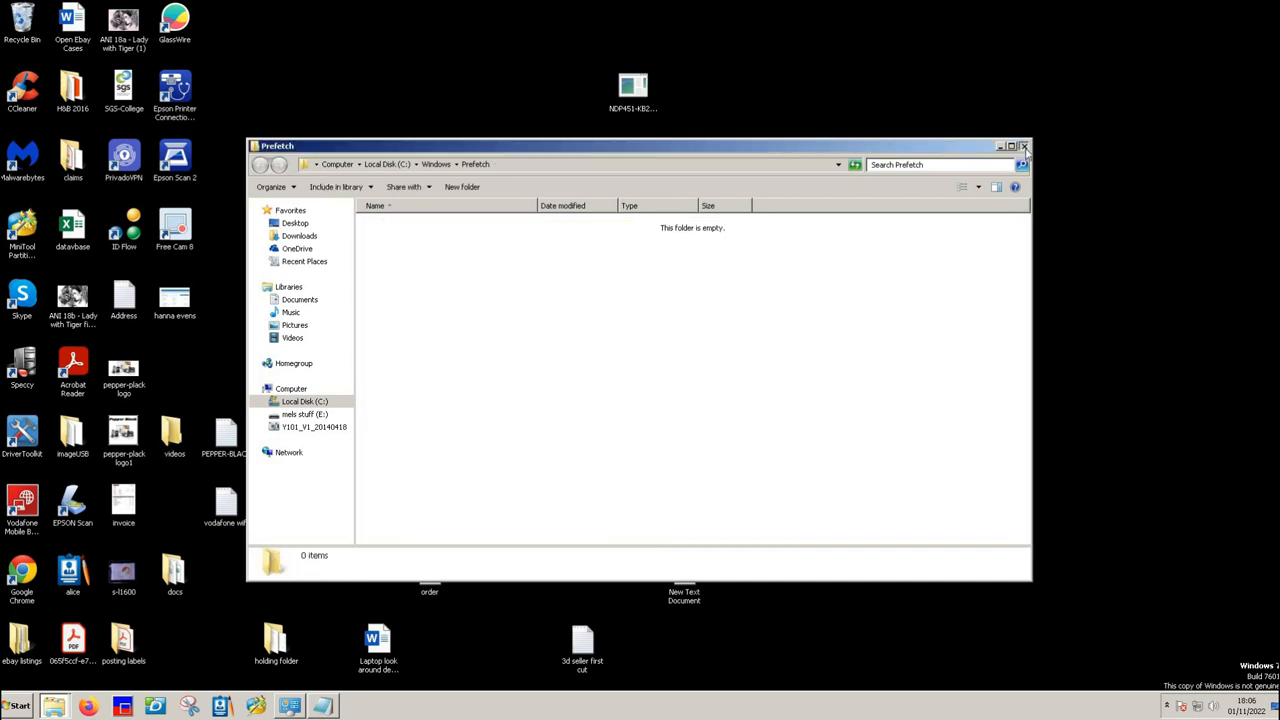
click(1024, 146)
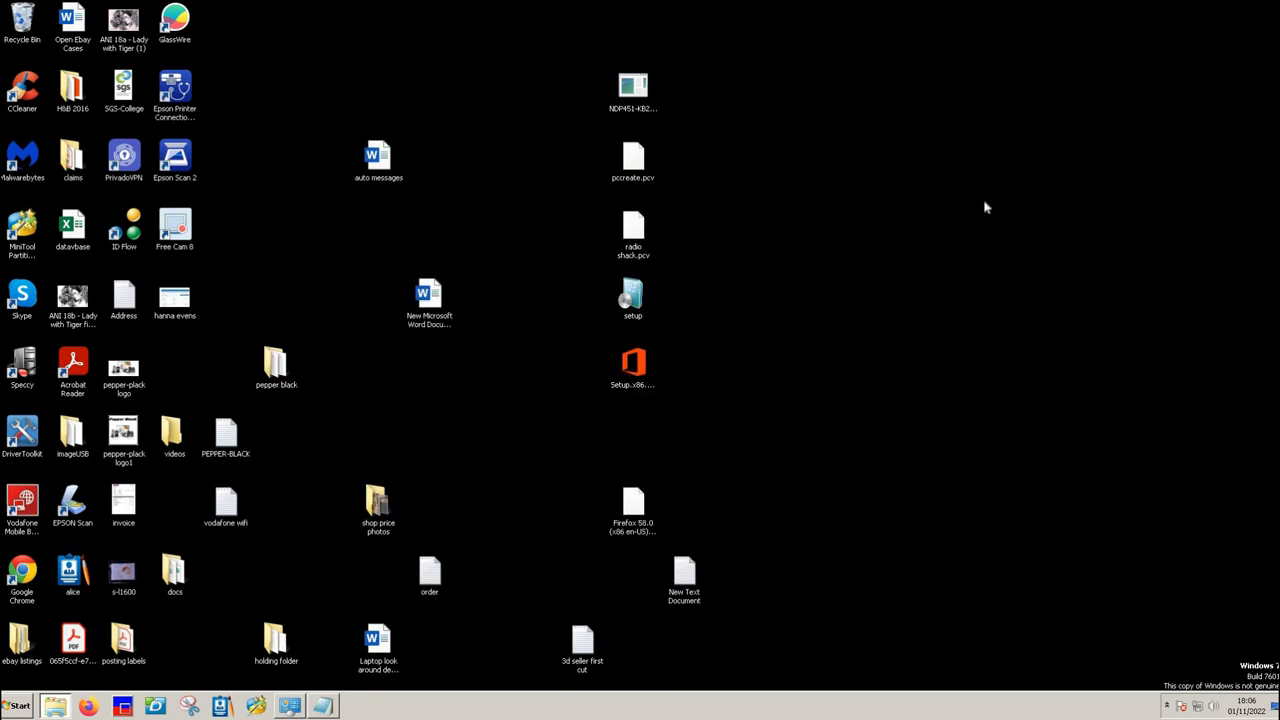
mouse_move(844, 376)
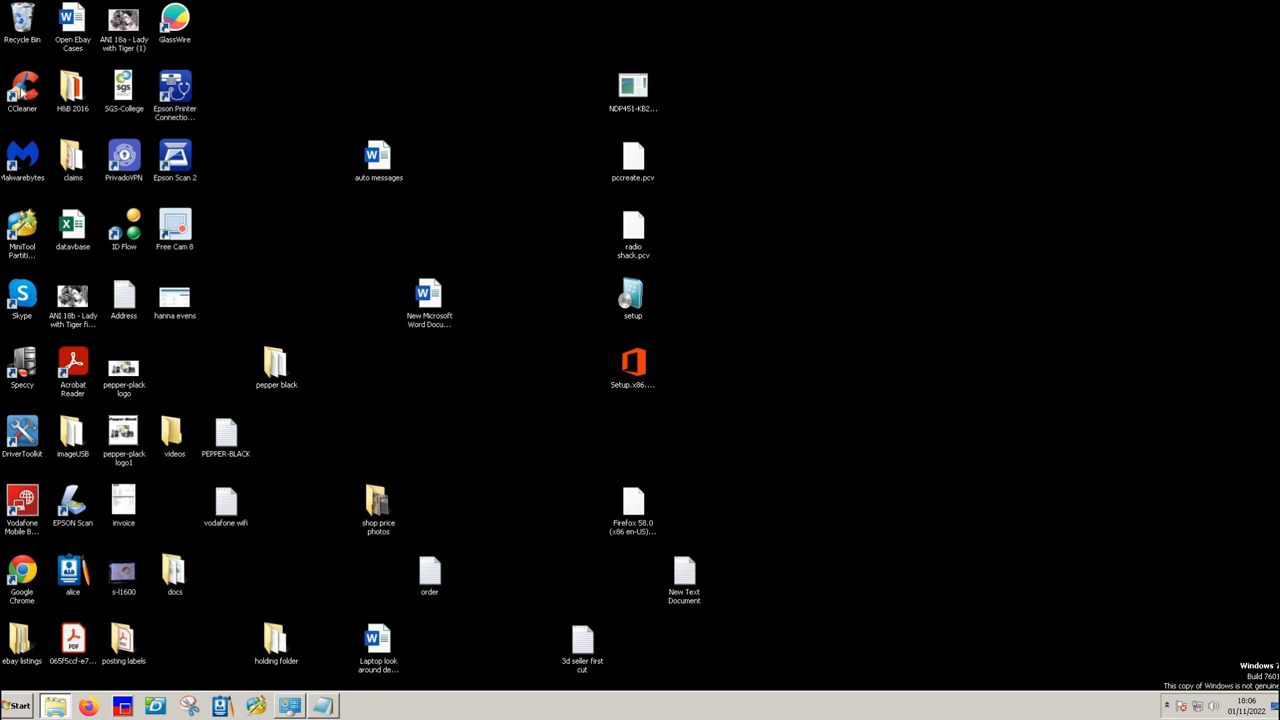
click(22, 90)
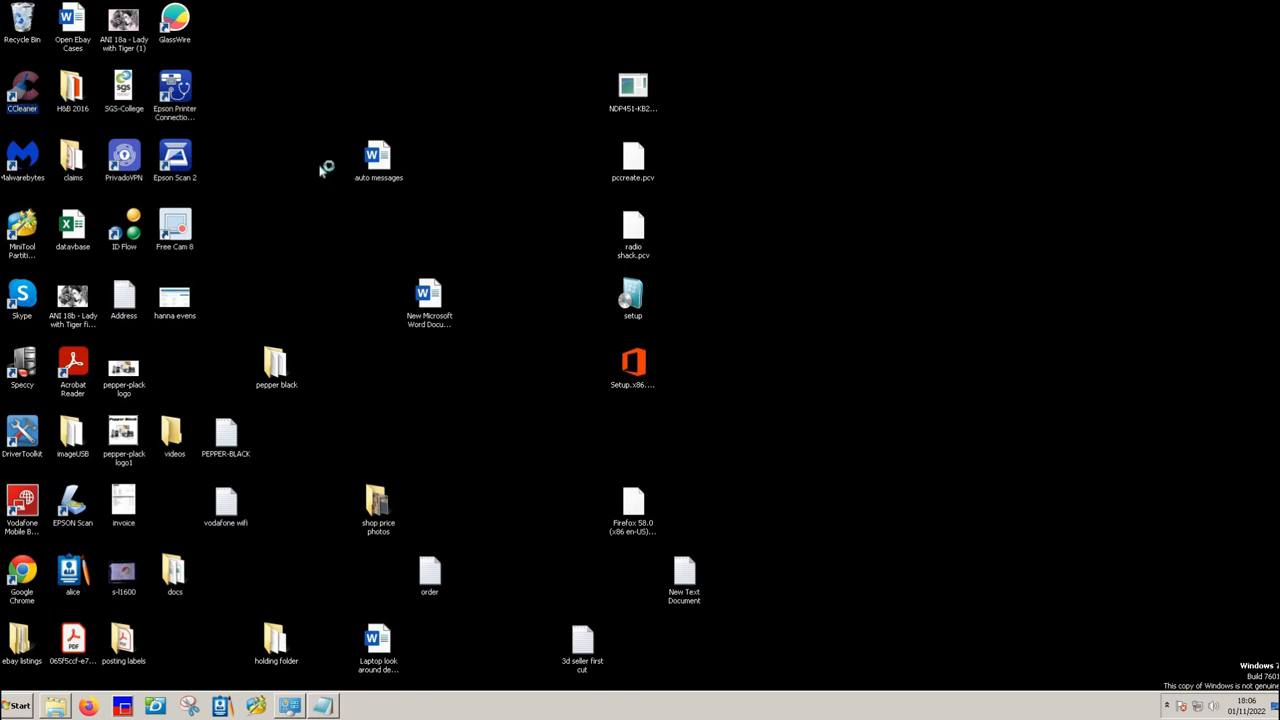
mouse_move(332, 178)
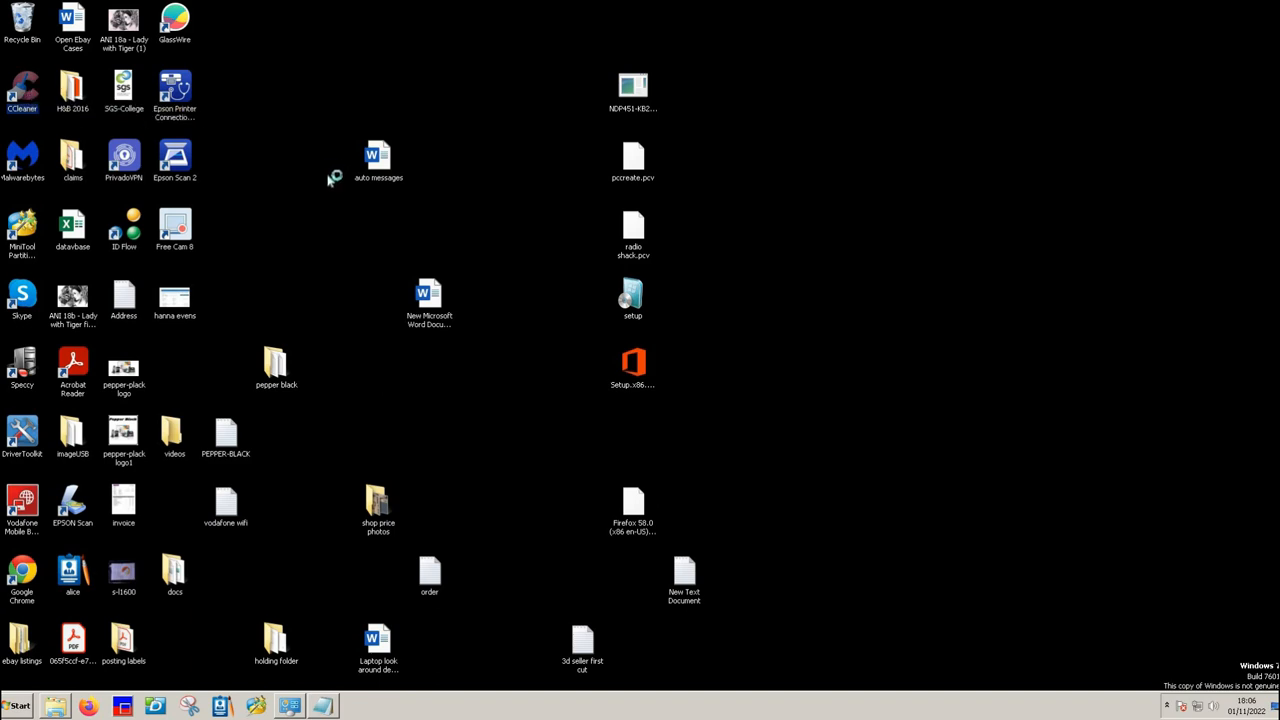
mouse_move(328, 180)
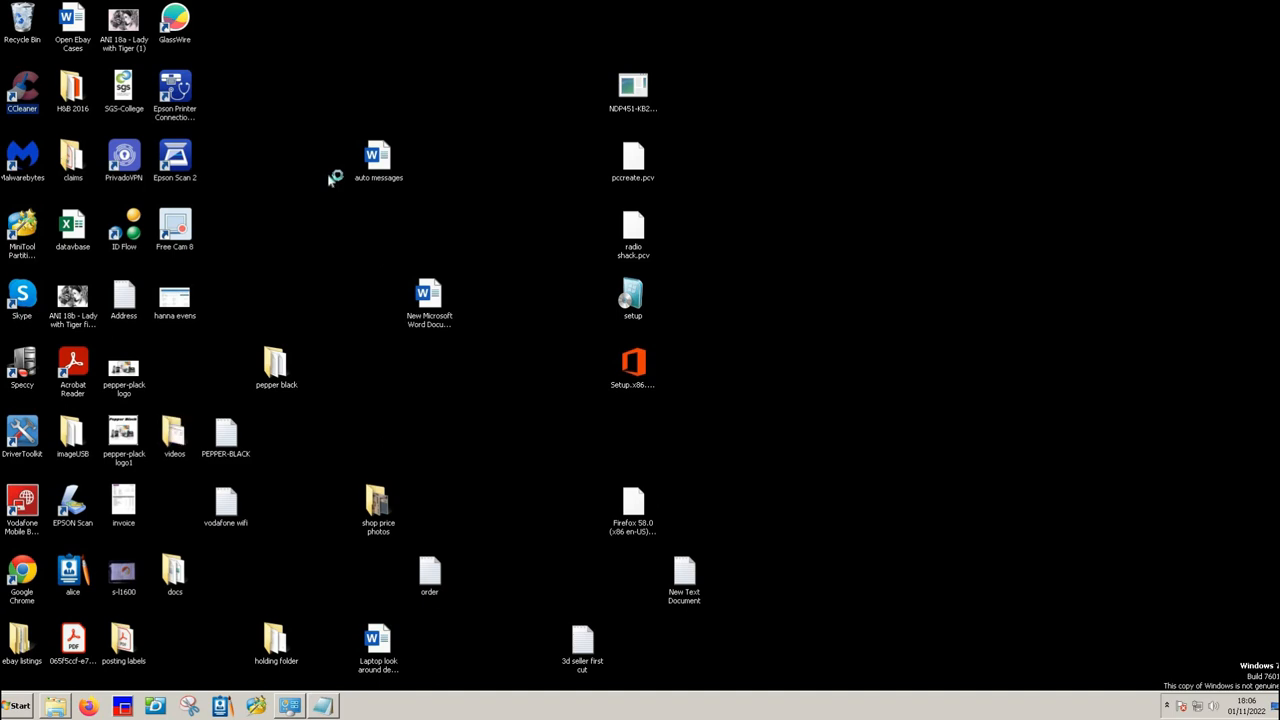
Step: Launch CCleaner, dismiss the Welcome back message, start it and decline the Google Chrome offer
double_click(22, 90)
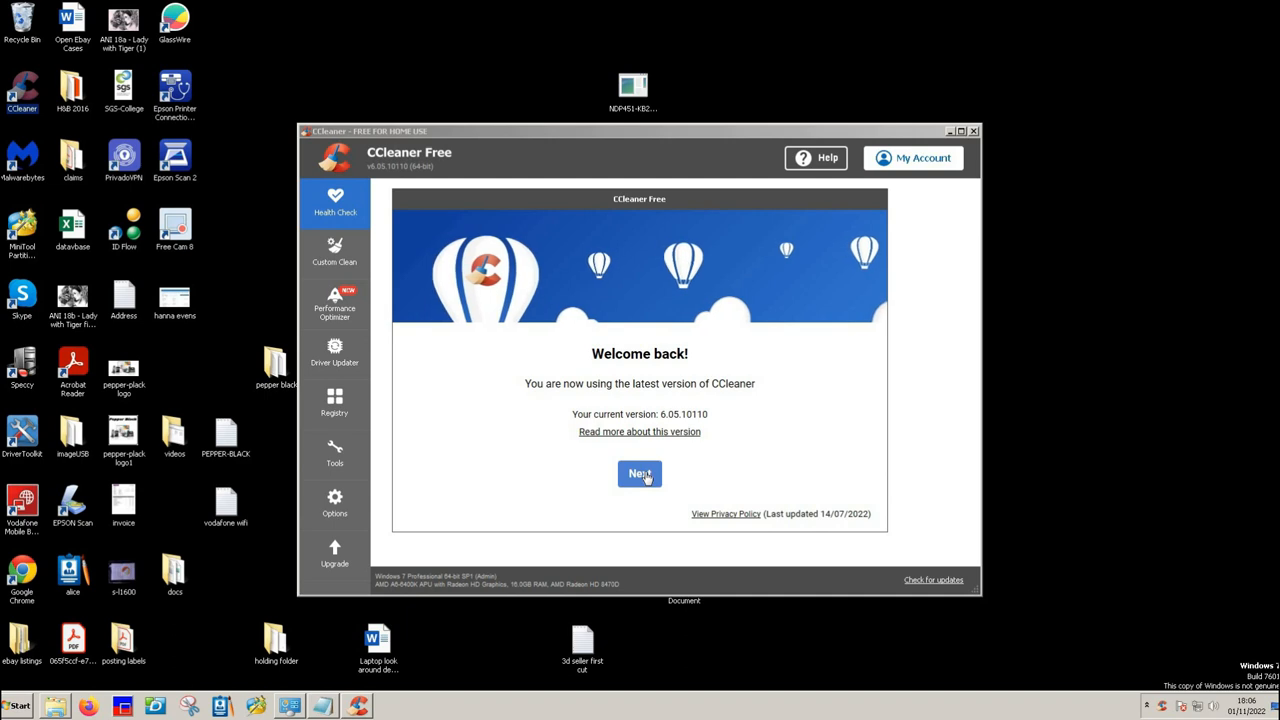
click(640, 472)
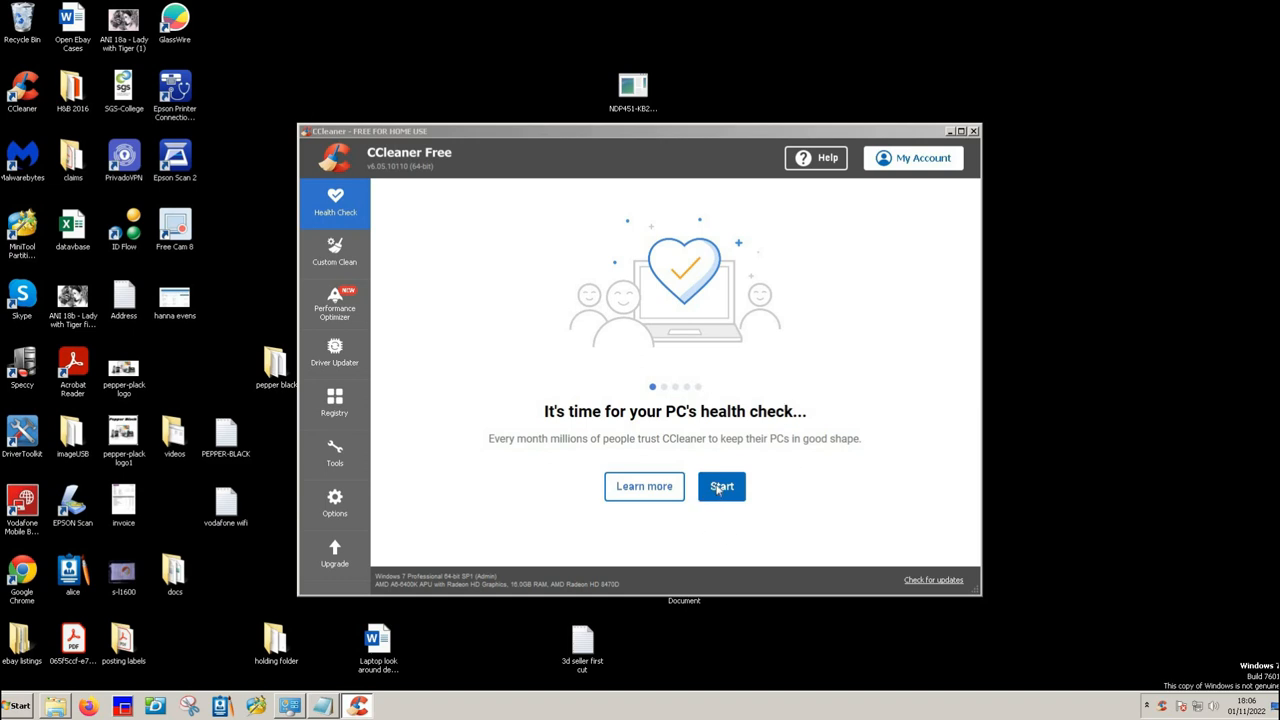
mouse_move(330, 322)
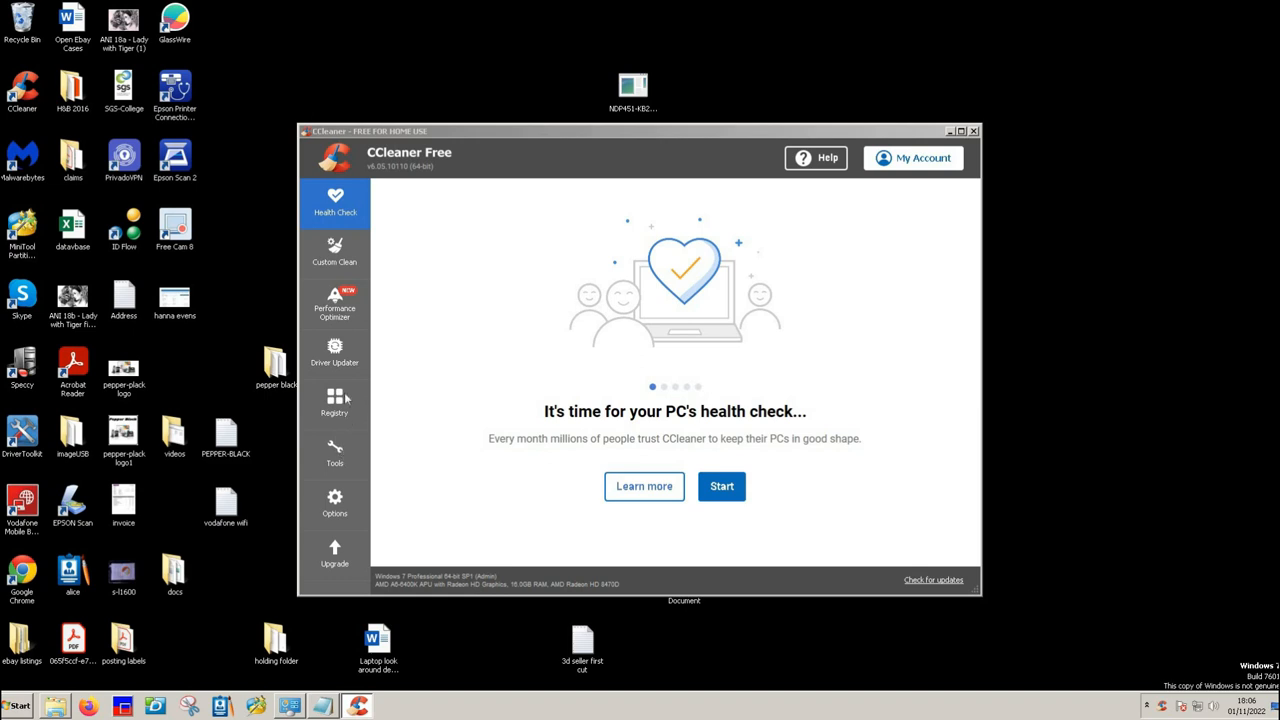
mouse_move(344, 400)
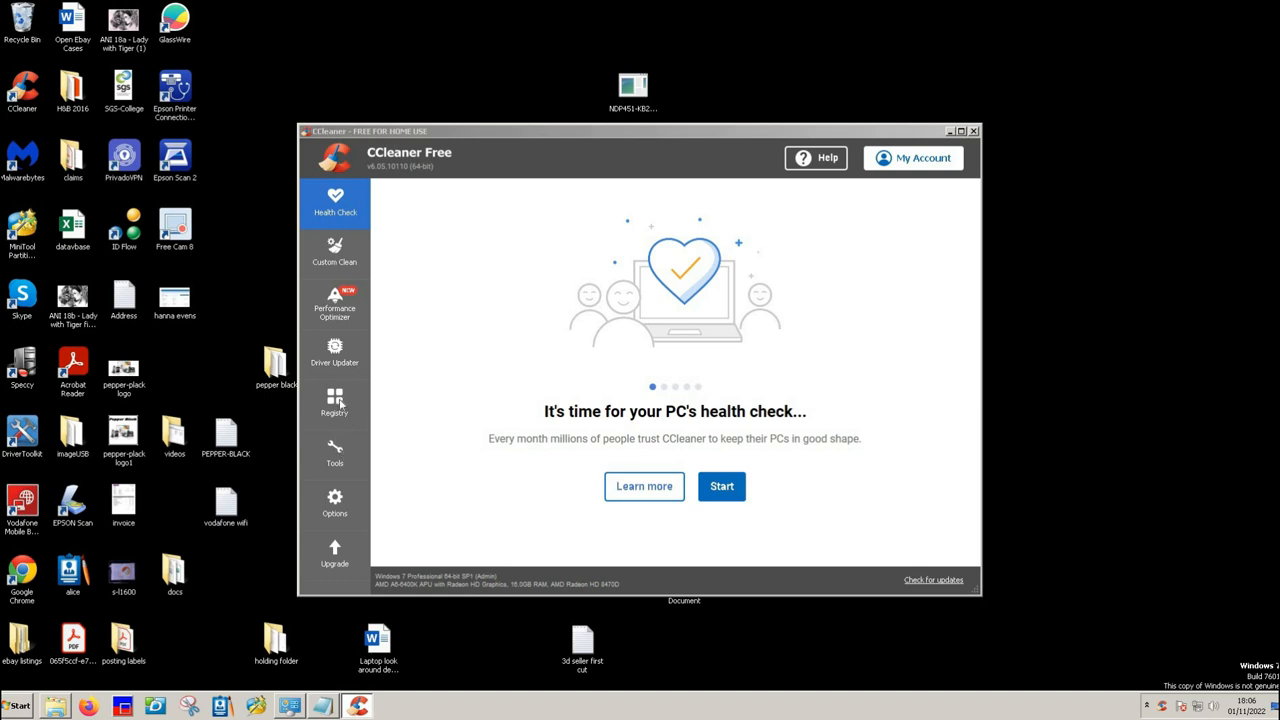
mouse_move(338, 404)
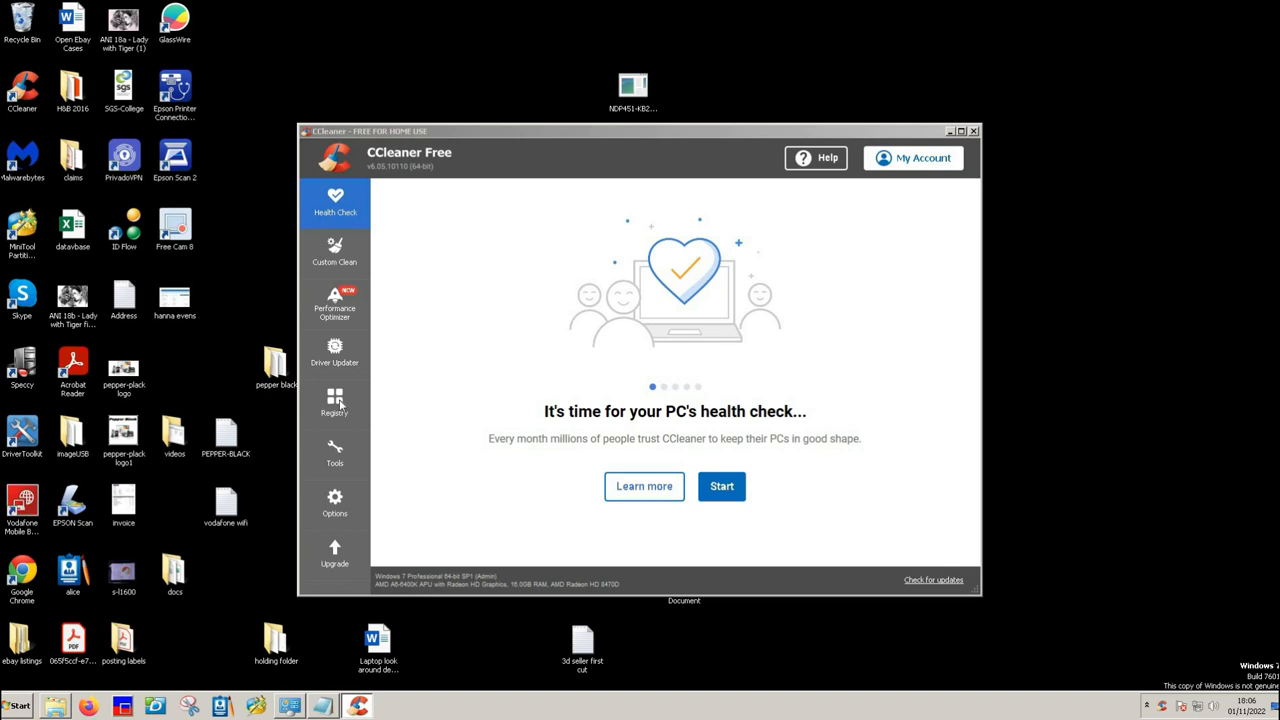
click(720, 486)
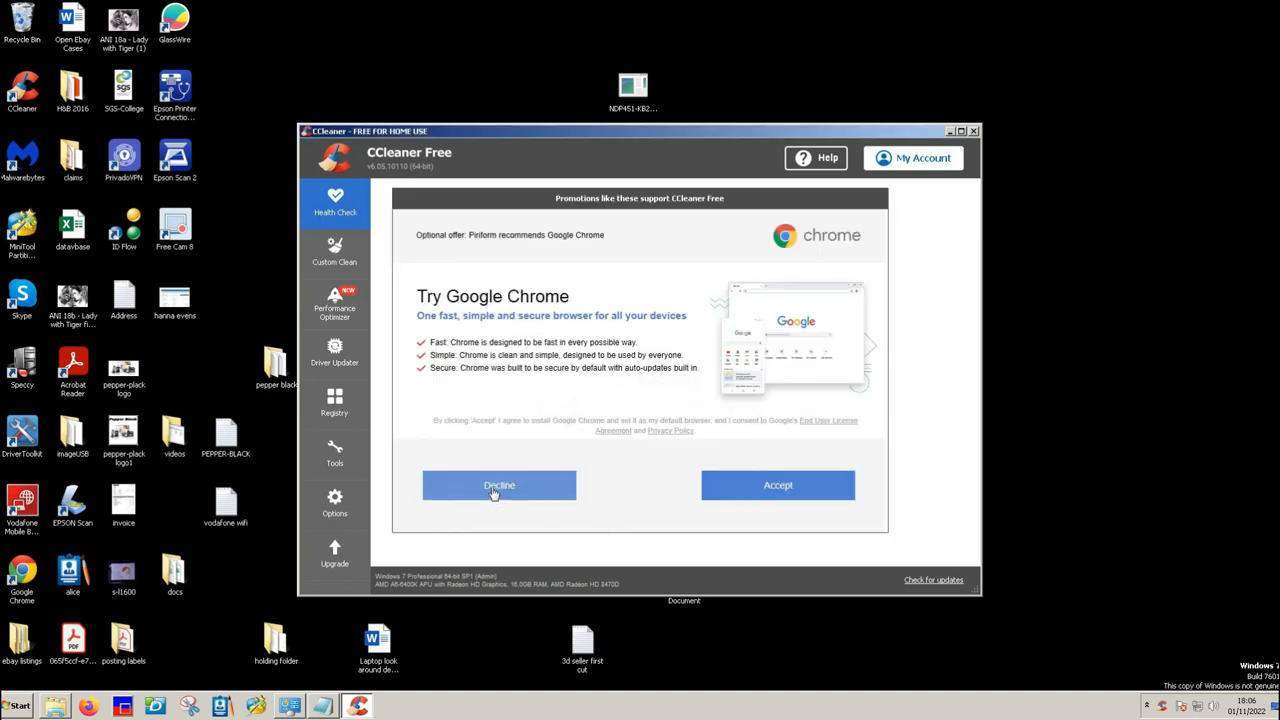
mouse_move(520, 496)
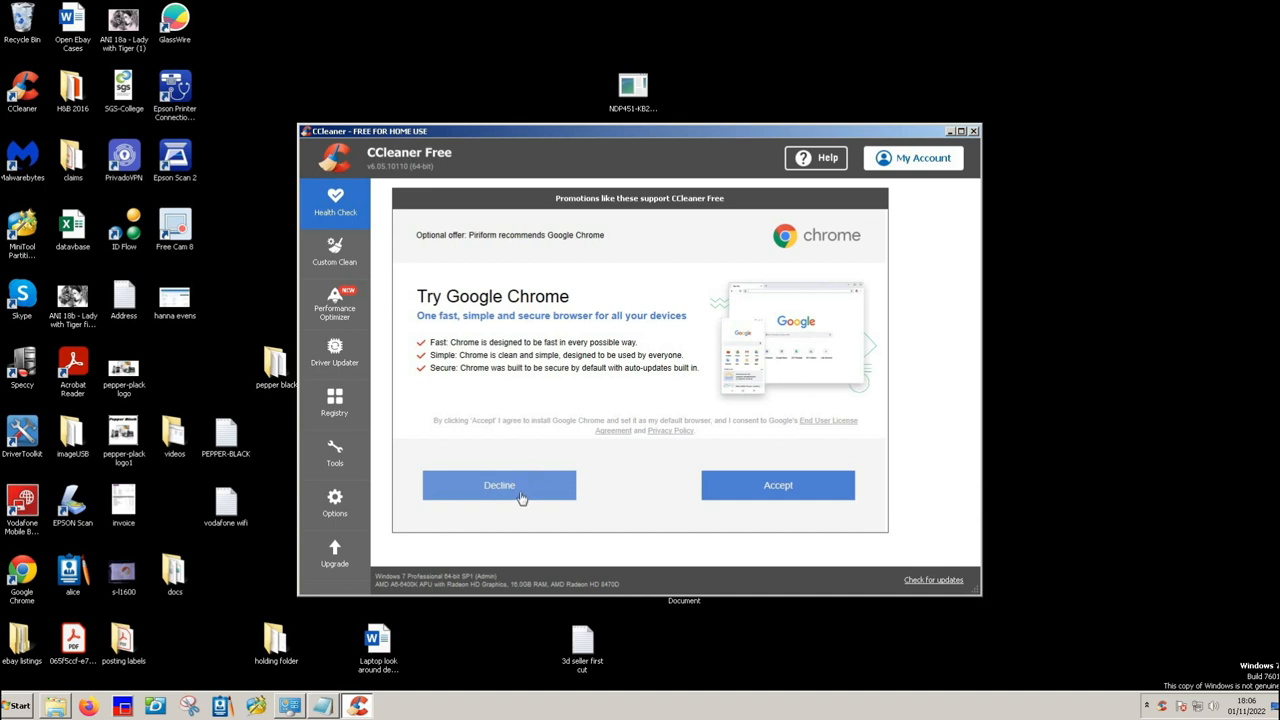
mouse_move(540, 308)
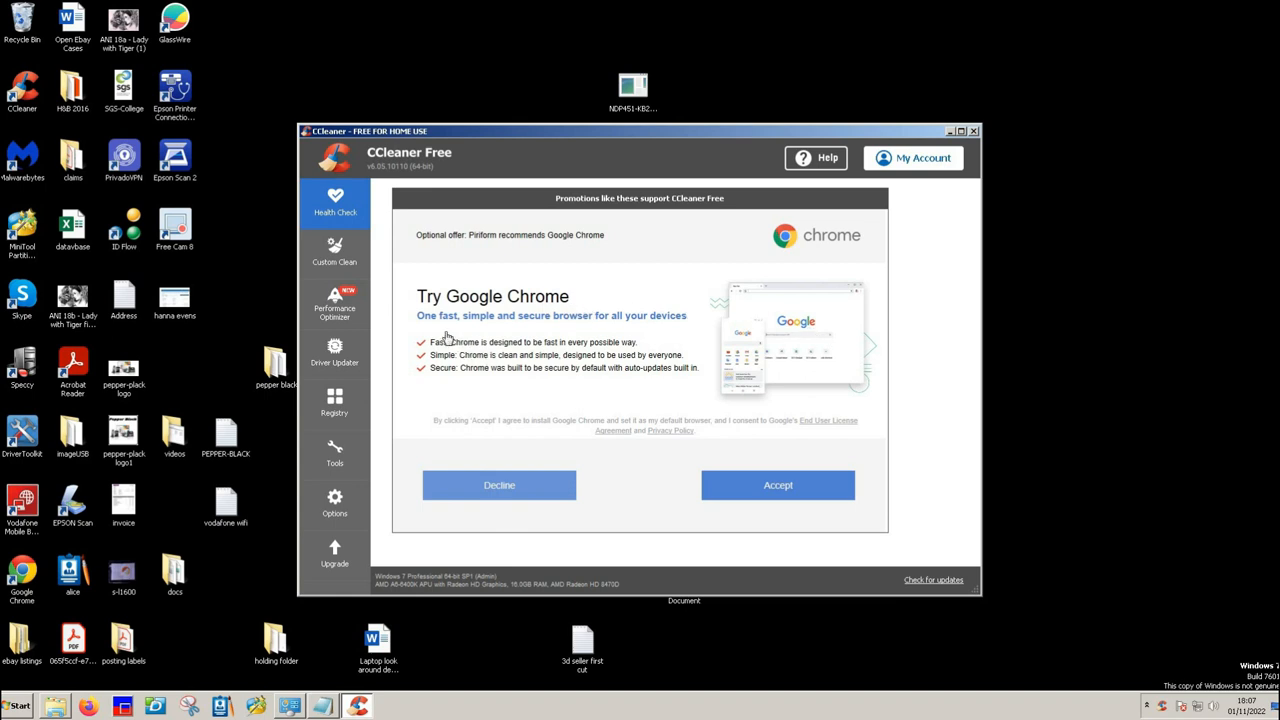
mouse_move(448, 342)
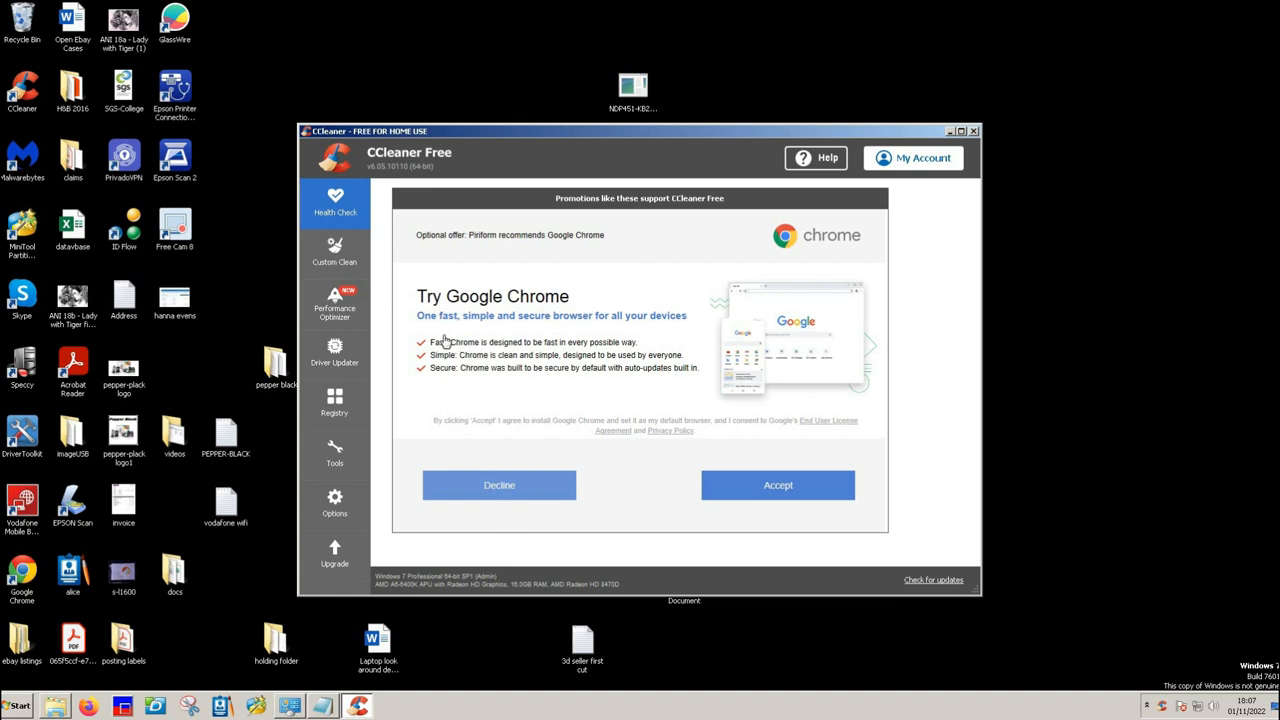
mouse_move(476, 364)
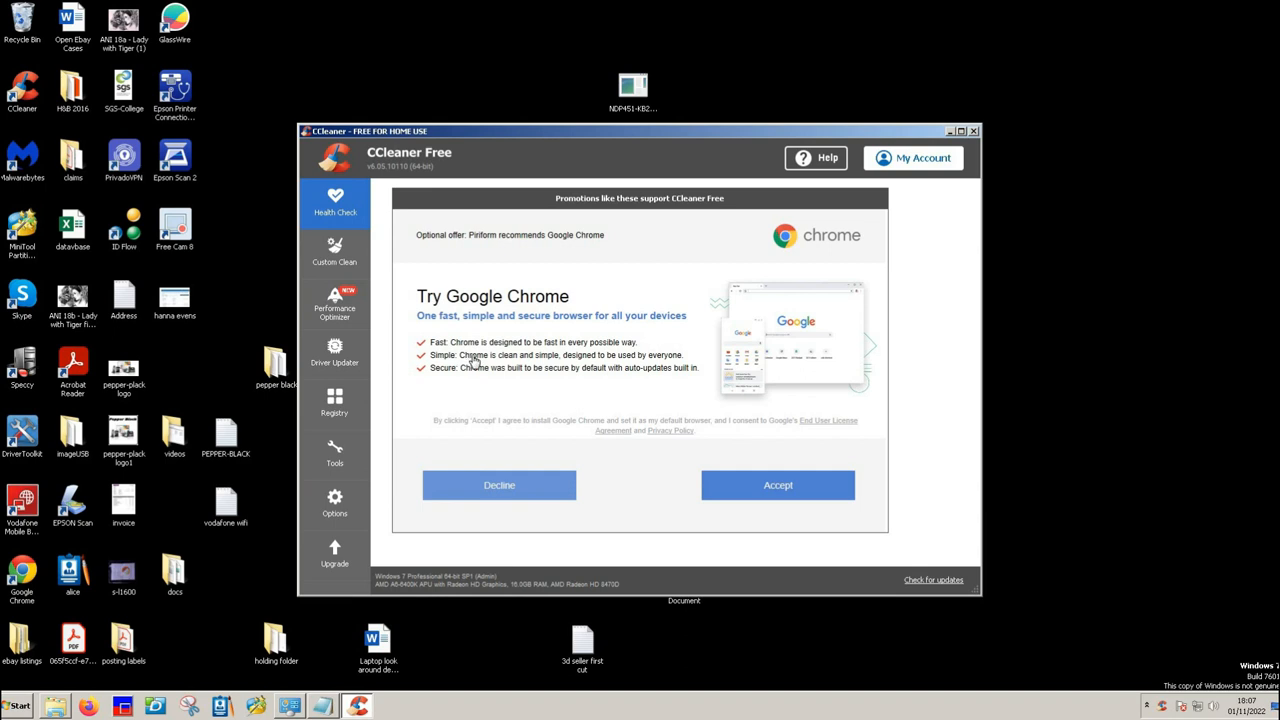
mouse_move(518, 396)
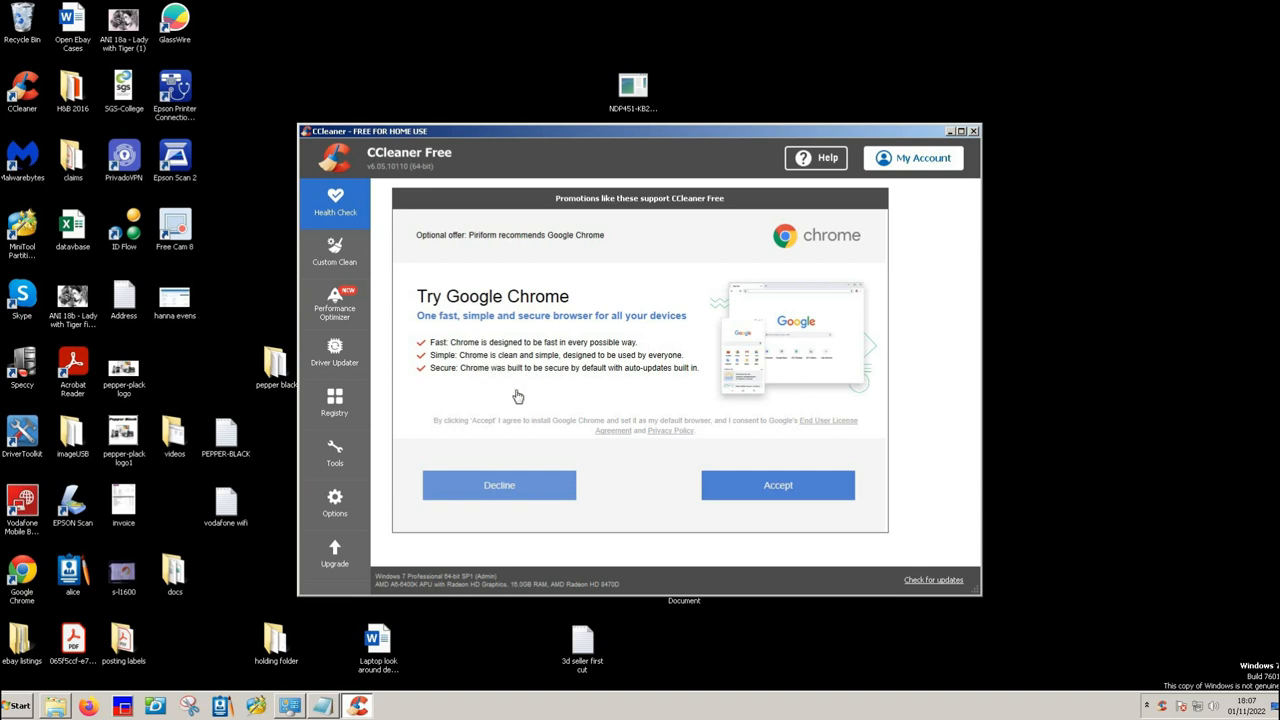
mouse_move(540, 400)
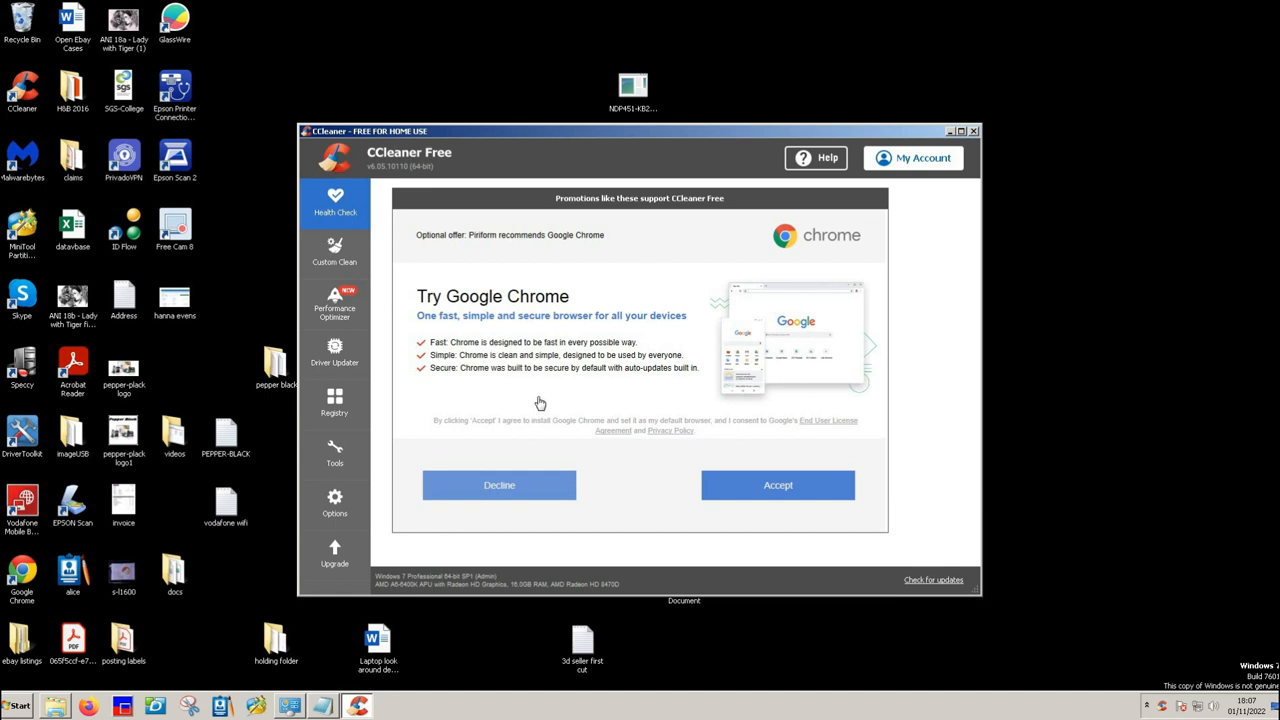
mouse_move(492, 424)
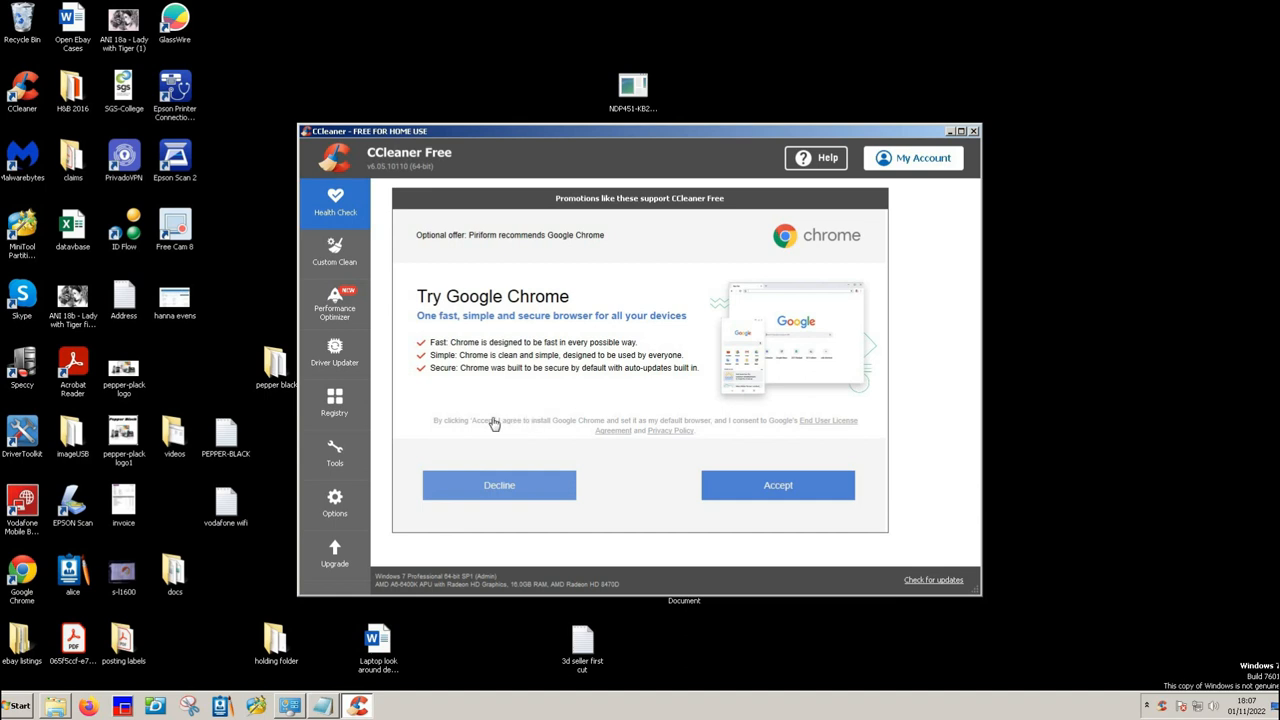
click(500, 486)
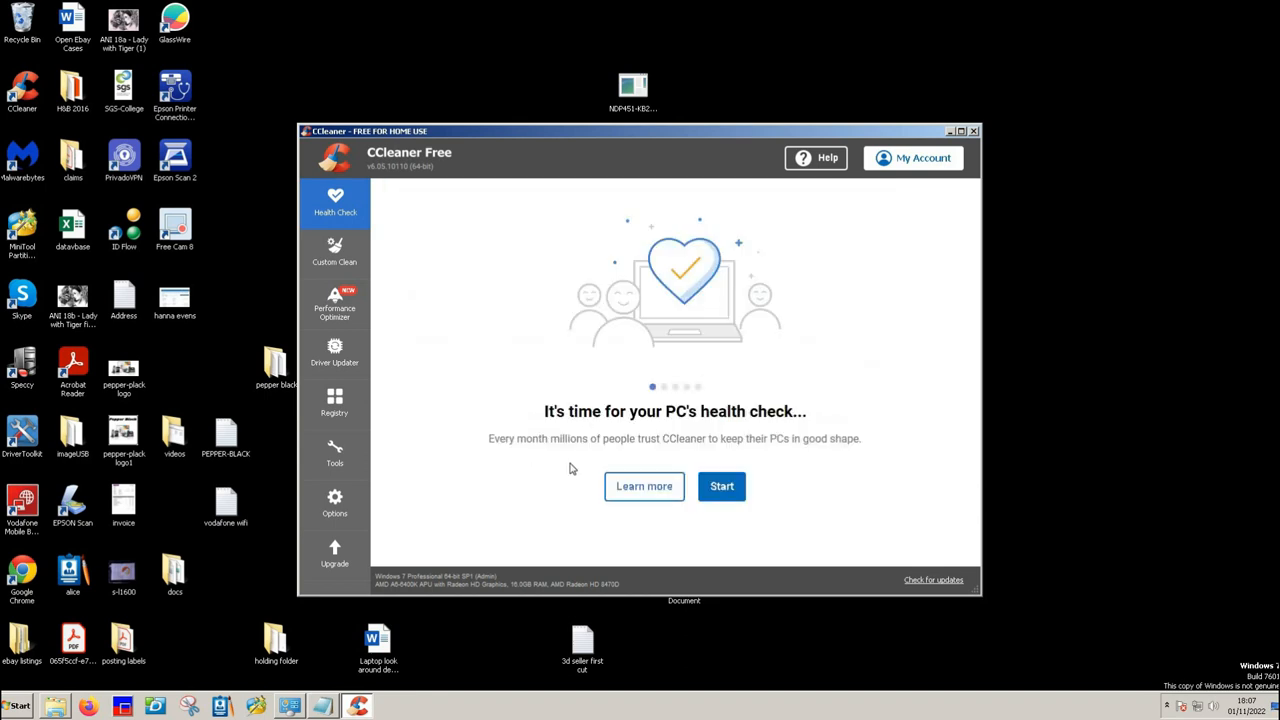
mouse_move(678, 308)
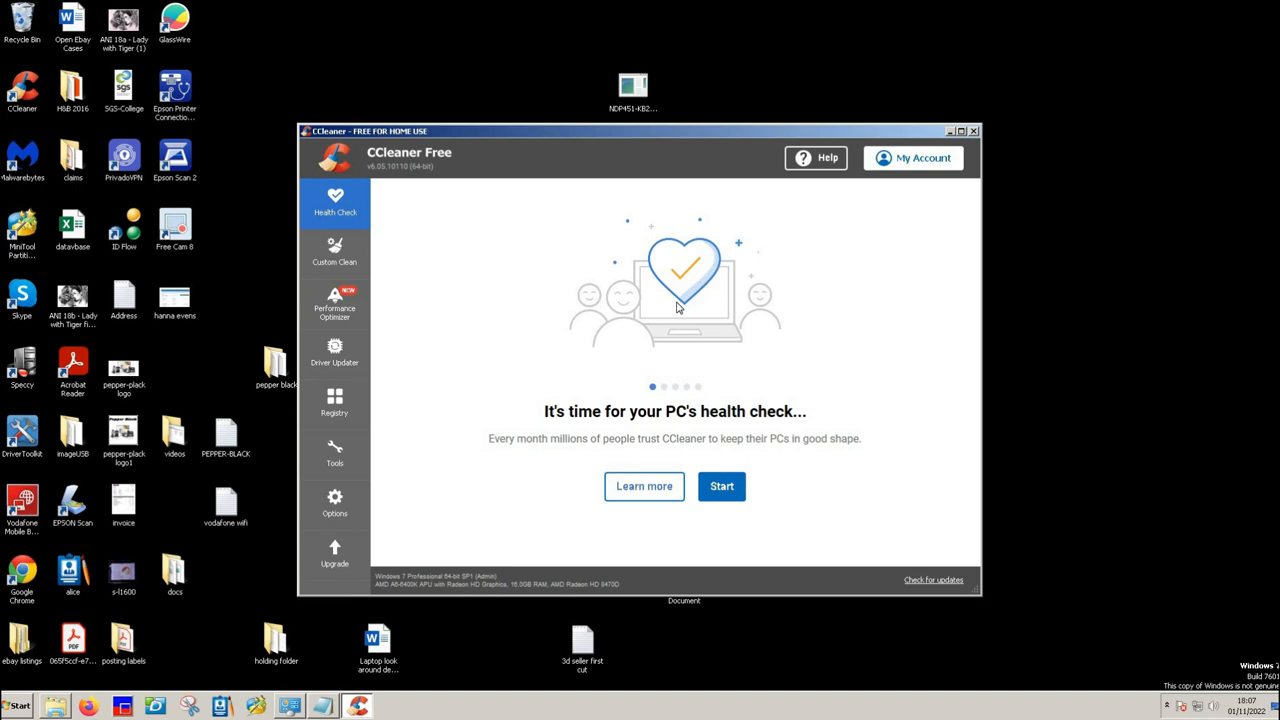
mouse_move(336, 404)
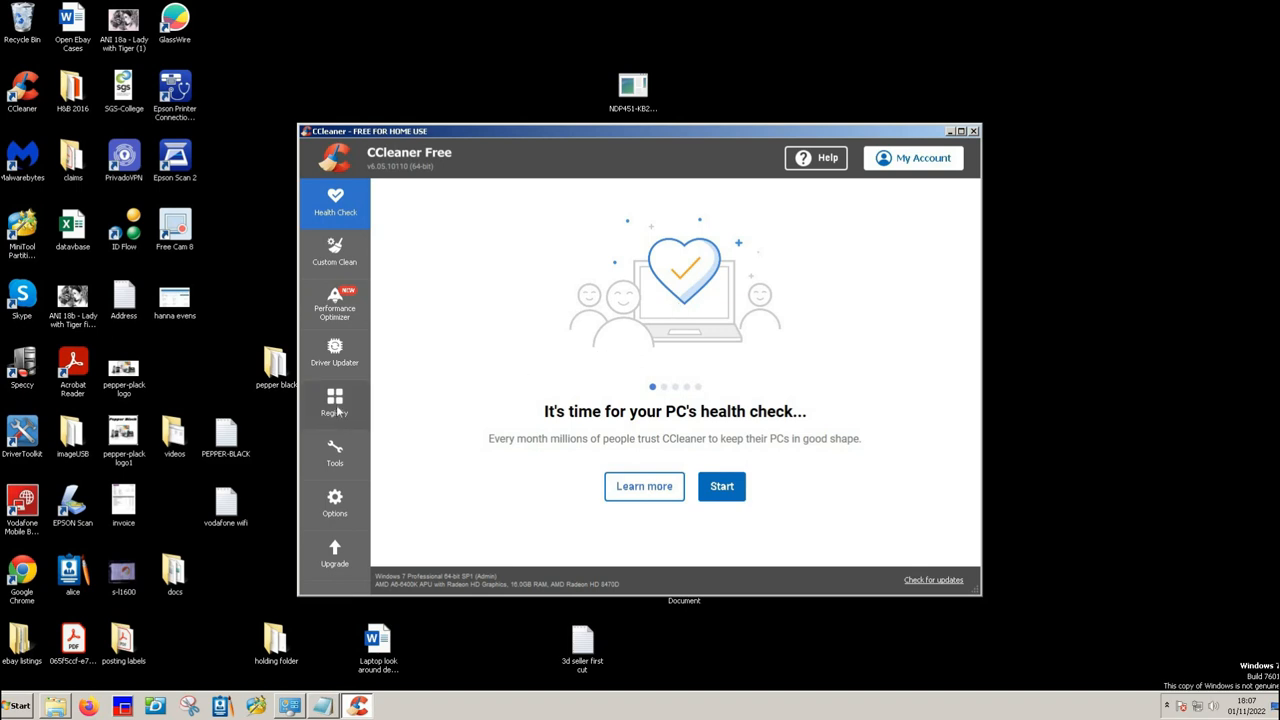
Step: Scan the registry, fix all 20 issues found without a backup, and close the results
click(334, 404)
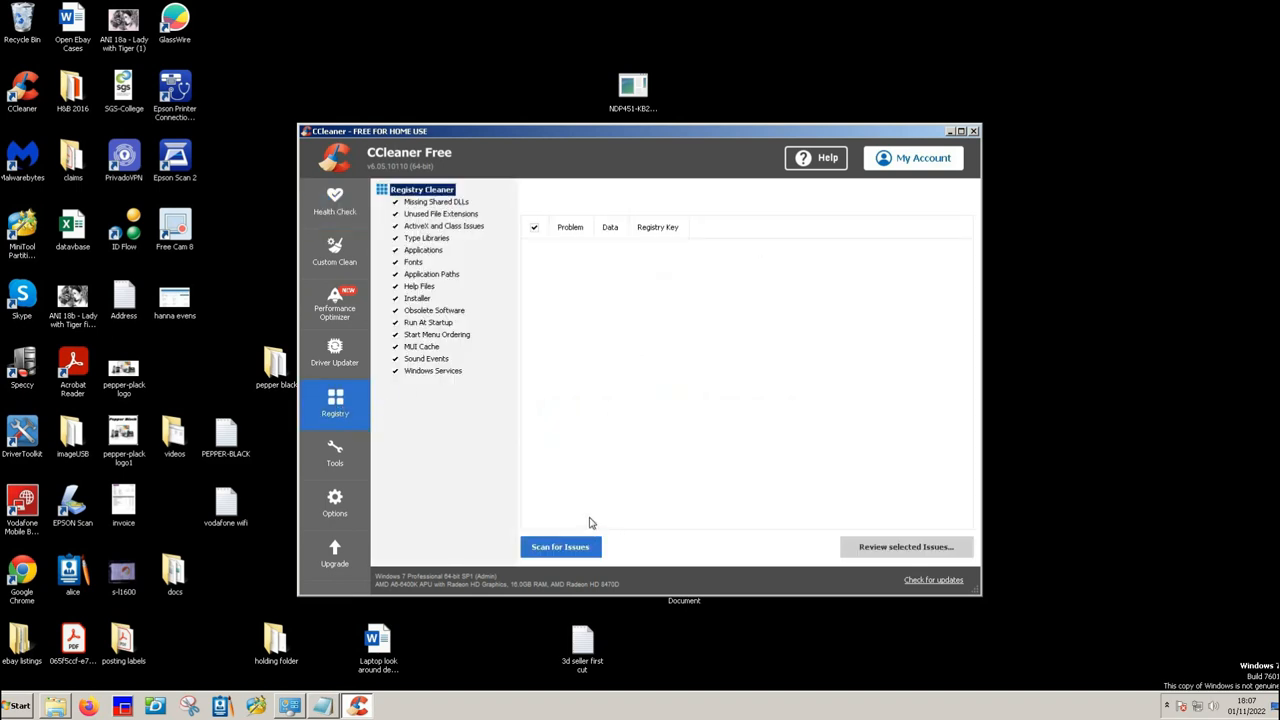
click(560, 546)
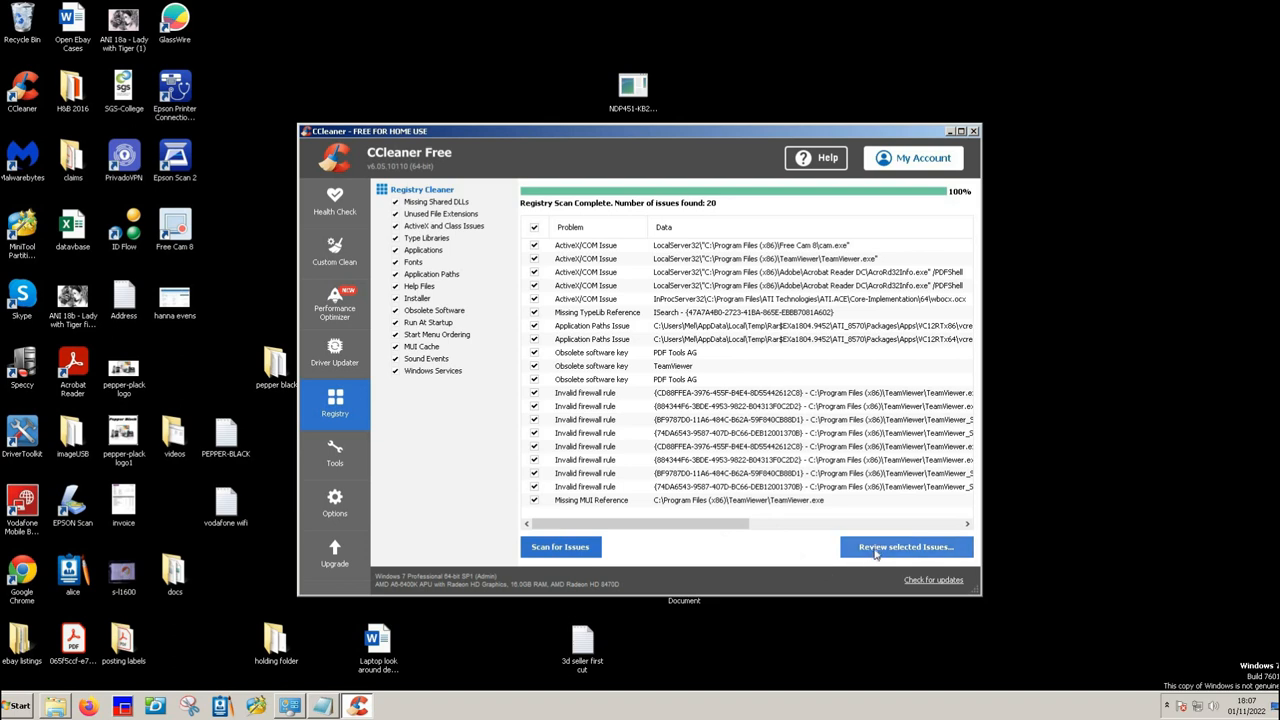
click(904, 546)
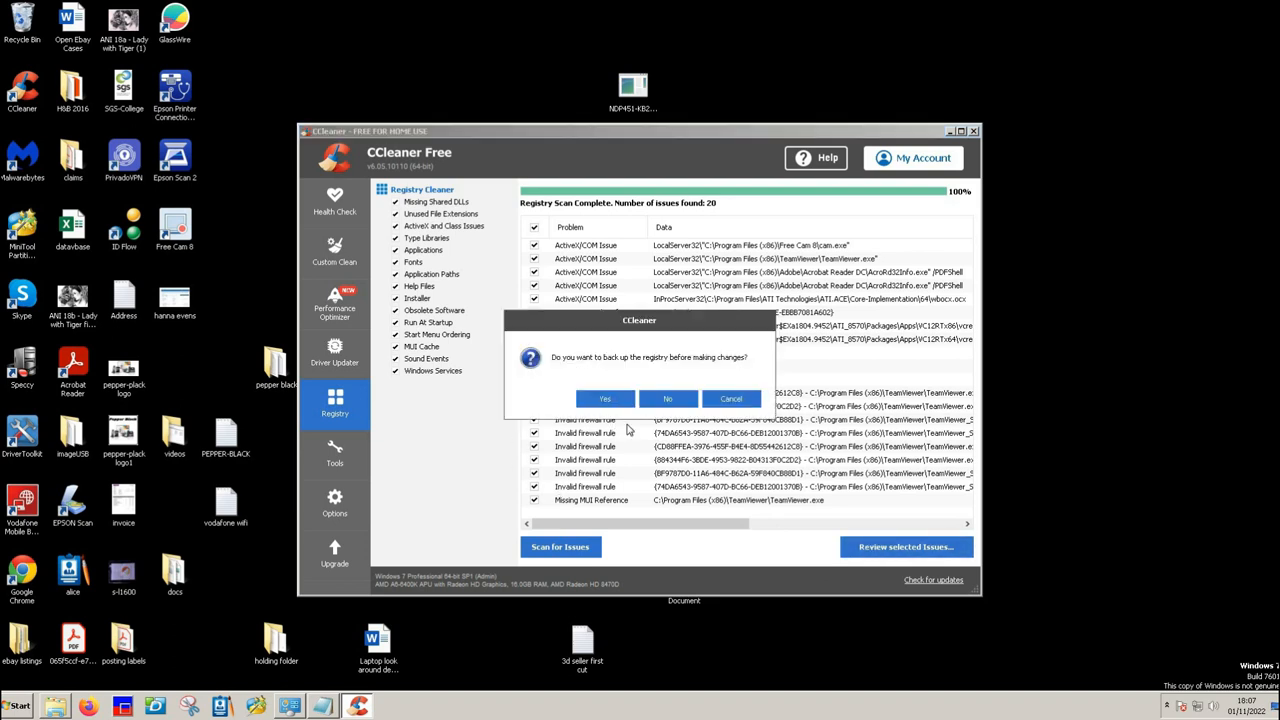
click(668, 398)
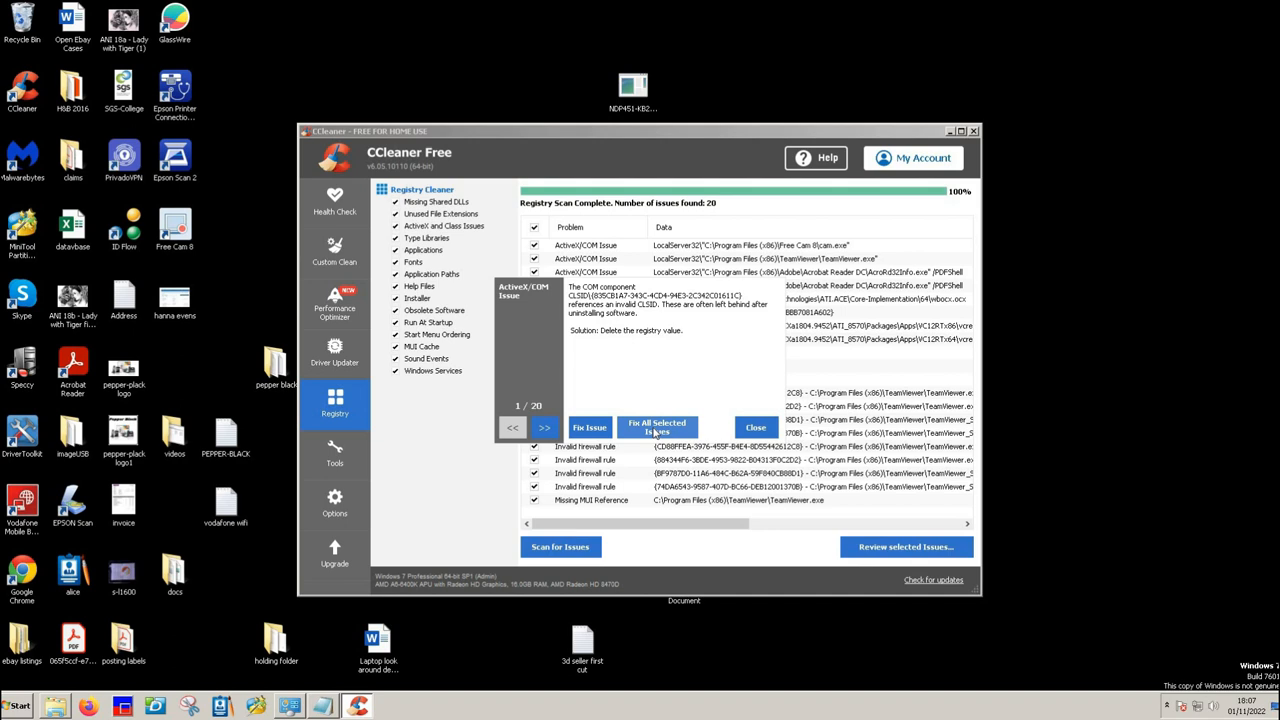
click(656, 428)
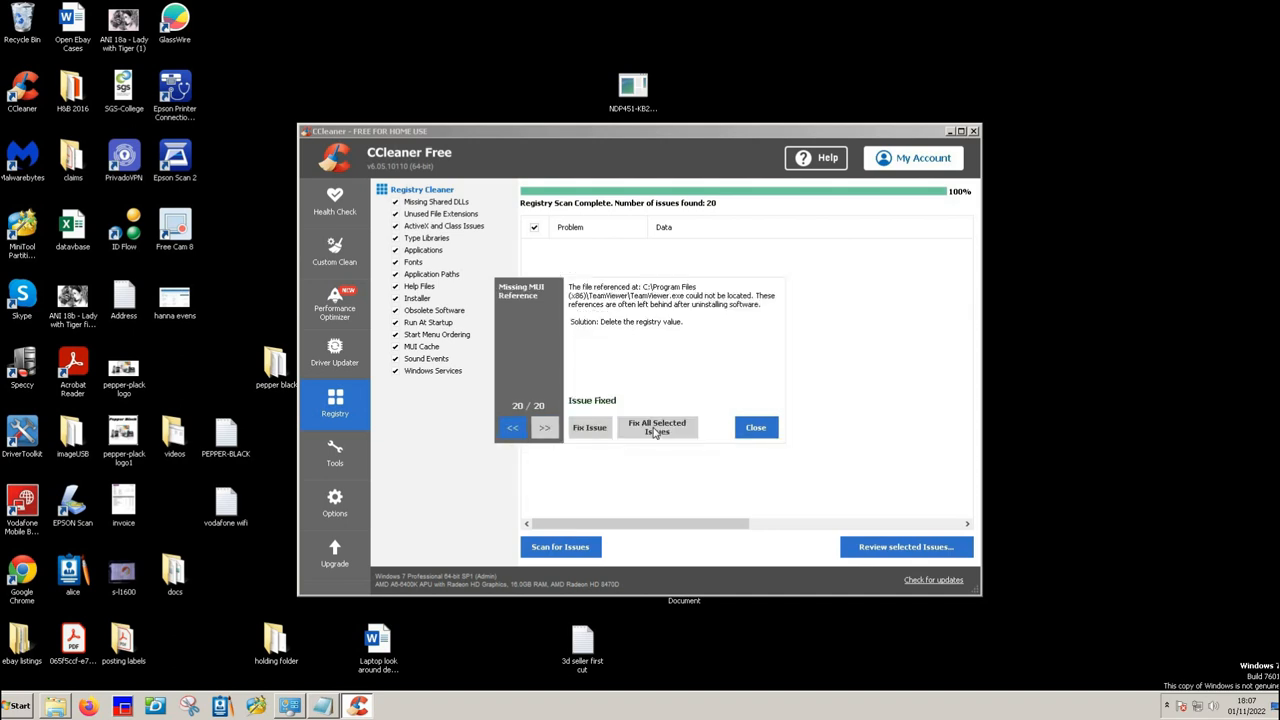
click(756, 428)
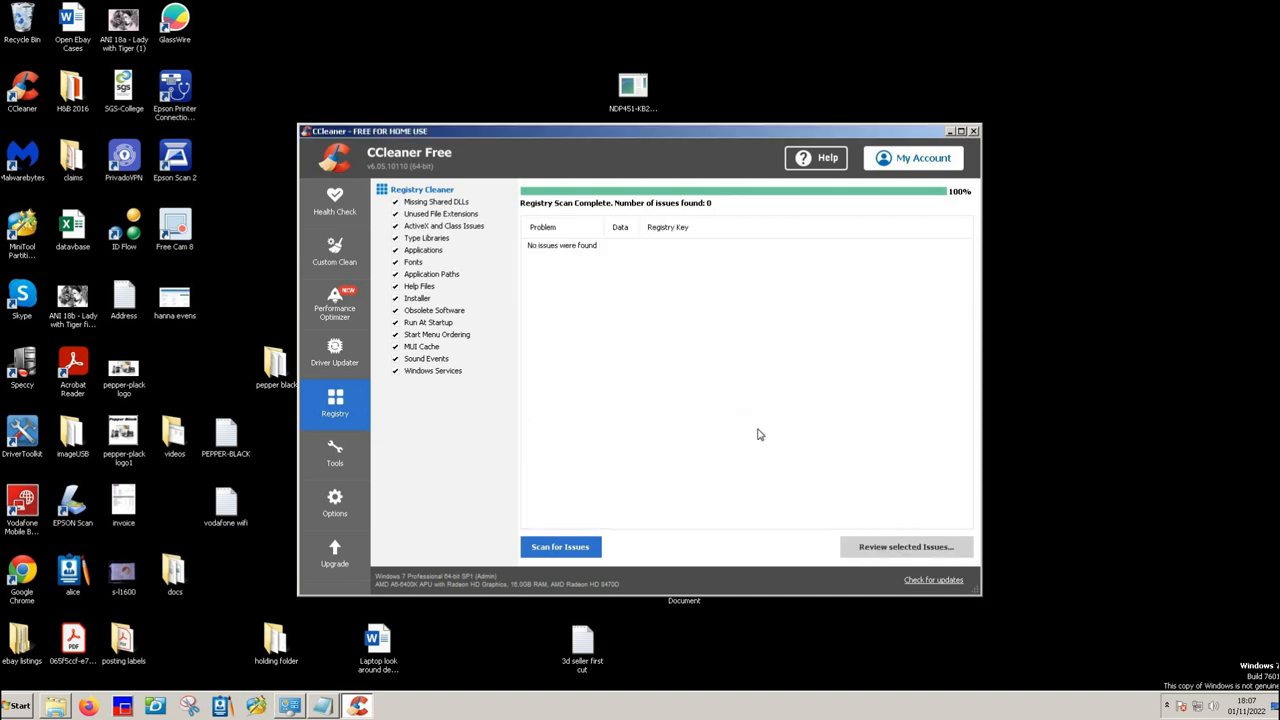
Step: Rescan the registry, fix the three remaining issues, confirm a clean rescan, and exit CCleaner
click(560, 546)
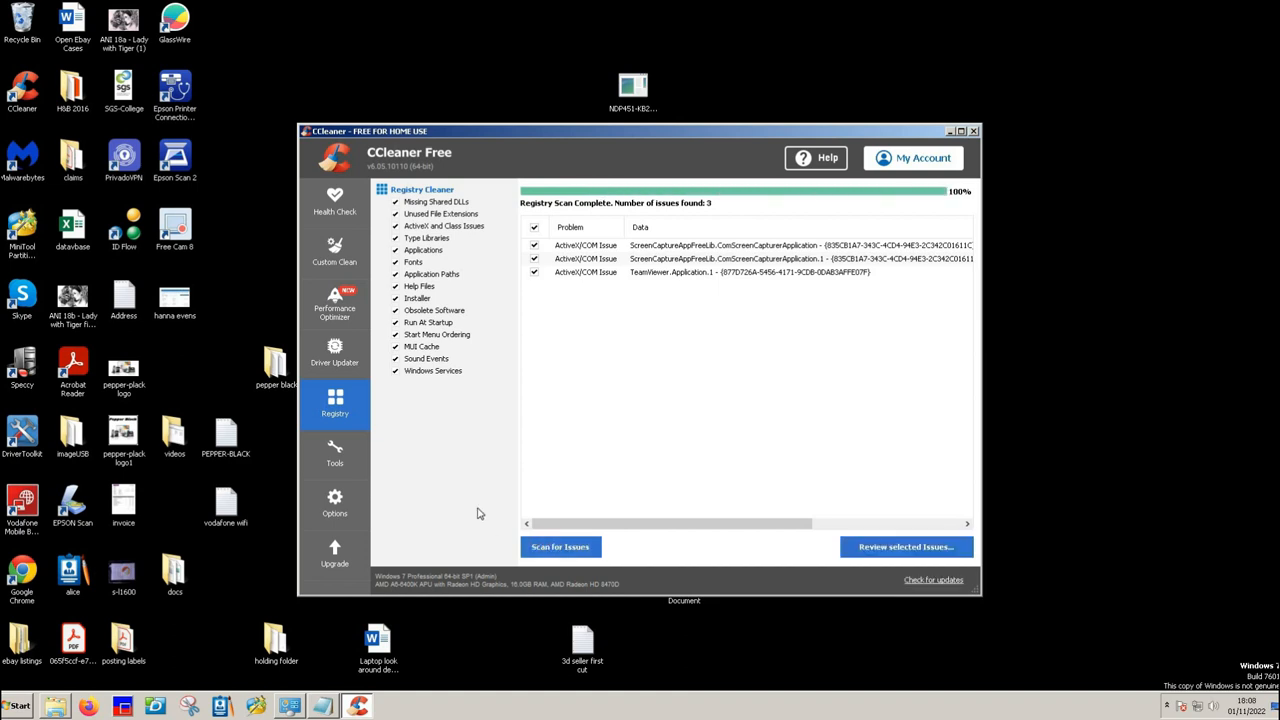
mouse_move(904, 548)
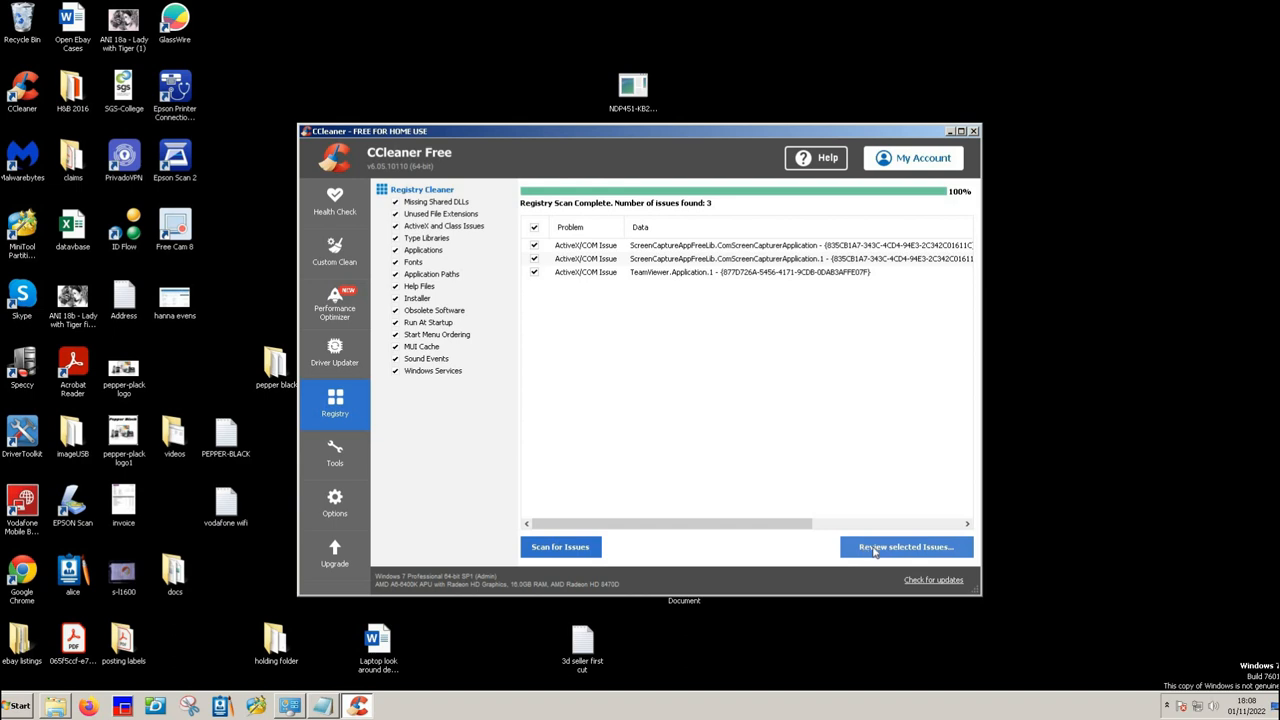
click(904, 546)
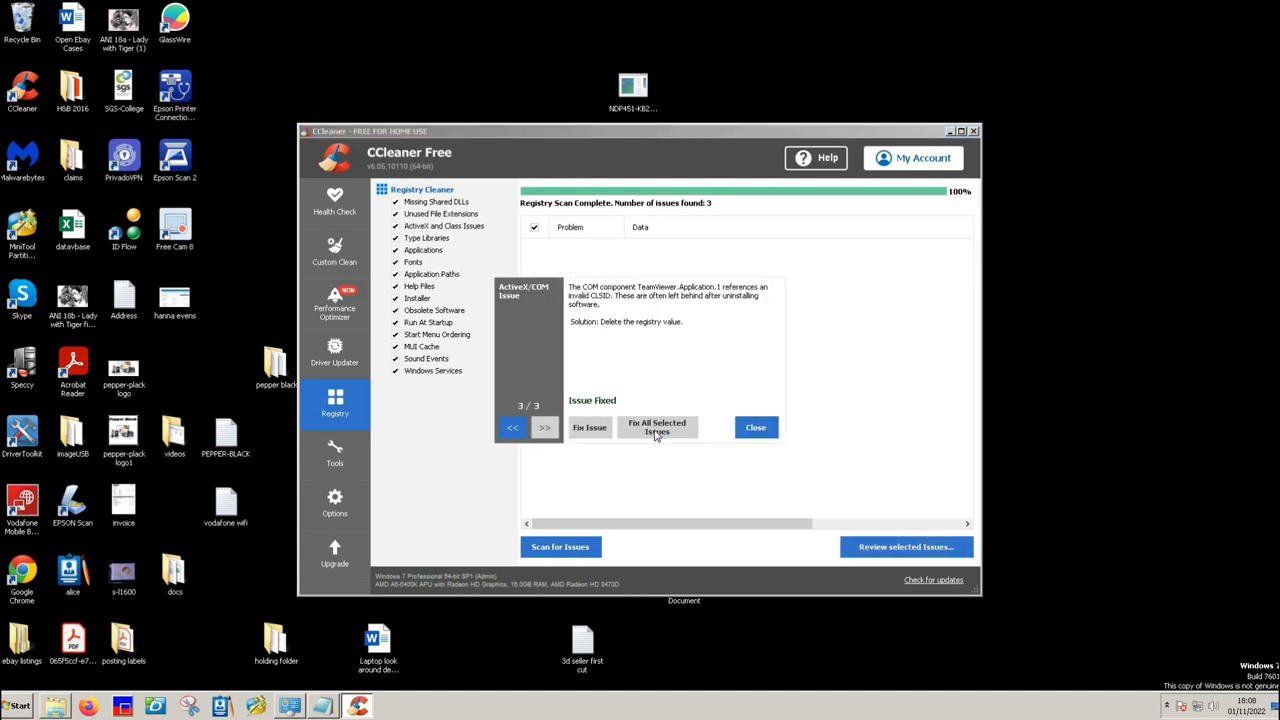
click(756, 428)
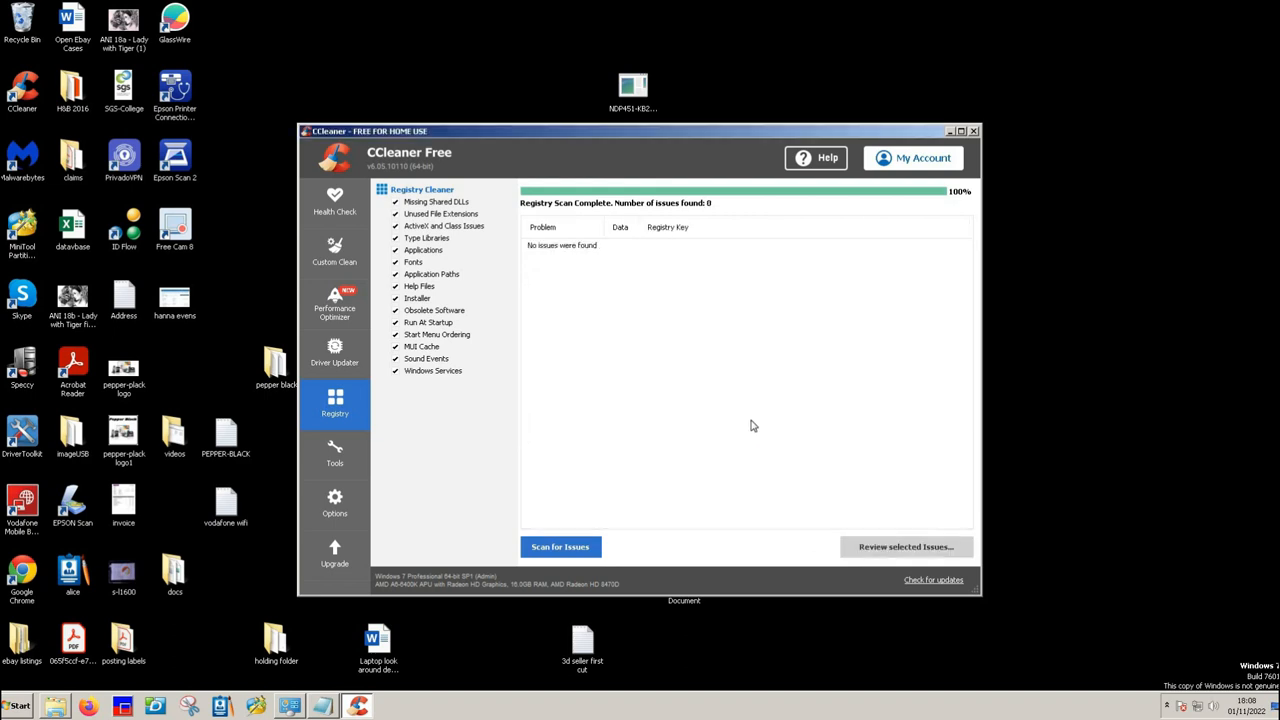
click(560, 546)
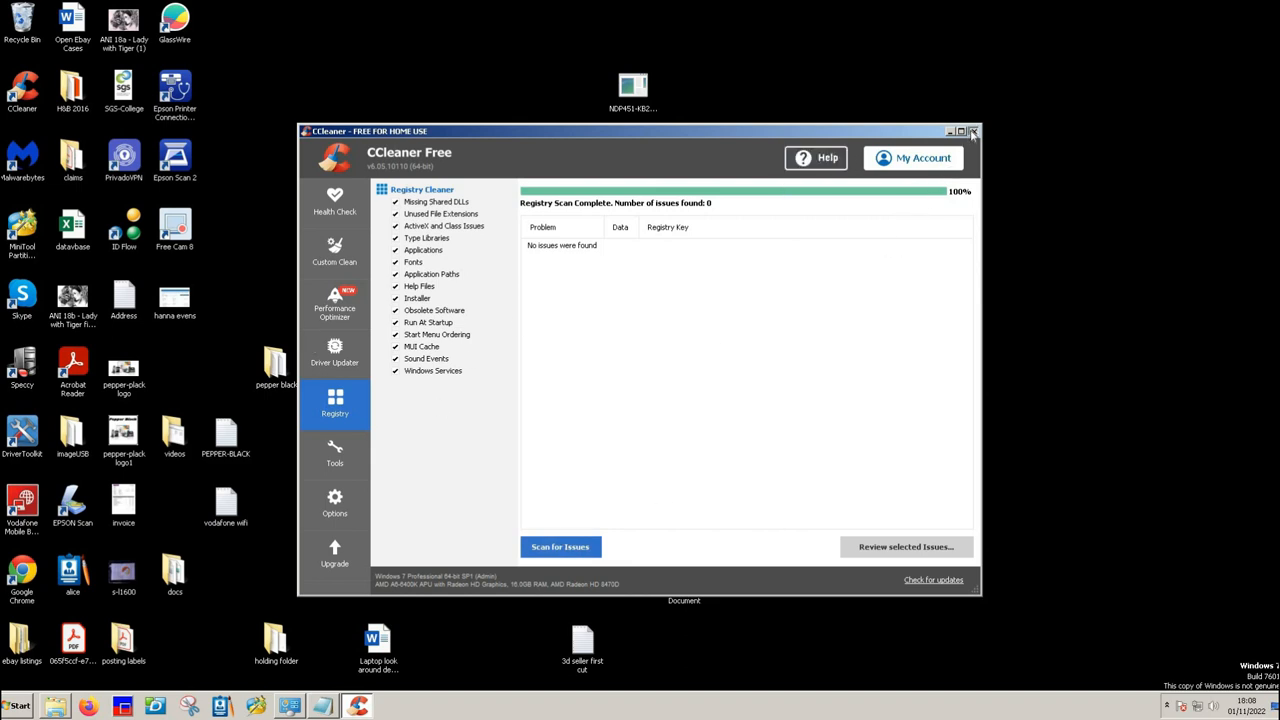
click(972, 132)
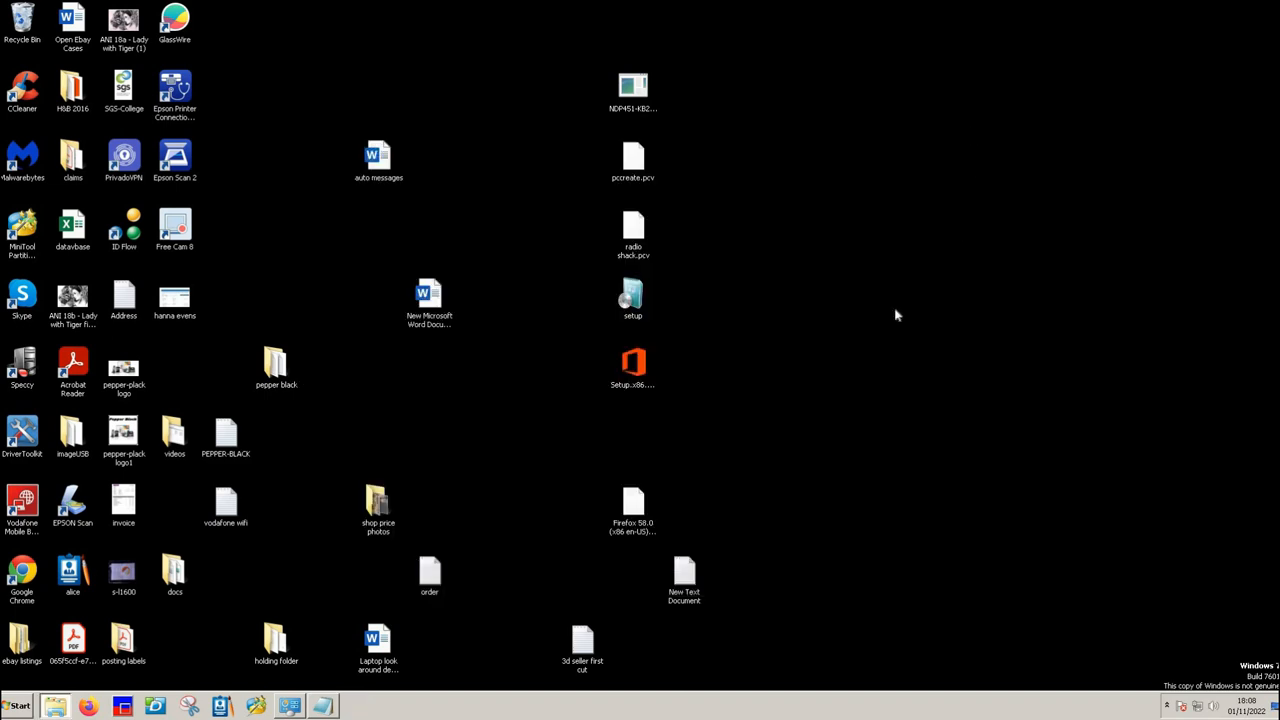